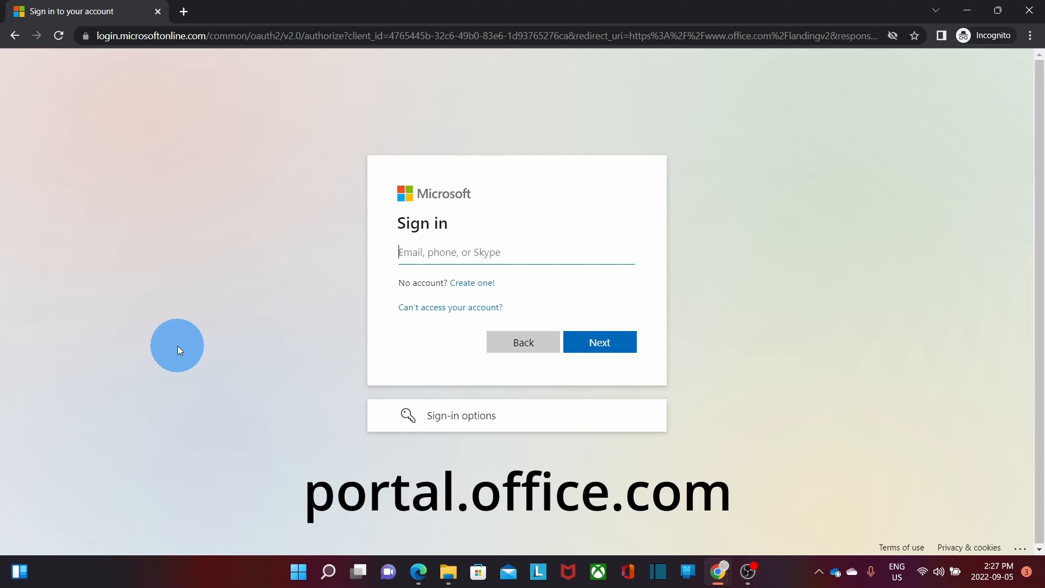
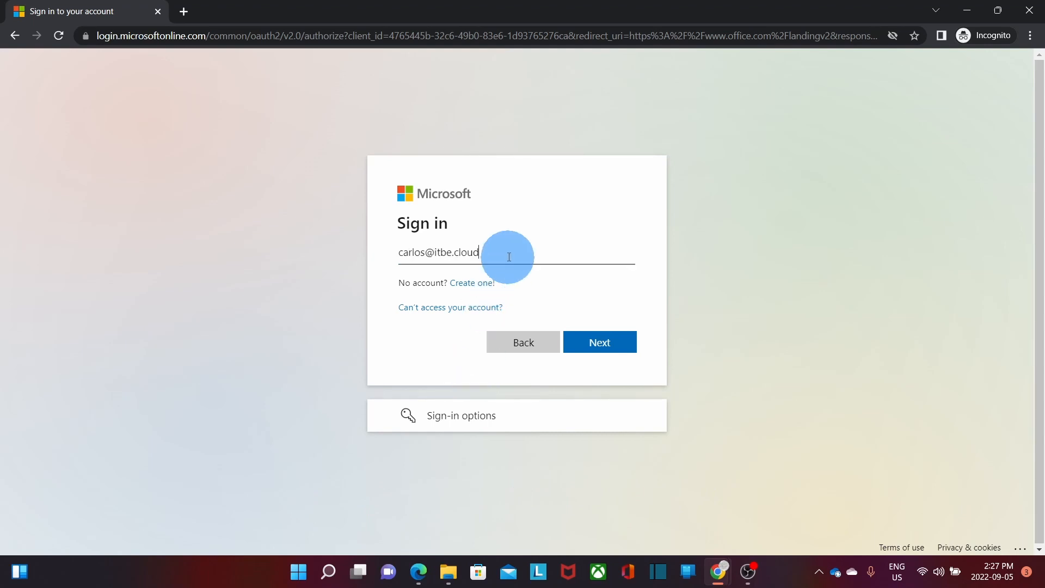
mouse_move(592, 299)
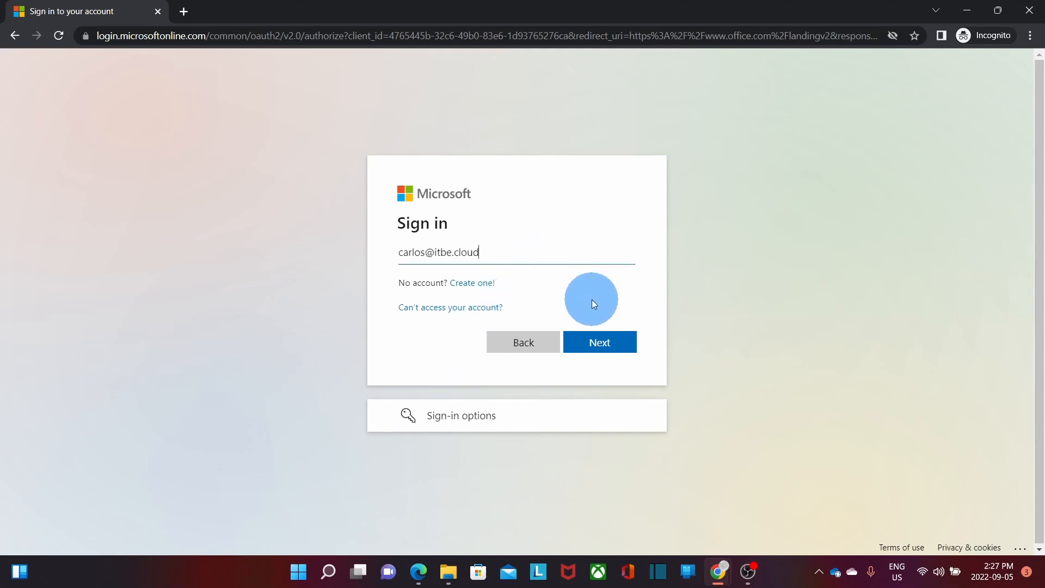
click(599, 342)
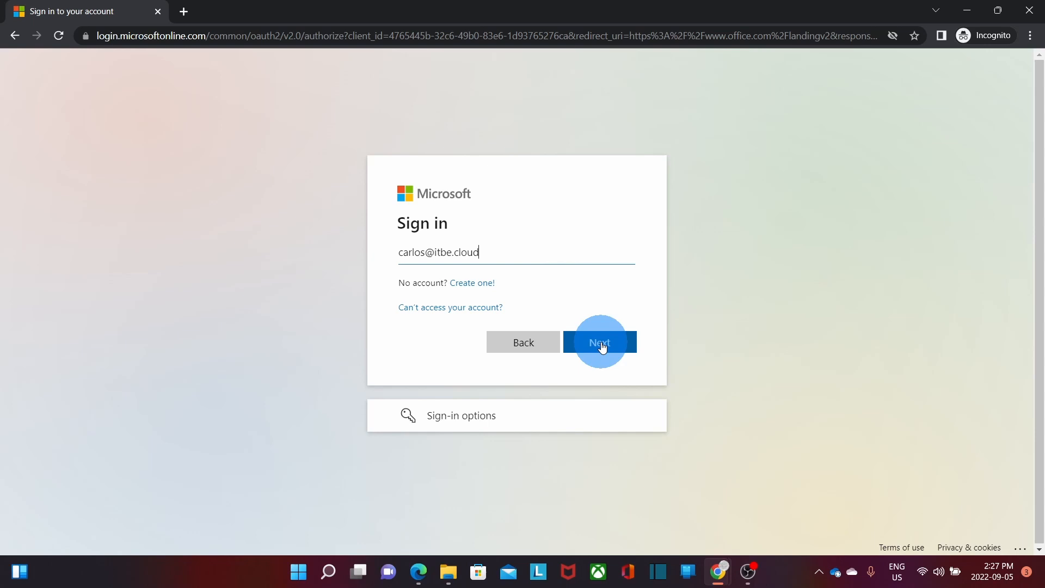
click(598, 341)
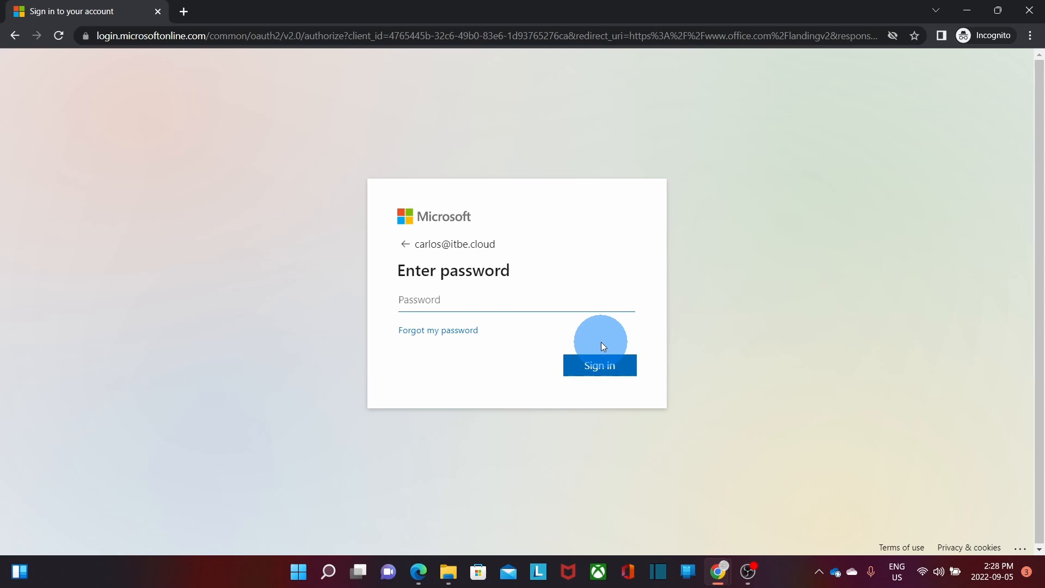
- Choose the work or school account and enter its password
click(598, 365)
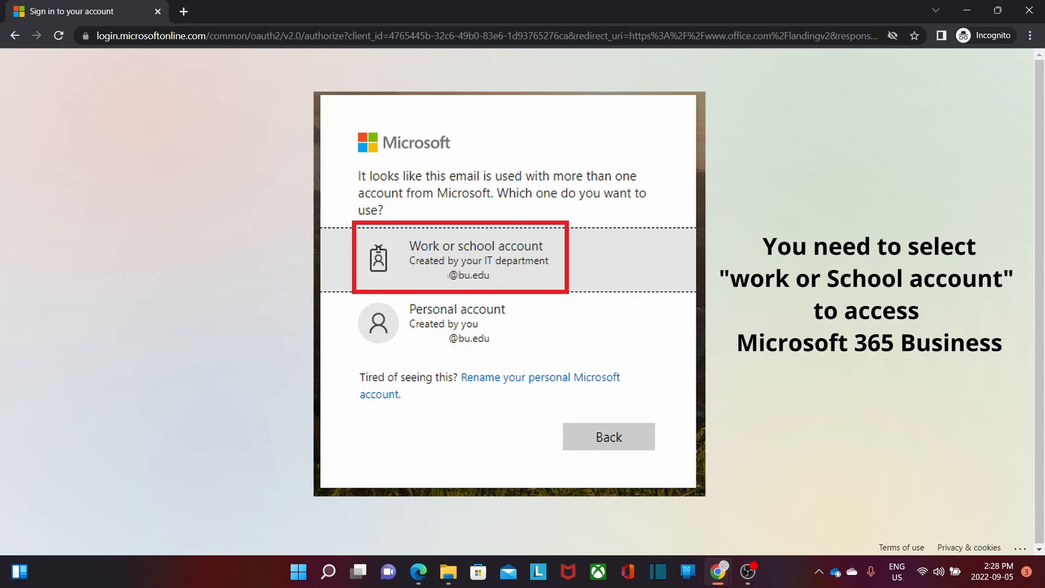
click(458, 258)
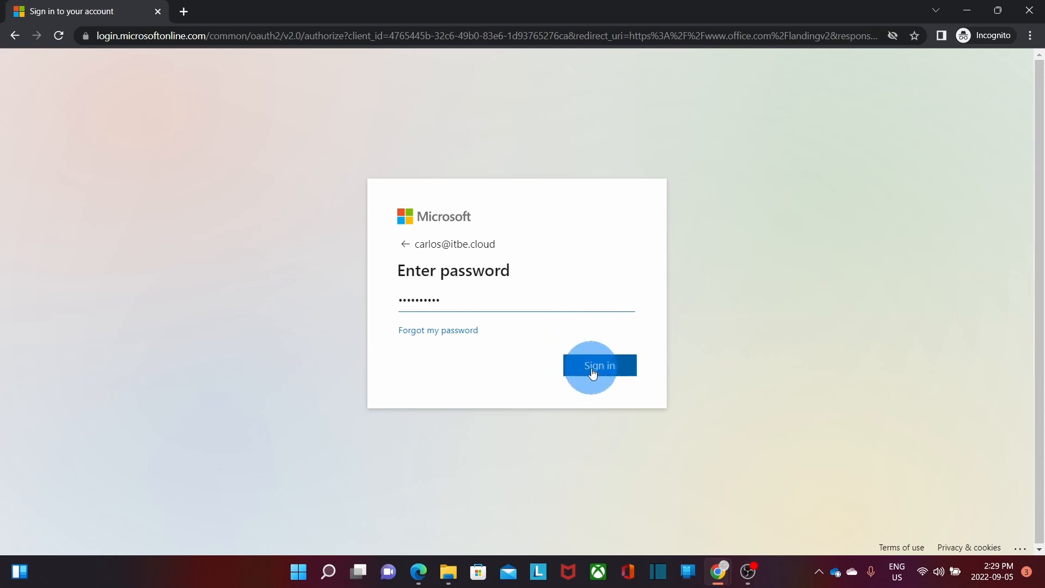
- Sign in with the password and decline the 'Stay signed in?' prompt
click(597, 366)
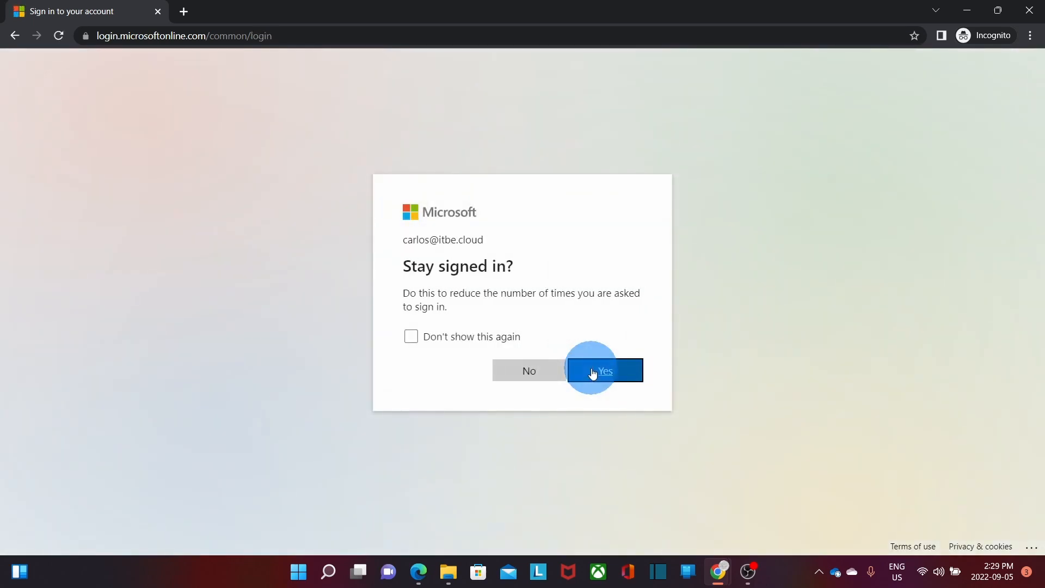
mouse_move(456, 385)
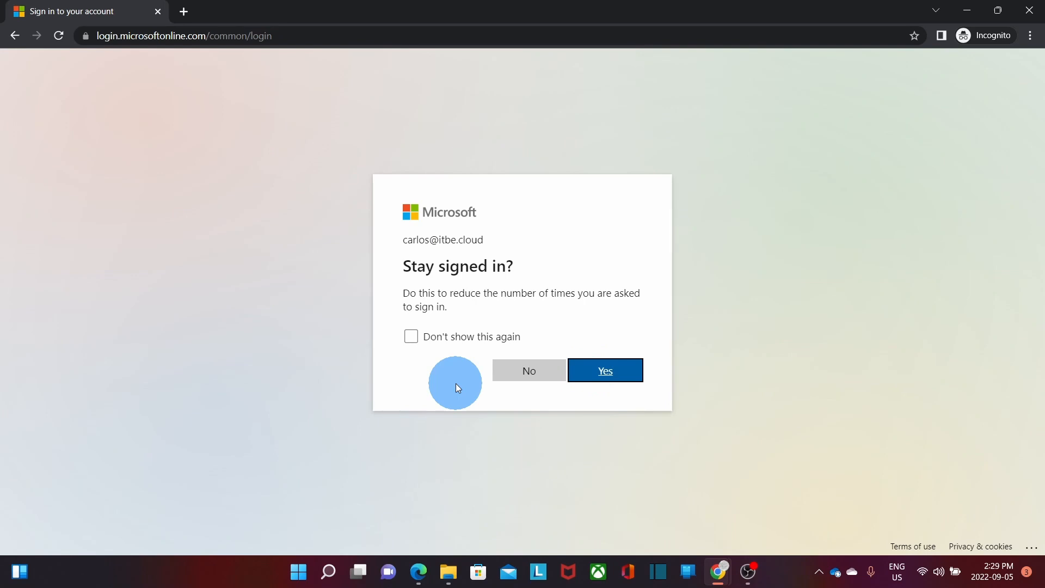
mouse_move(482, 307)
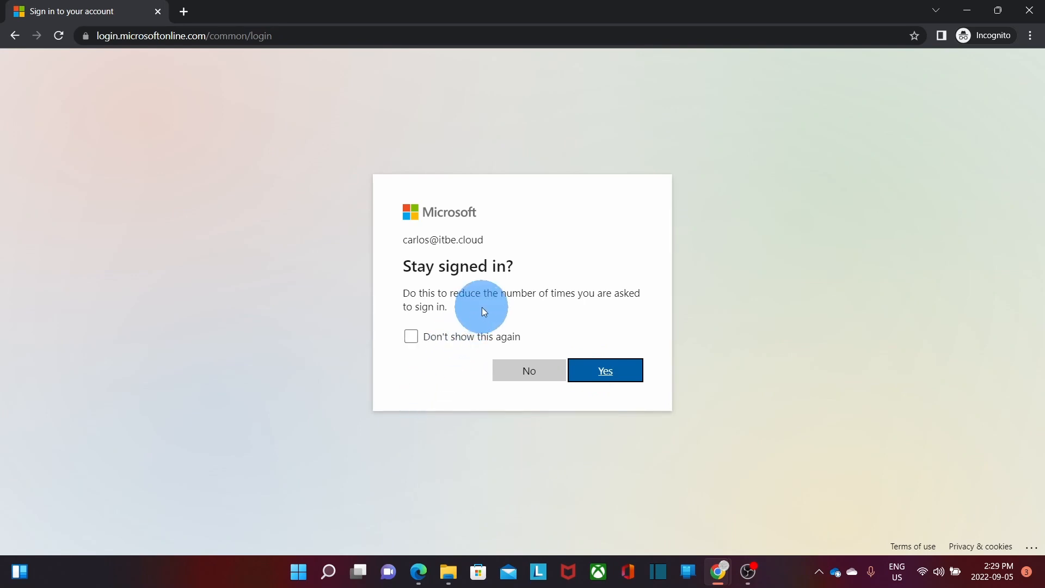
mouse_move(533, 320)
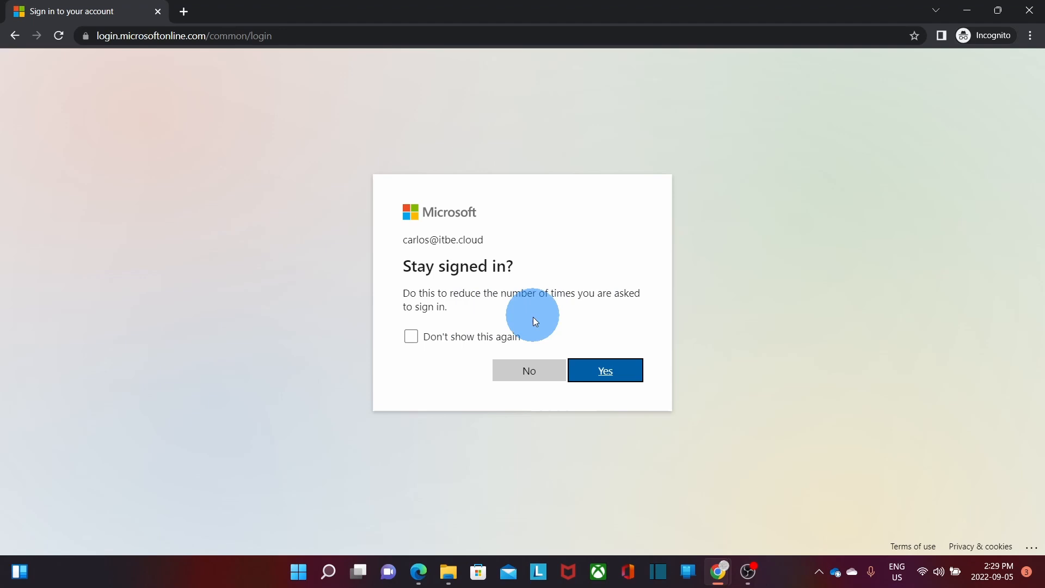
mouse_move(529, 370)
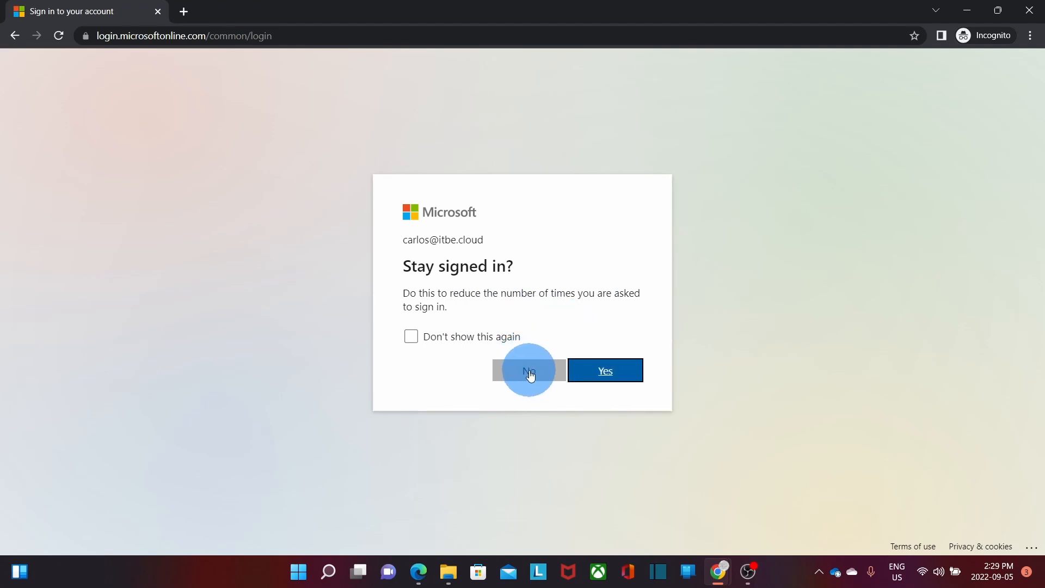
click(529, 370)
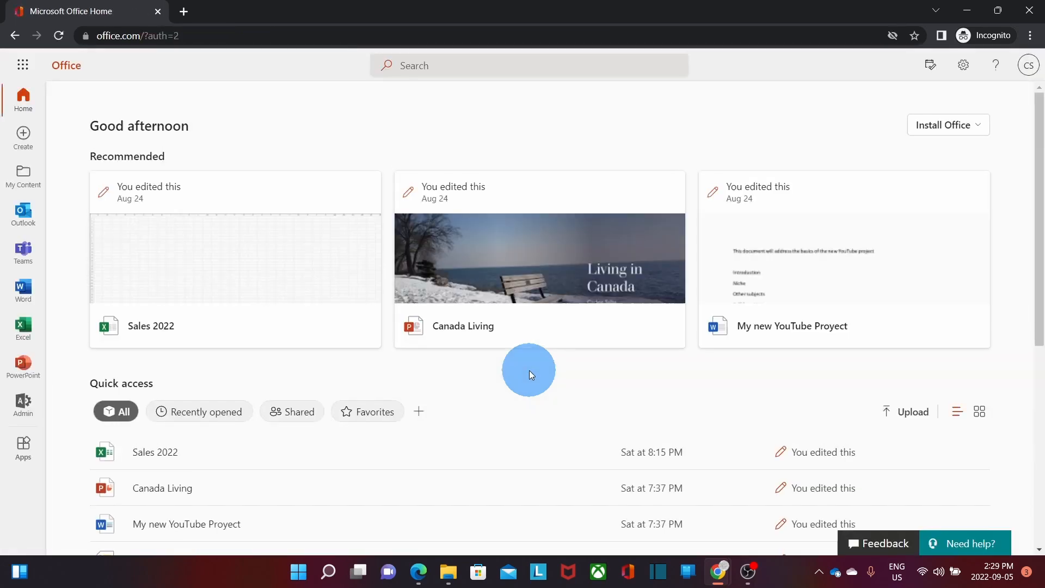
mouse_move(532, 370)
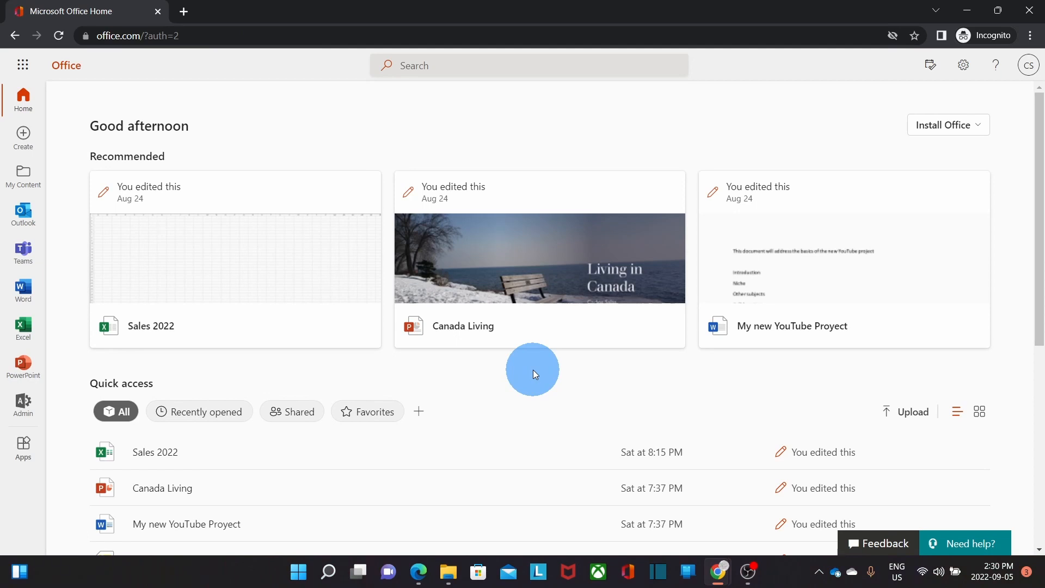
mouse_move(740, 458)
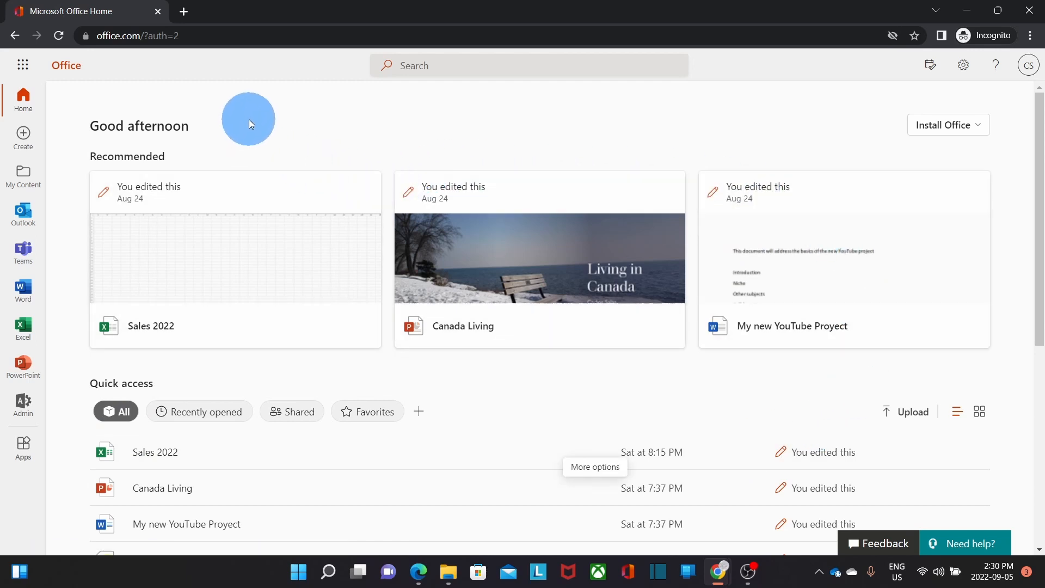
mouse_move(108, 145)
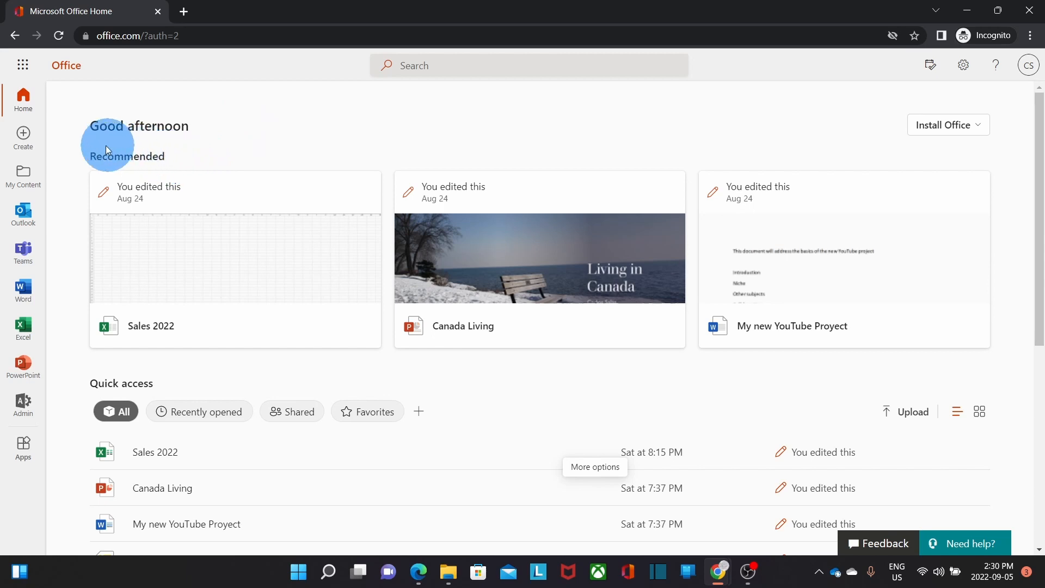
mouse_move(165, 158)
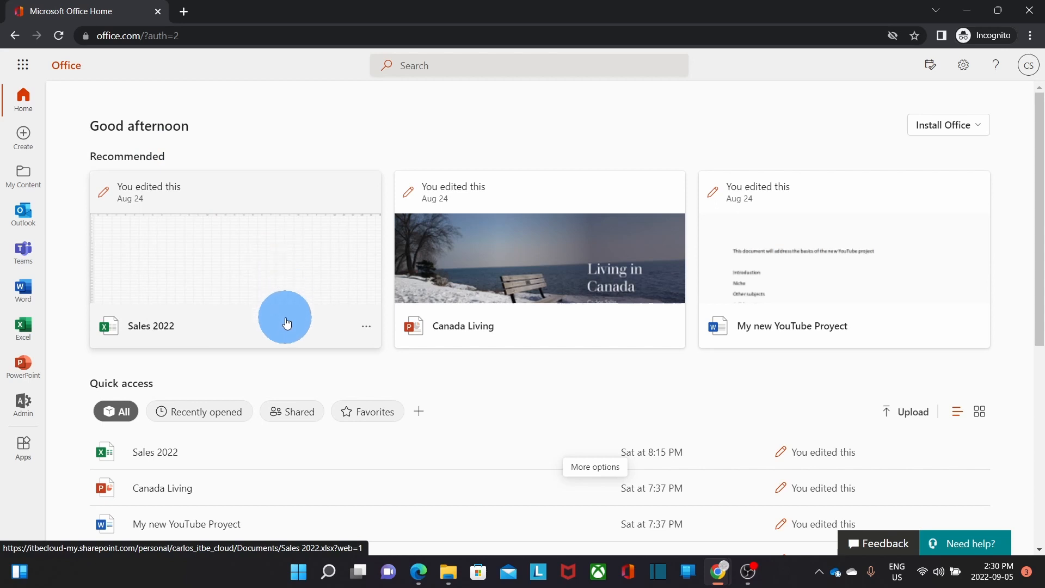
scroll(down, 3)
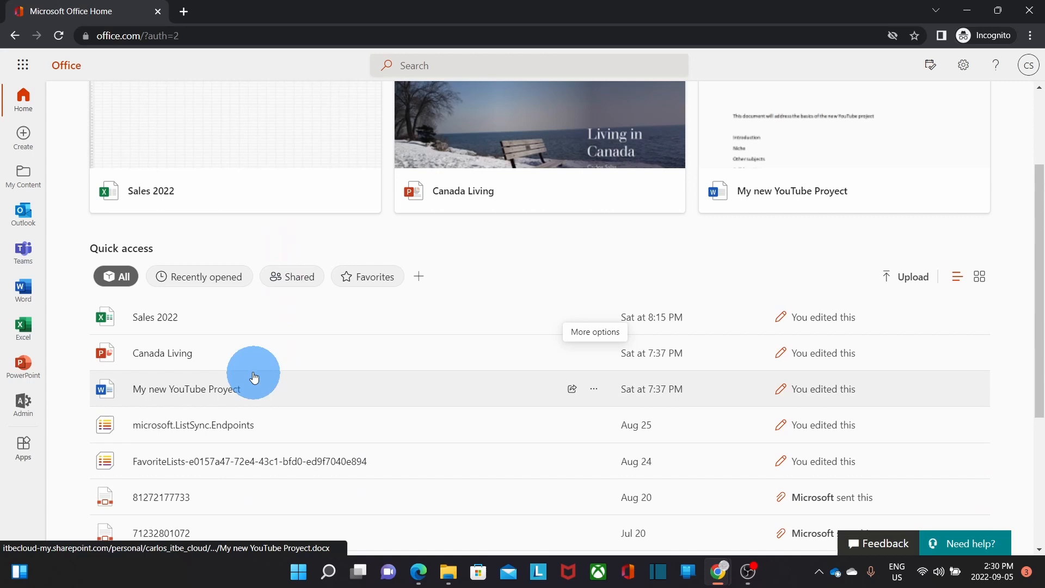
mouse_move(208, 276)
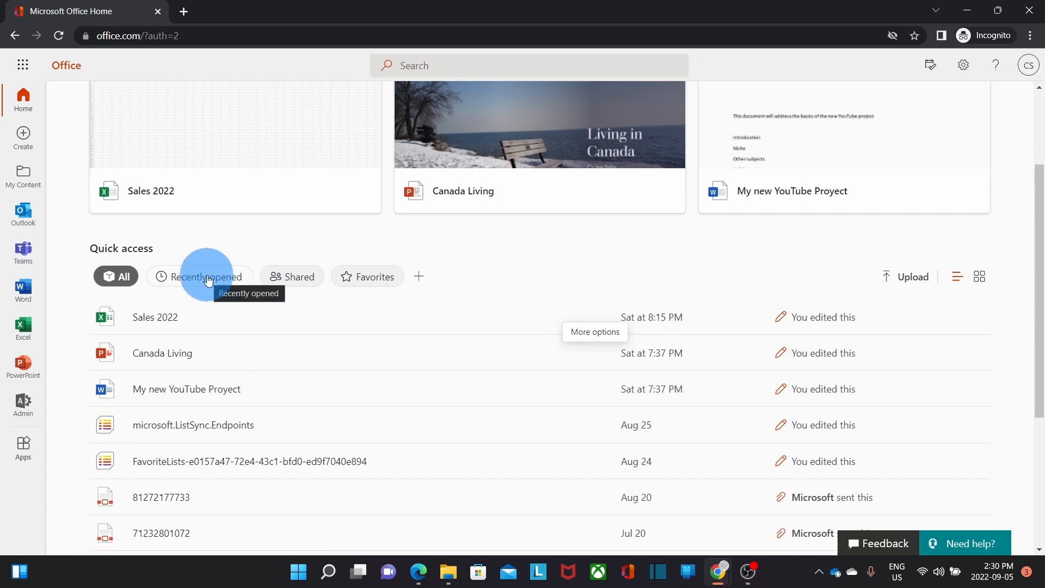
click(205, 277)
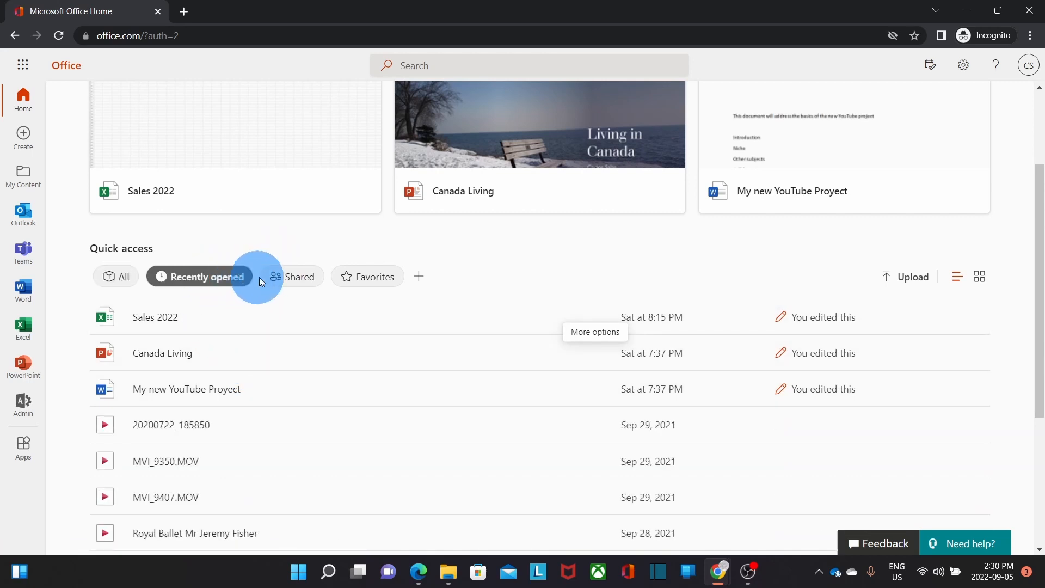
click(298, 276)
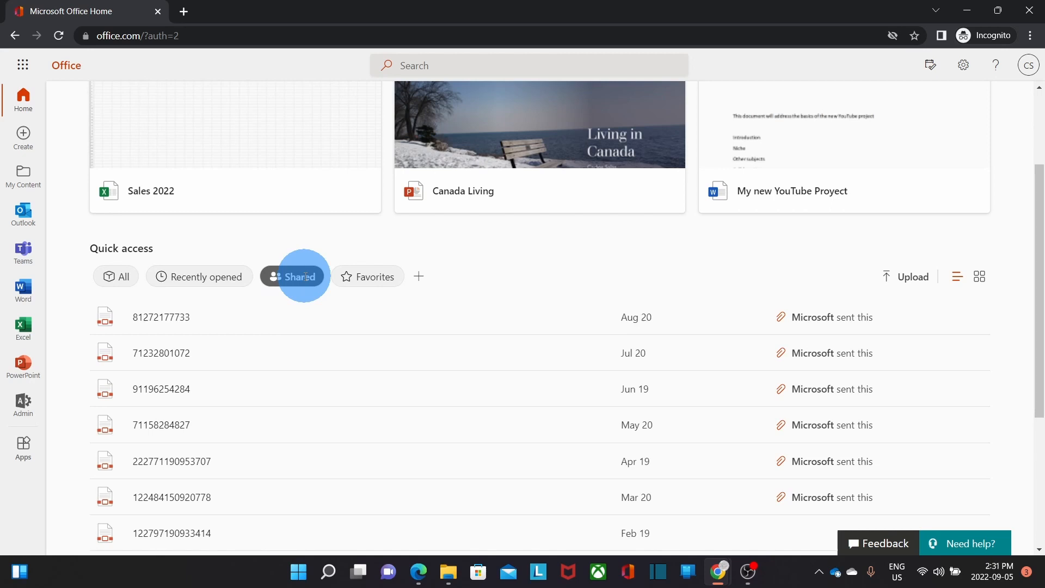
click(374, 276)
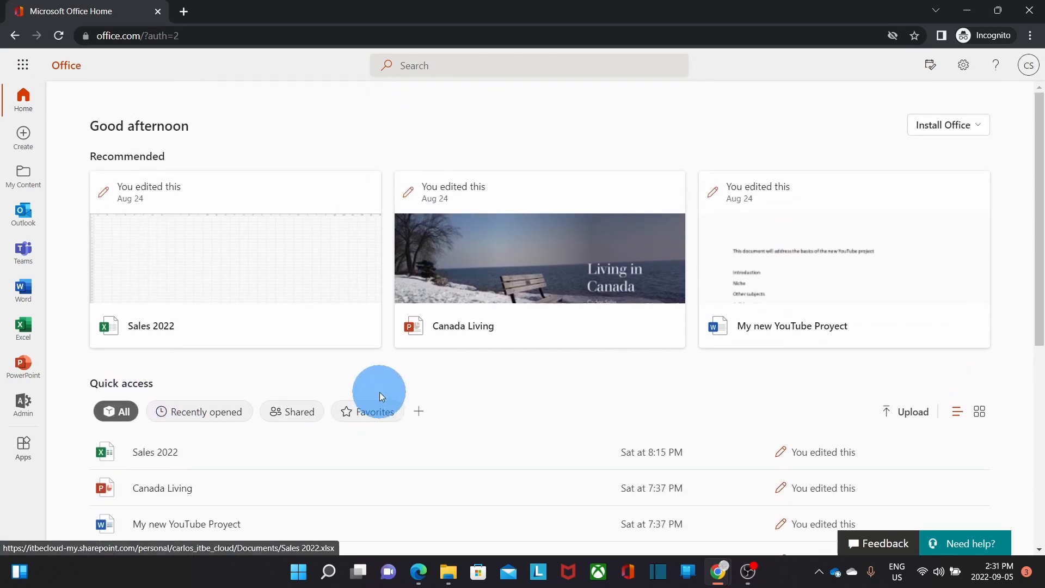
mouse_move(427, 525)
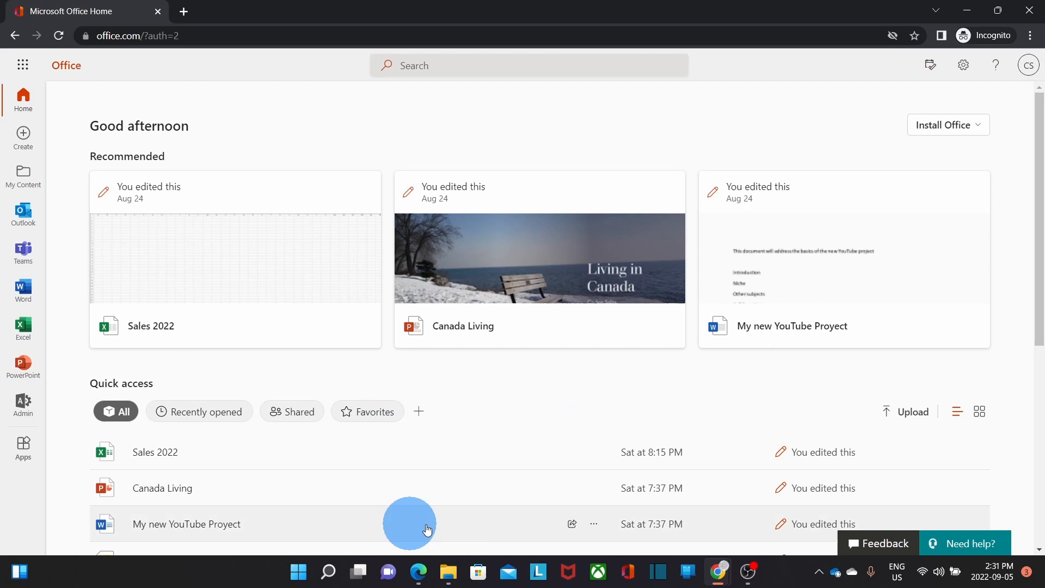
mouse_move(423, 141)
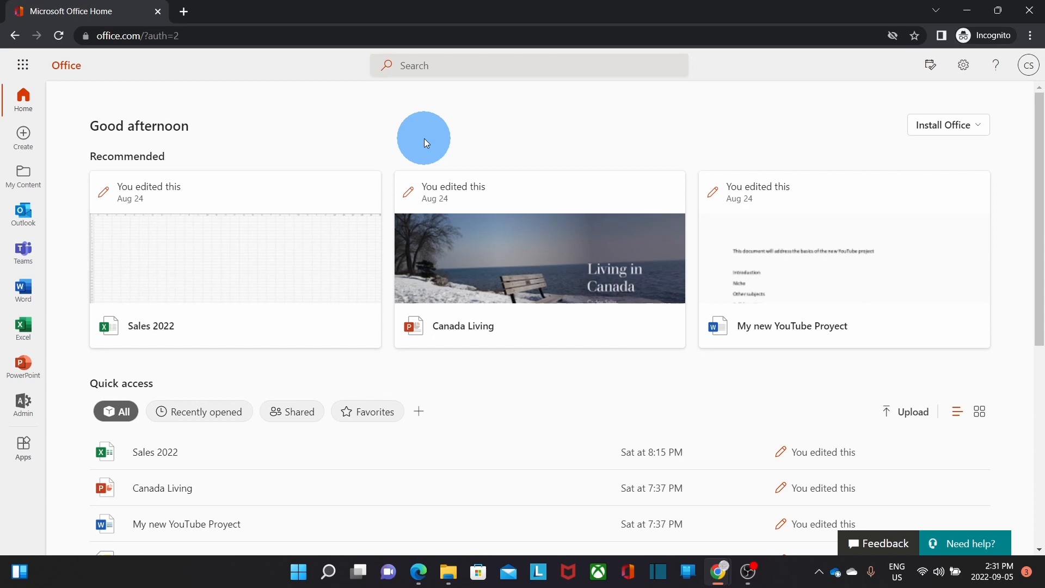
mouse_move(284, 503)
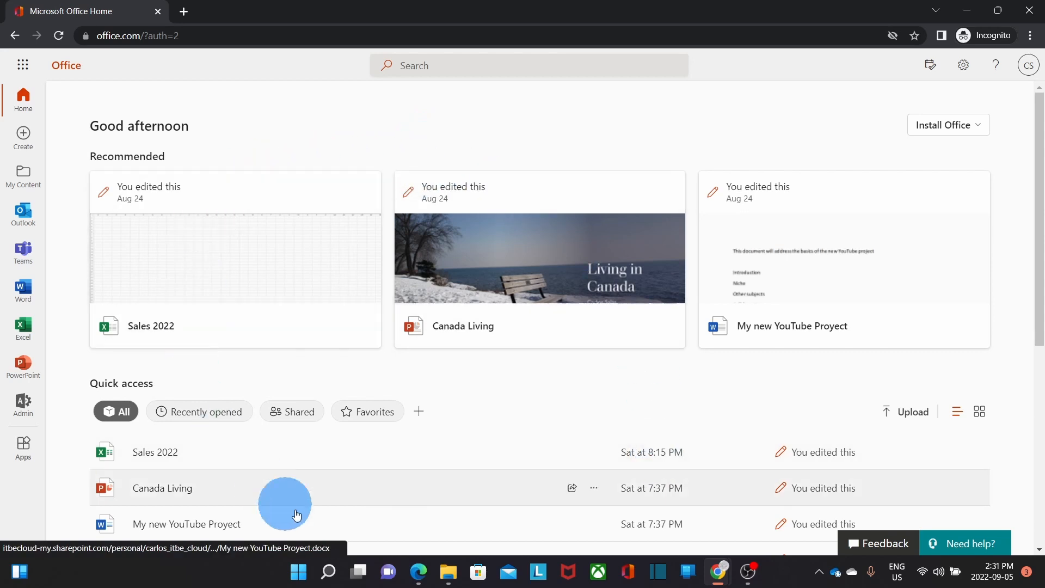
mouse_move(303, 131)
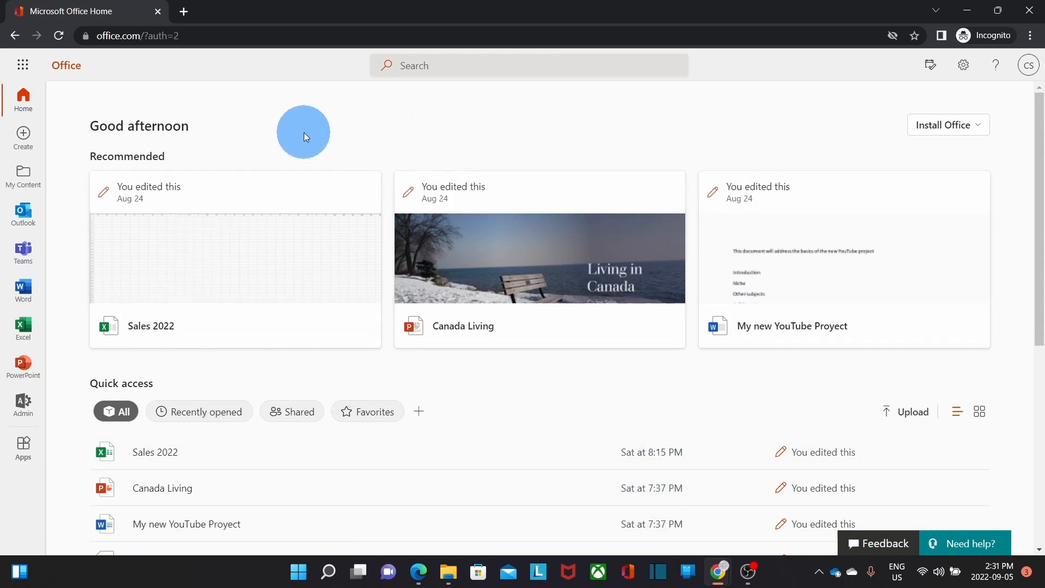
mouse_move(702, 385)
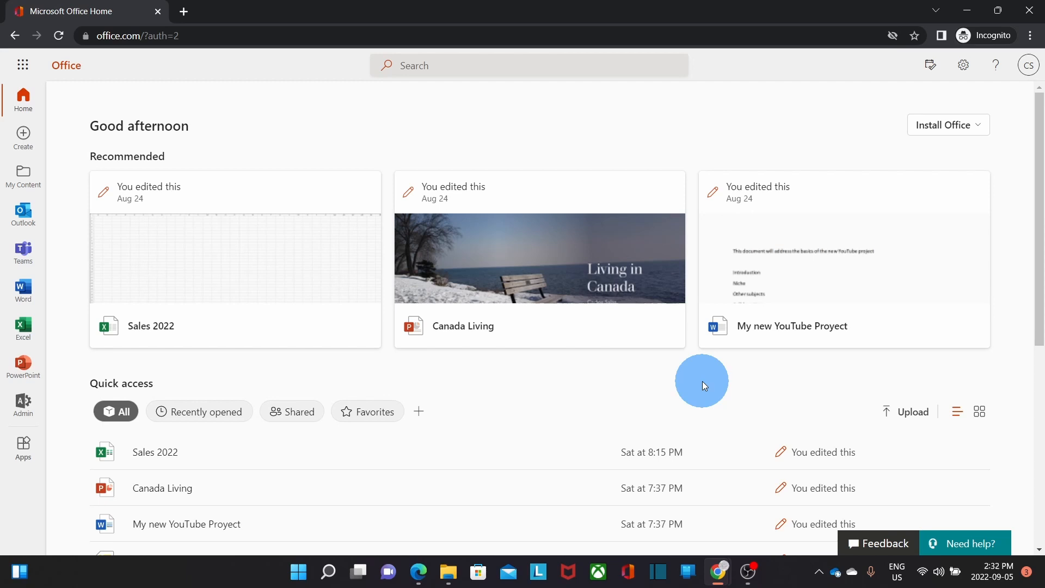
mouse_move(905, 411)
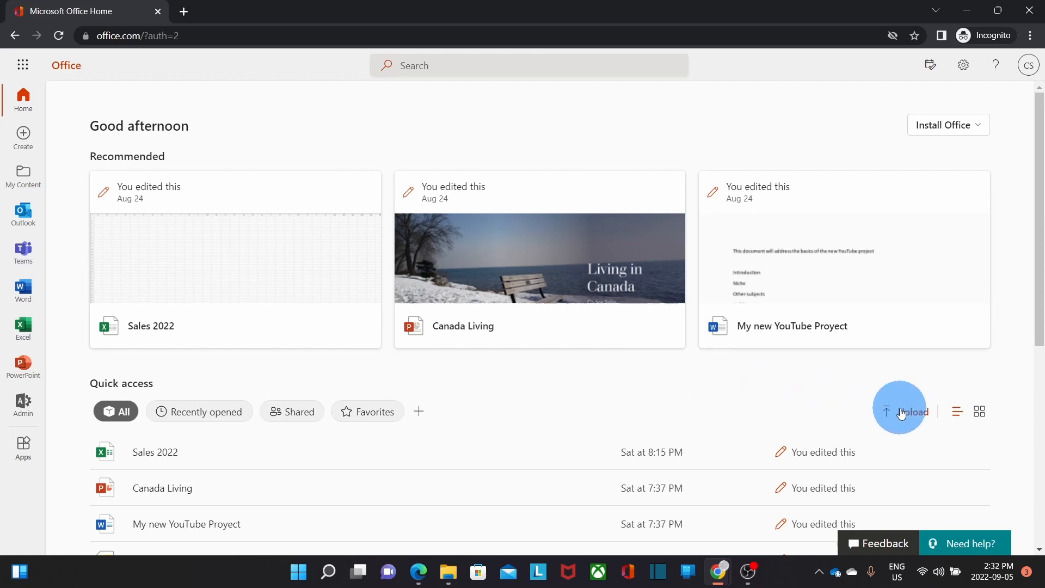
mouse_move(909, 412)
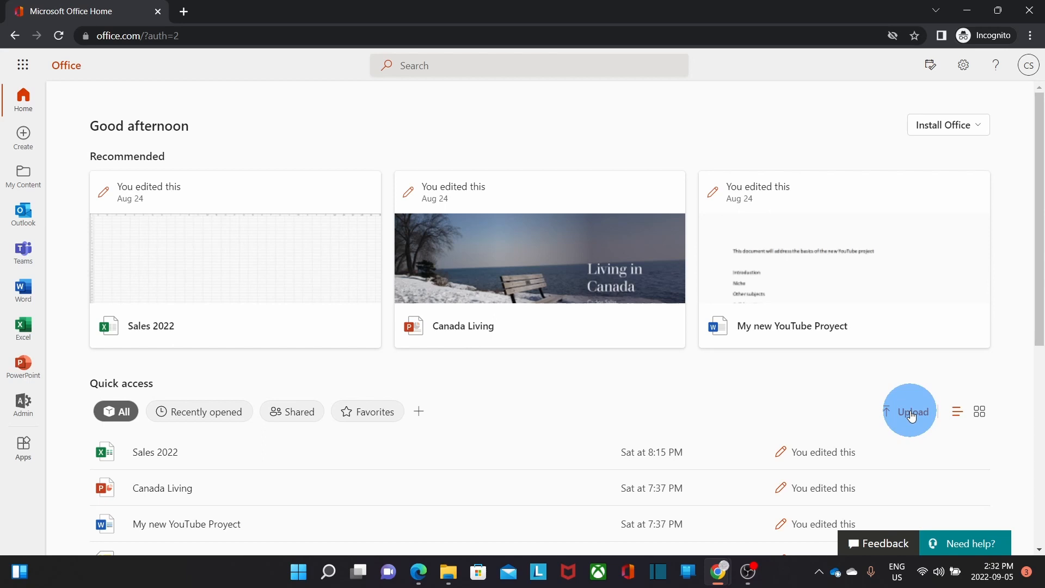
- Start an upload from Quick access, then close the Windows Open dialog without a file
click(909, 412)
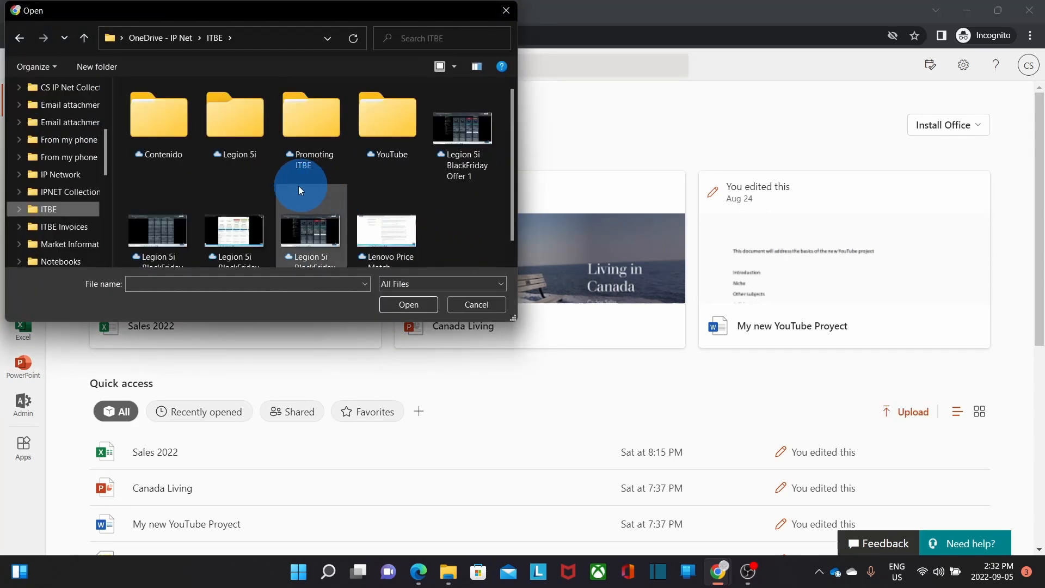
mouse_move(455, 222)
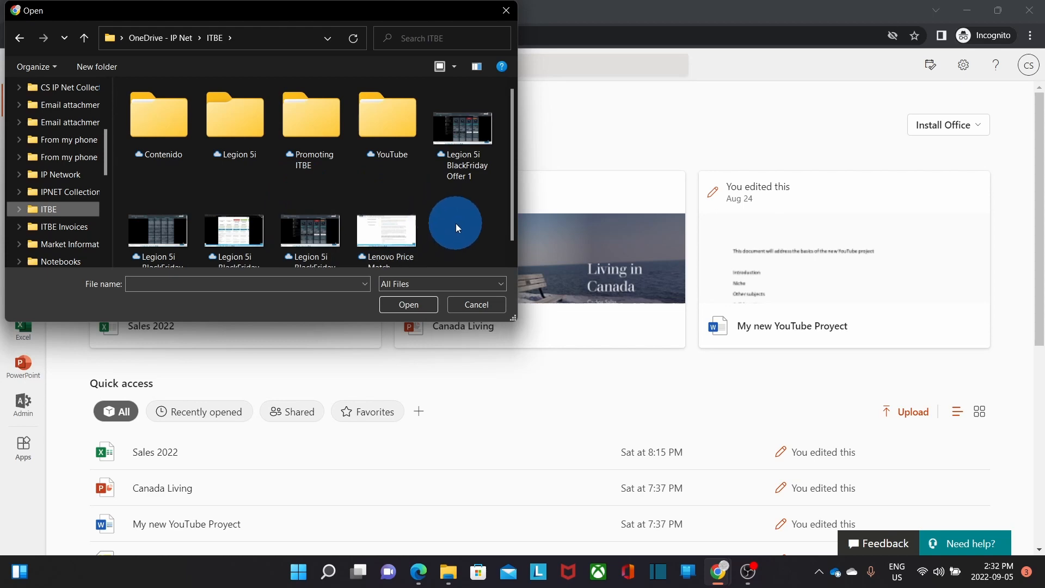
click(476, 304)
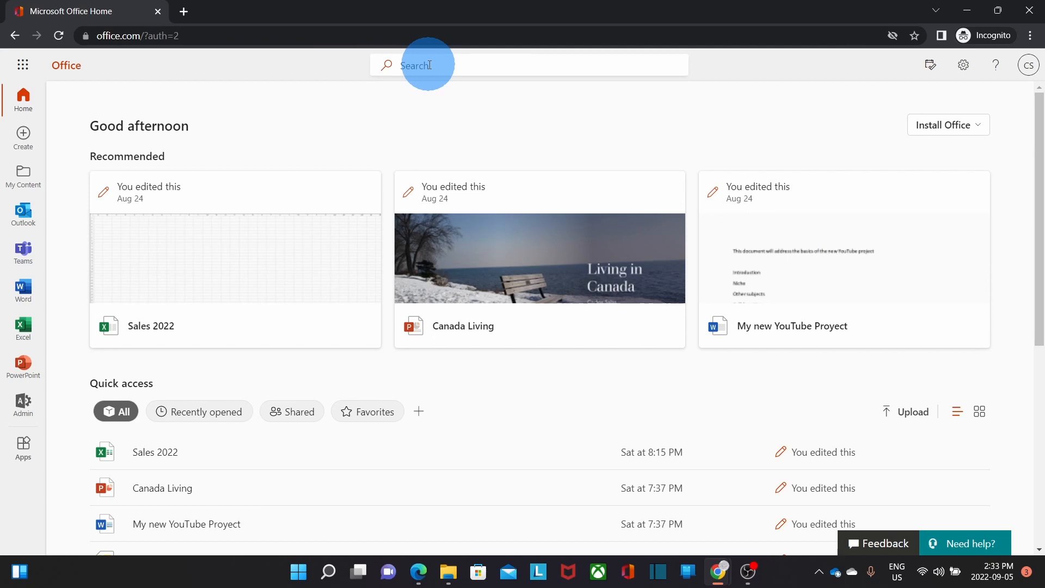
- Search the account for 'joe' and show the matching OneDrive files
text(joe)
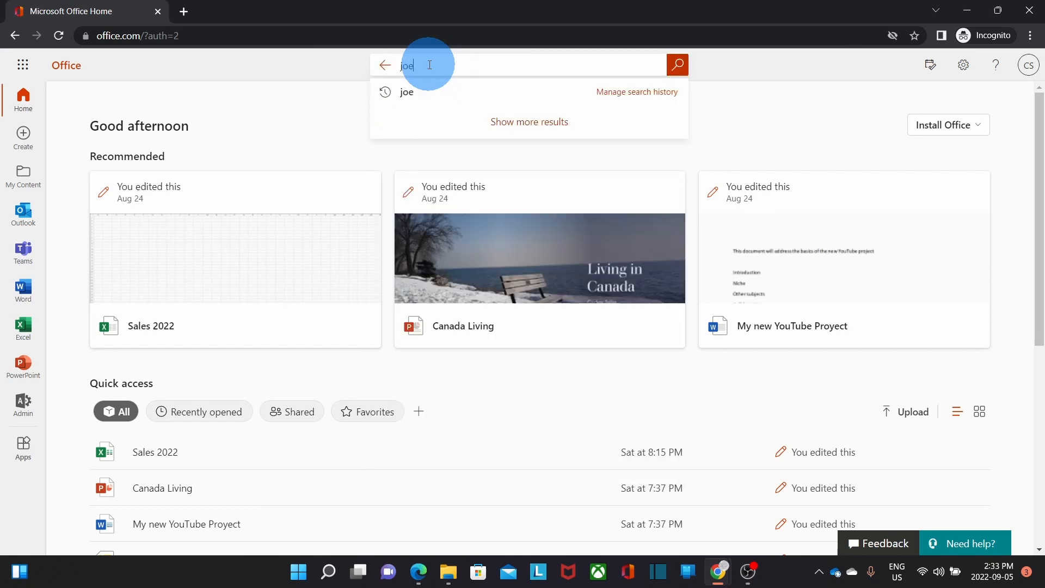
click(677, 64)
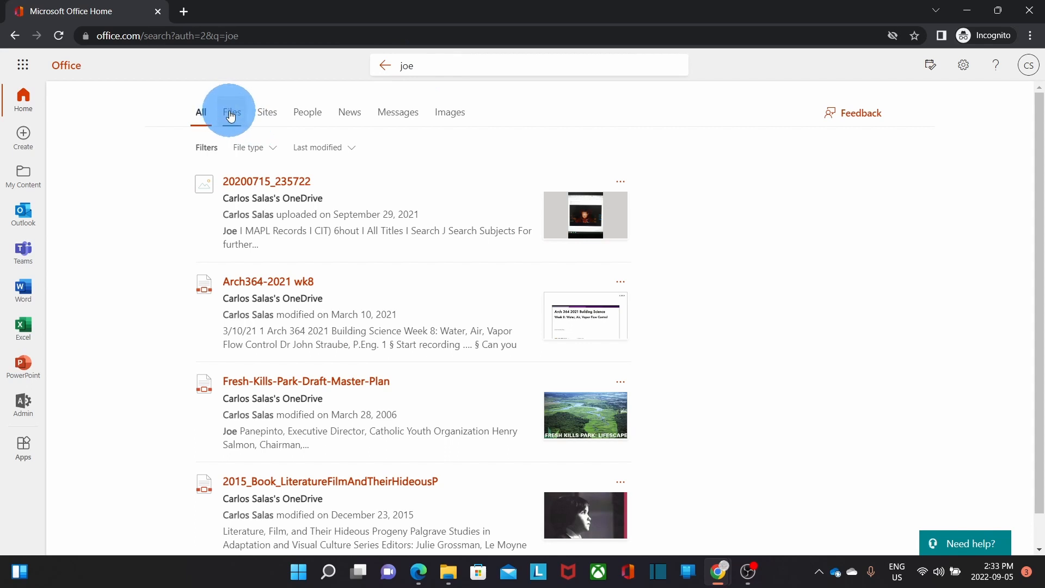
click(231, 113)
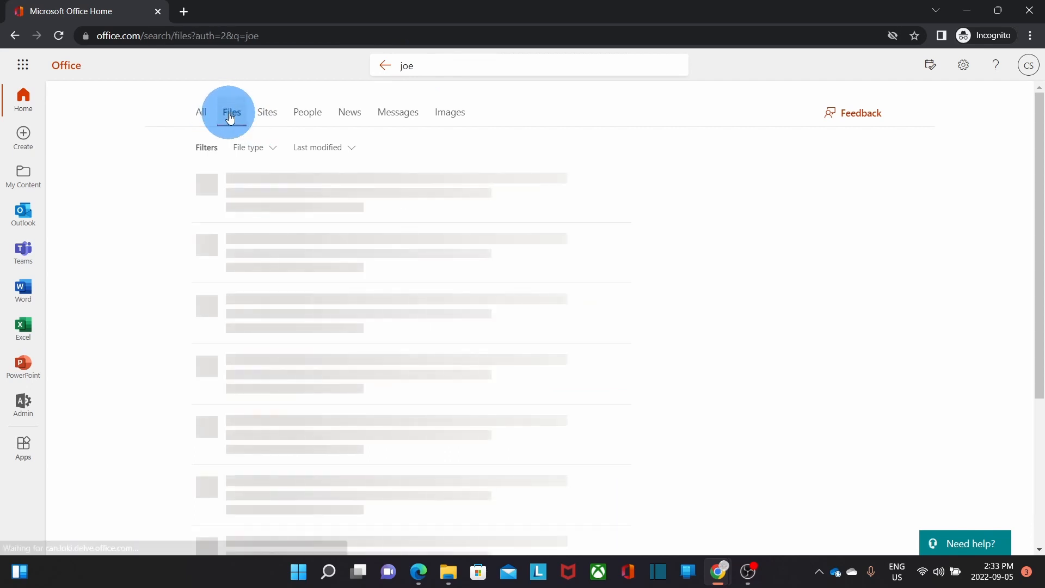
click(266, 112)
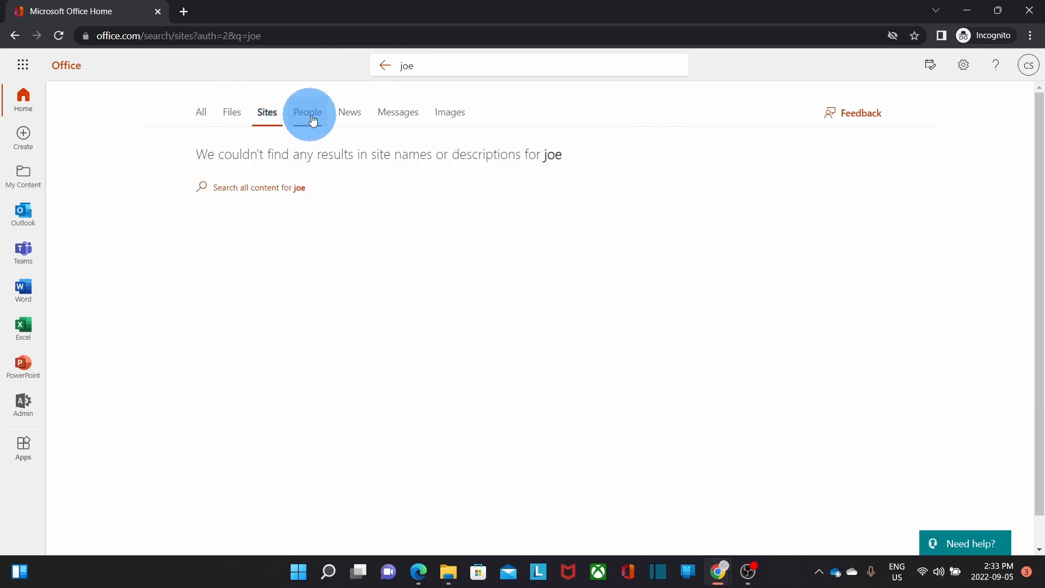
click(307, 112)
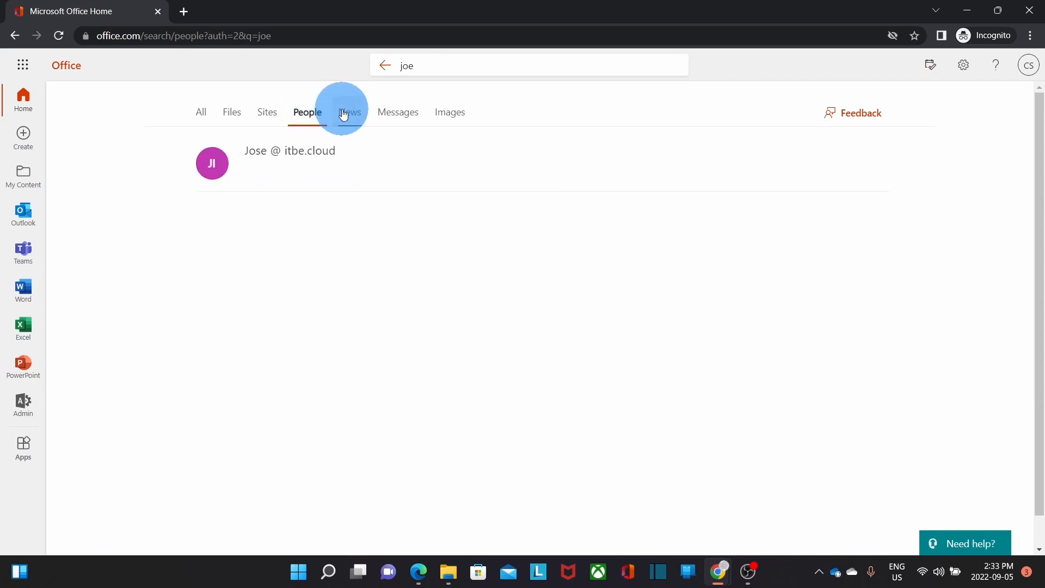
click(397, 112)
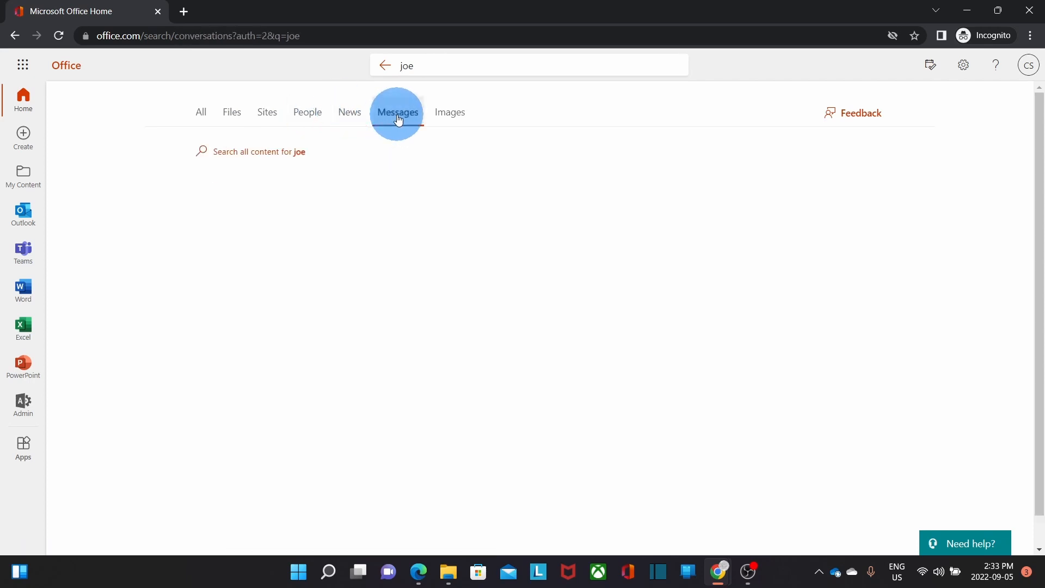
click(449, 112)
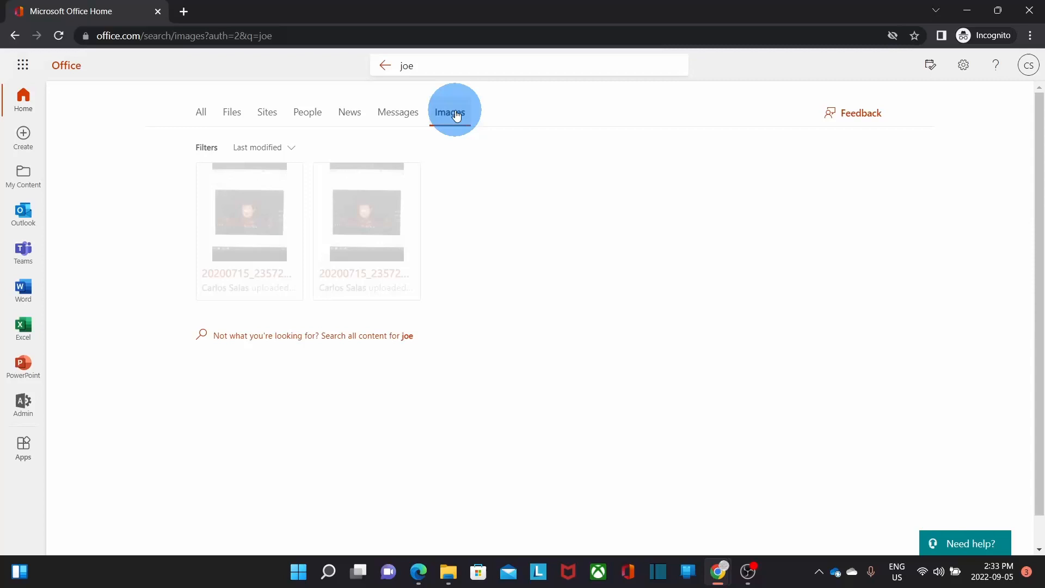
click(200, 112)
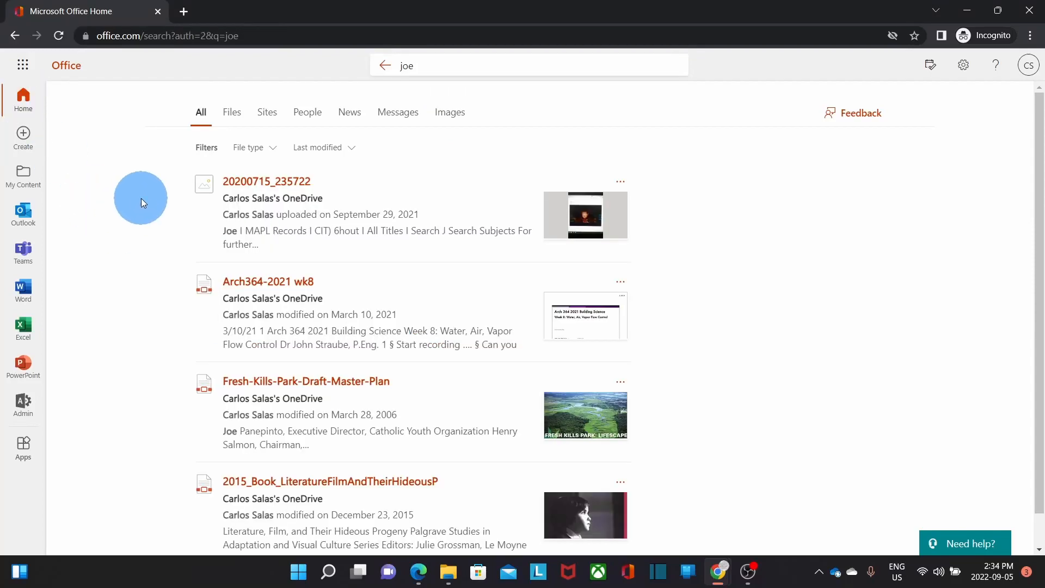
mouse_move(23, 99)
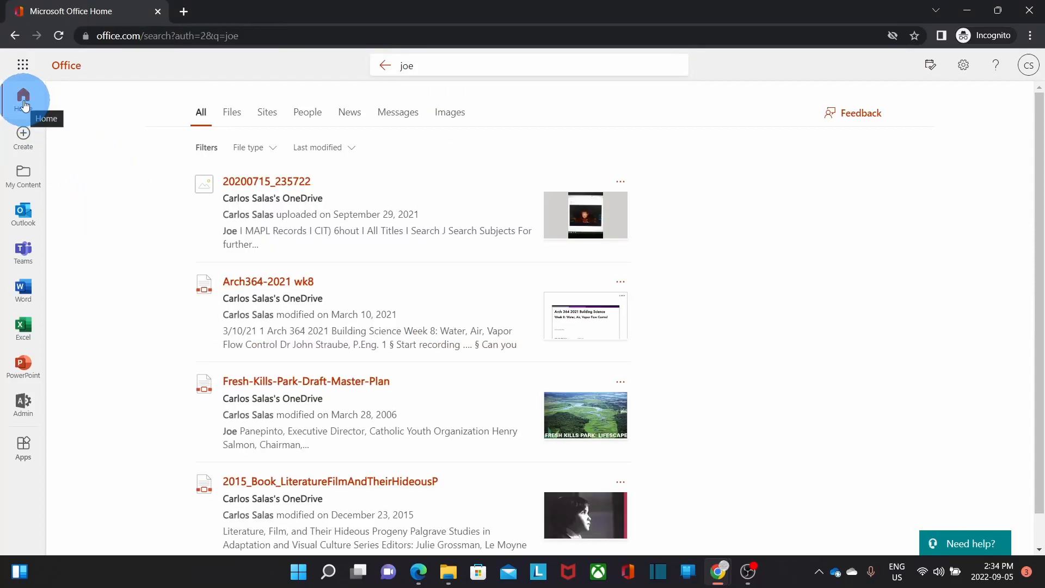
- Return to the portal home page and show the Quick access files as a list
click(23, 99)
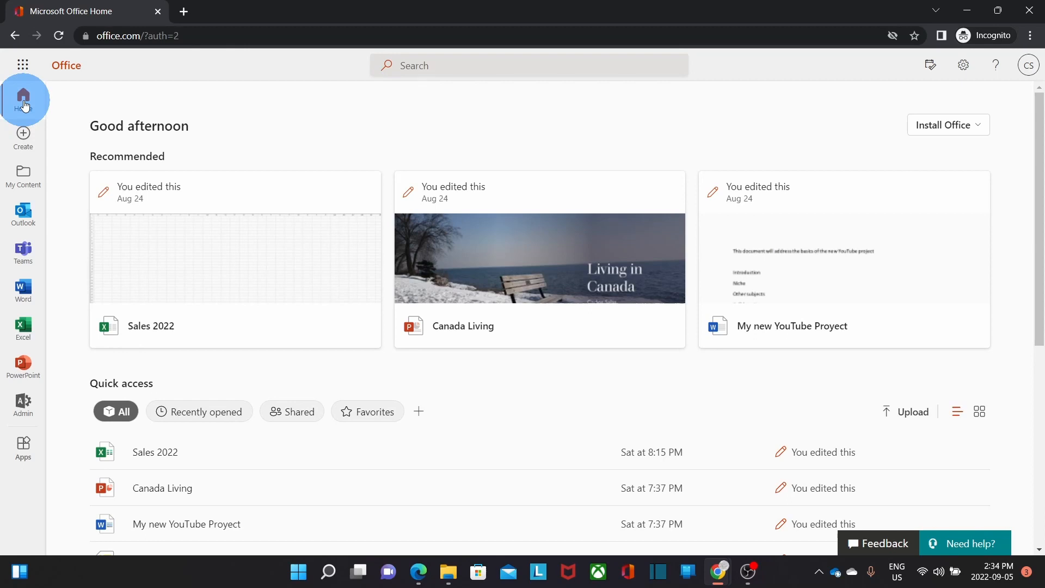
mouse_move(999, 377)
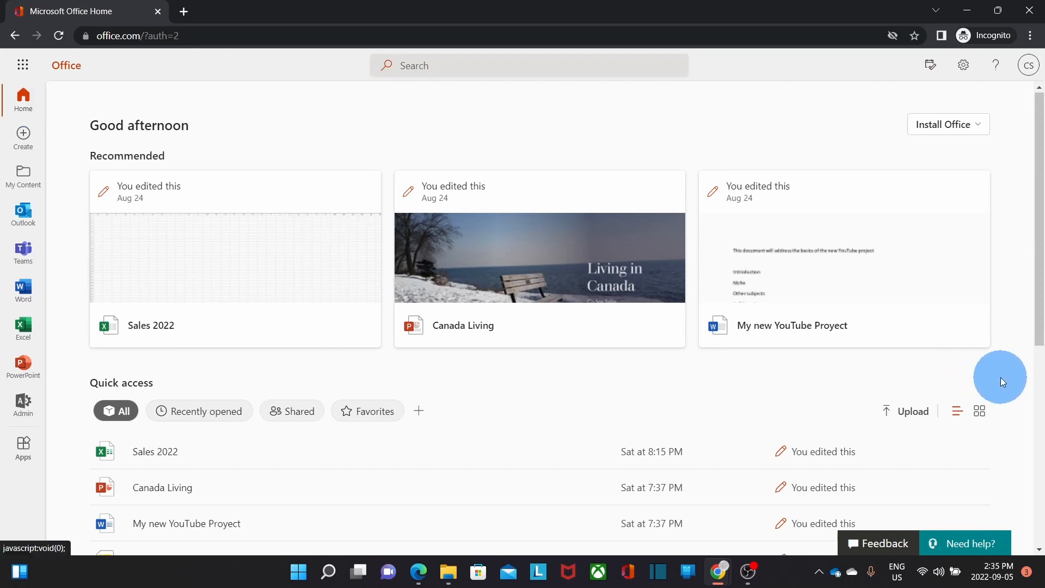
mouse_move(980, 411)
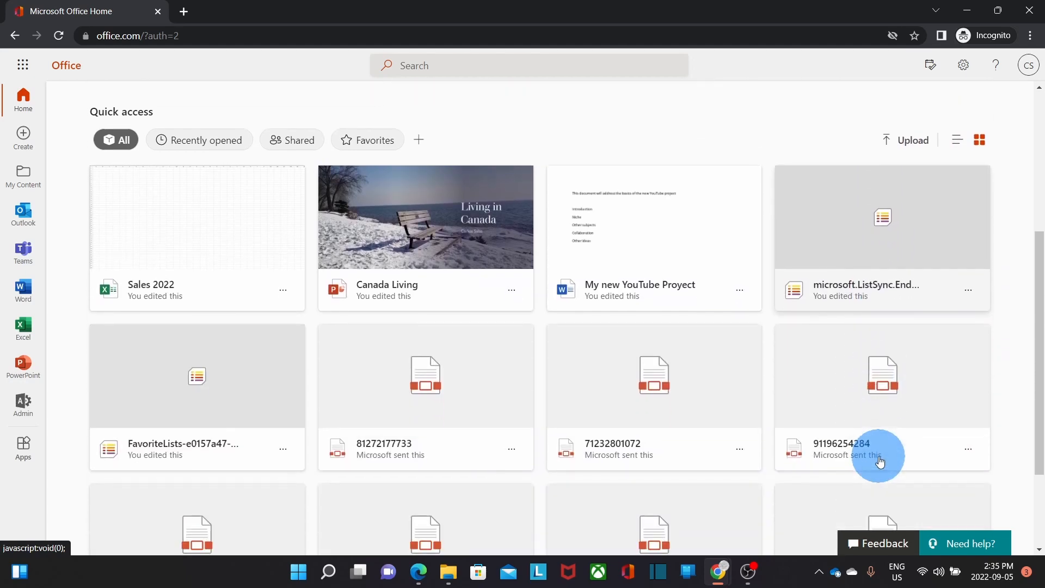
mouse_move(957, 139)
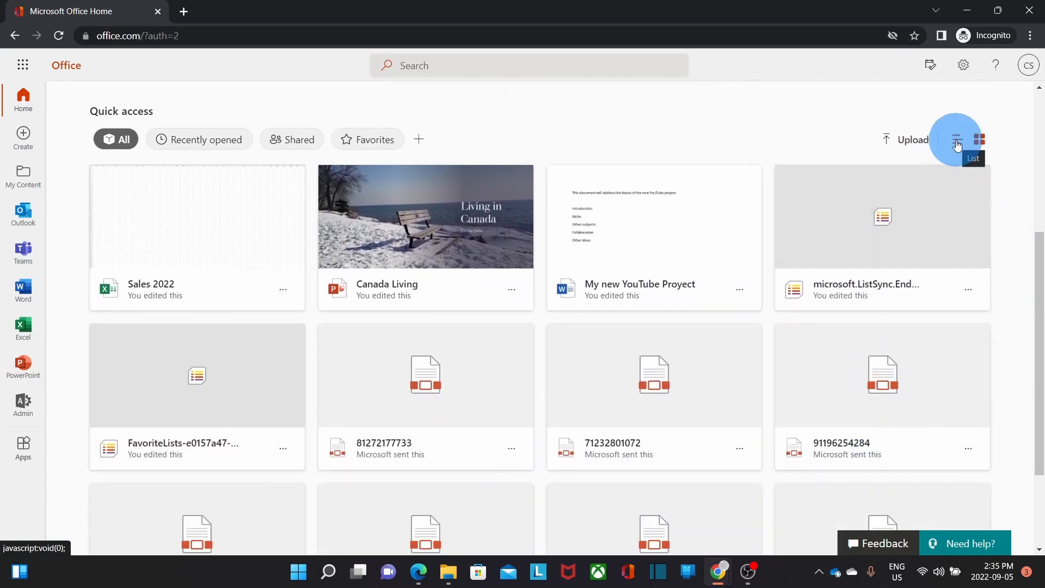
click(955, 139)
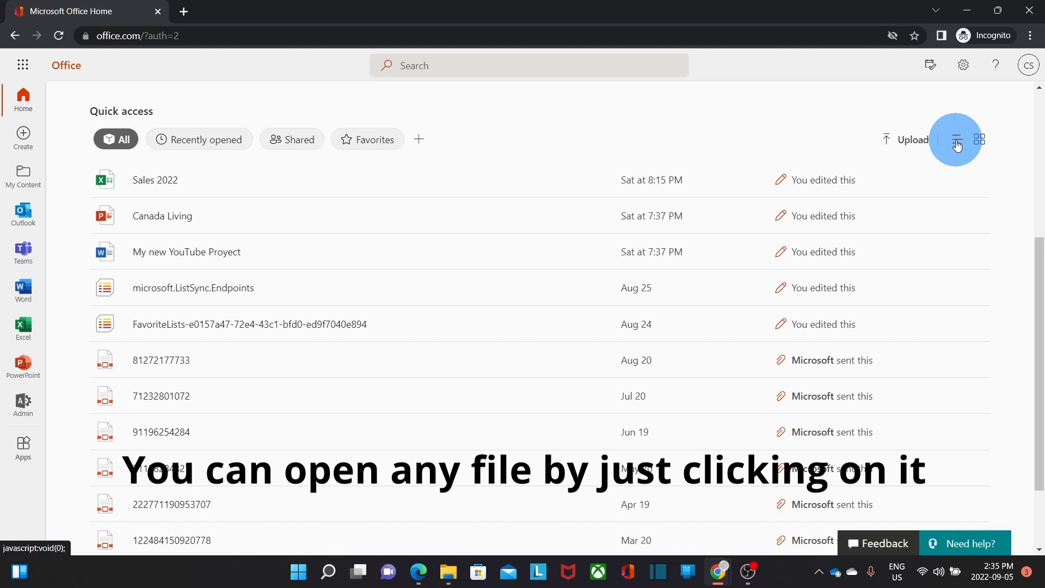
scroll(up, 3)
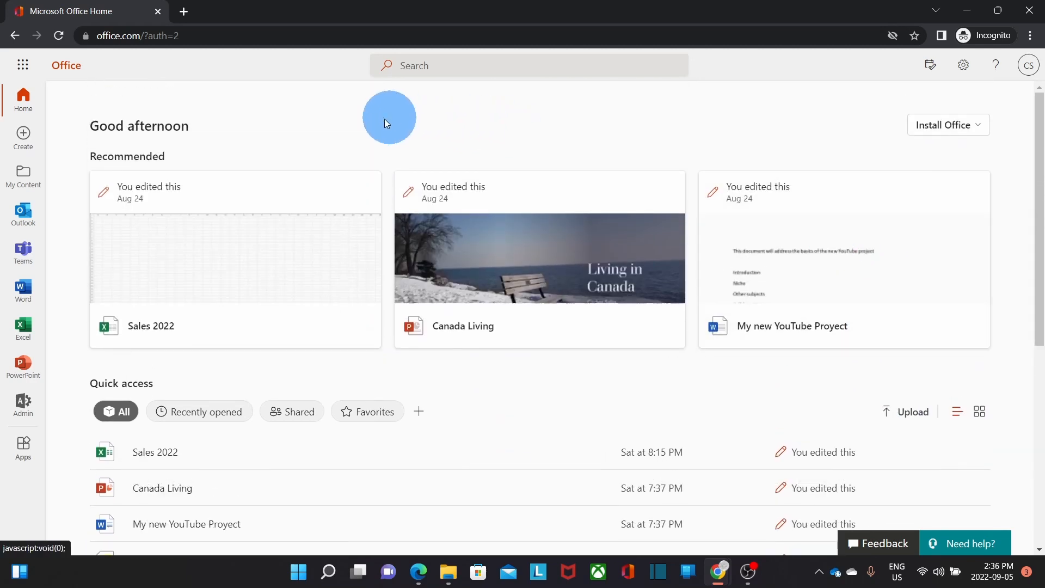
mouse_move(137, 108)
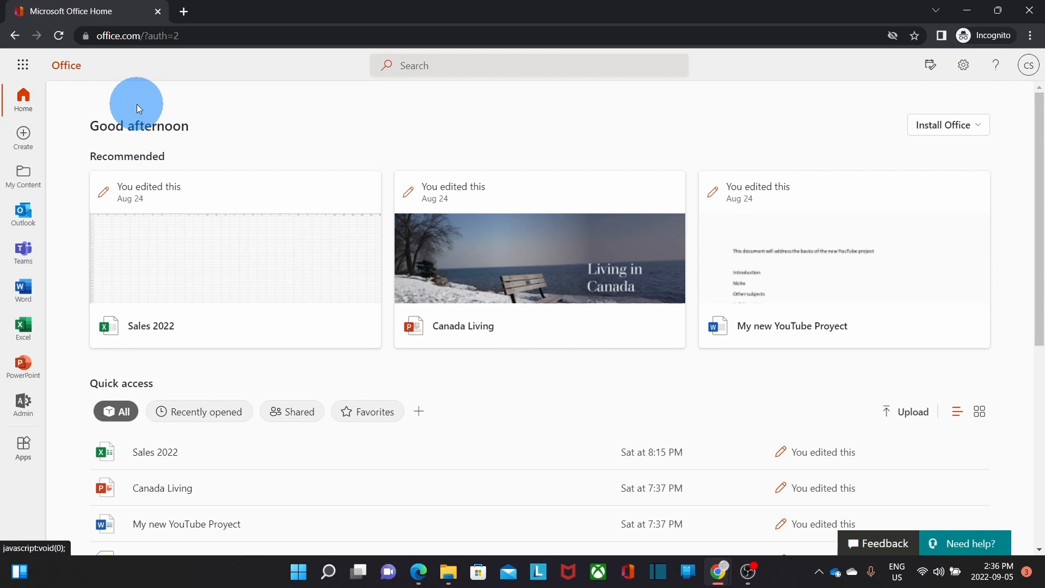
mouse_move(23, 96)
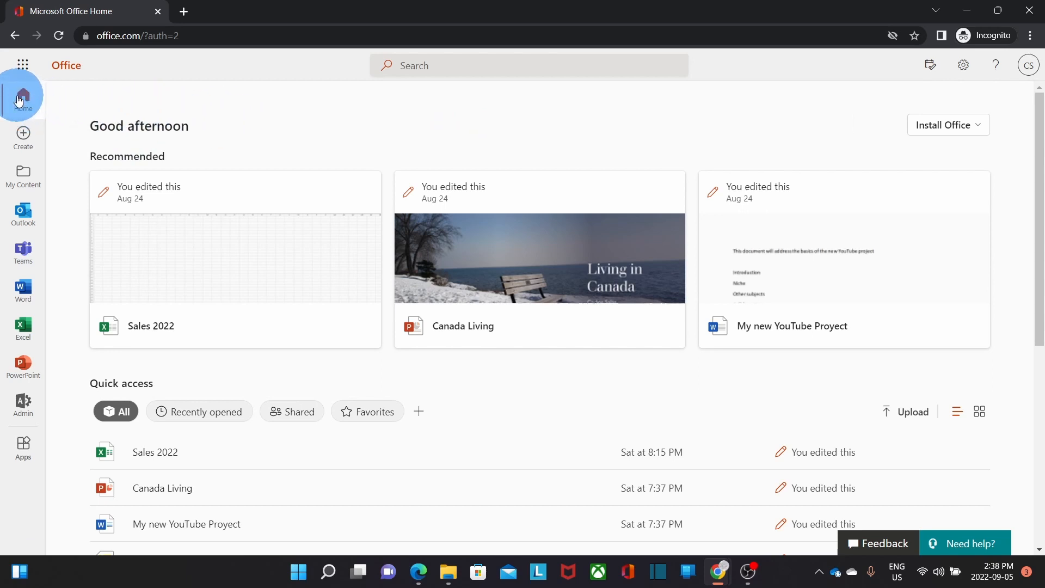
mouse_move(22, 138)
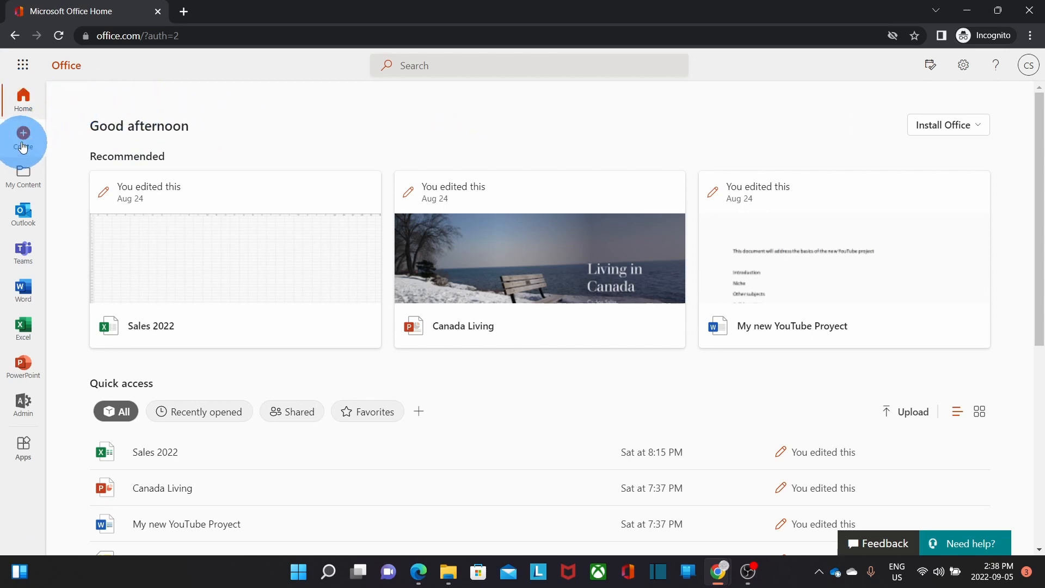
mouse_move(23, 139)
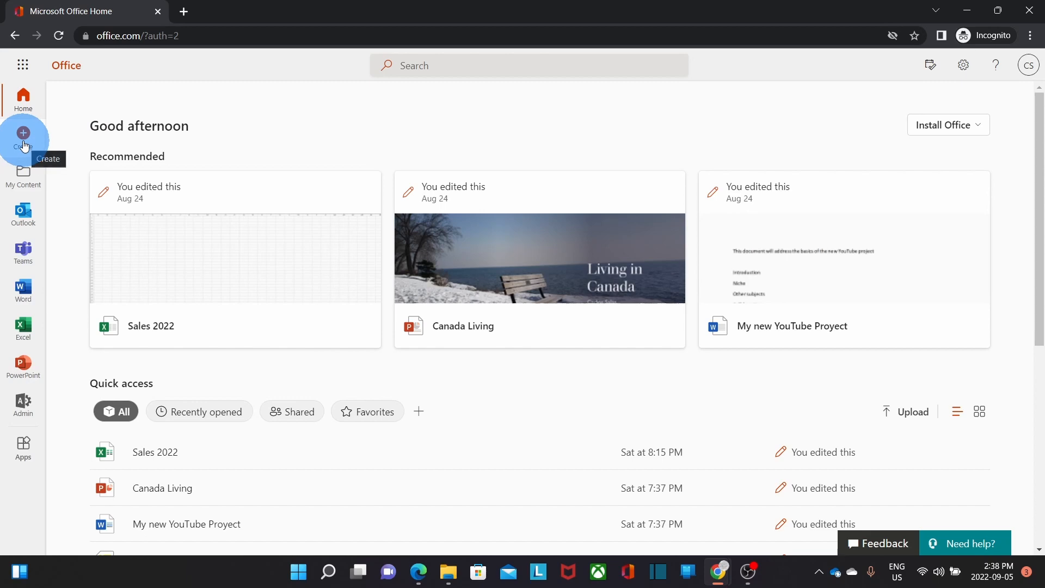
- Go to the Create page offering new blank Word, PowerPoint, Excel files and templates
click(23, 137)
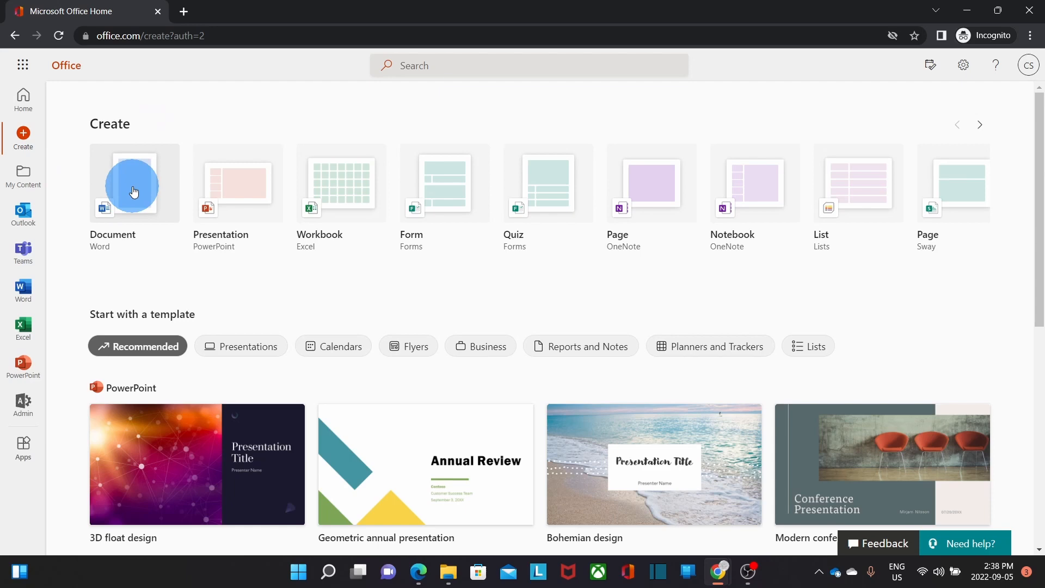
mouse_move(333, 185)
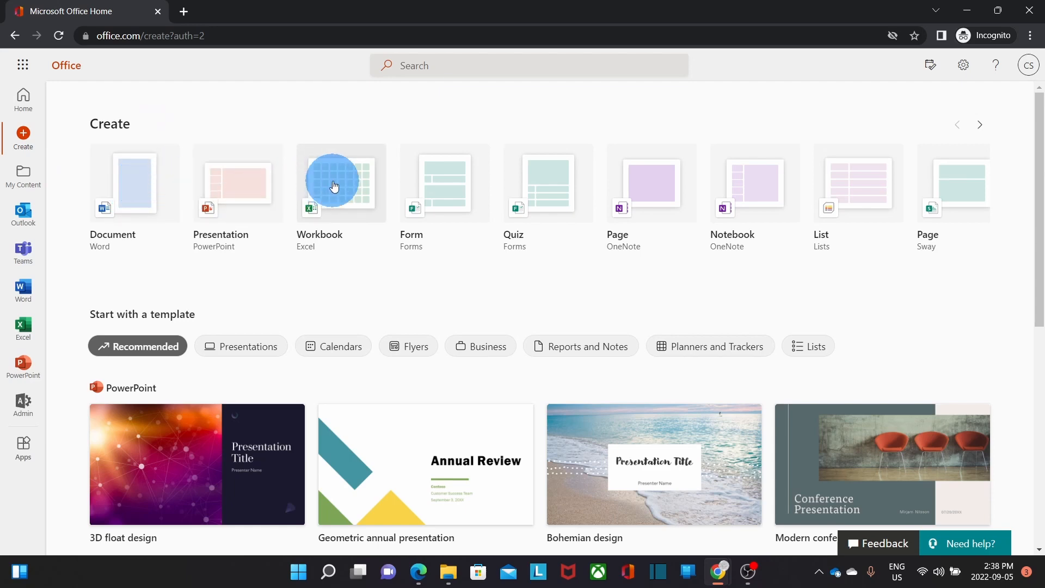
mouse_move(700, 162)
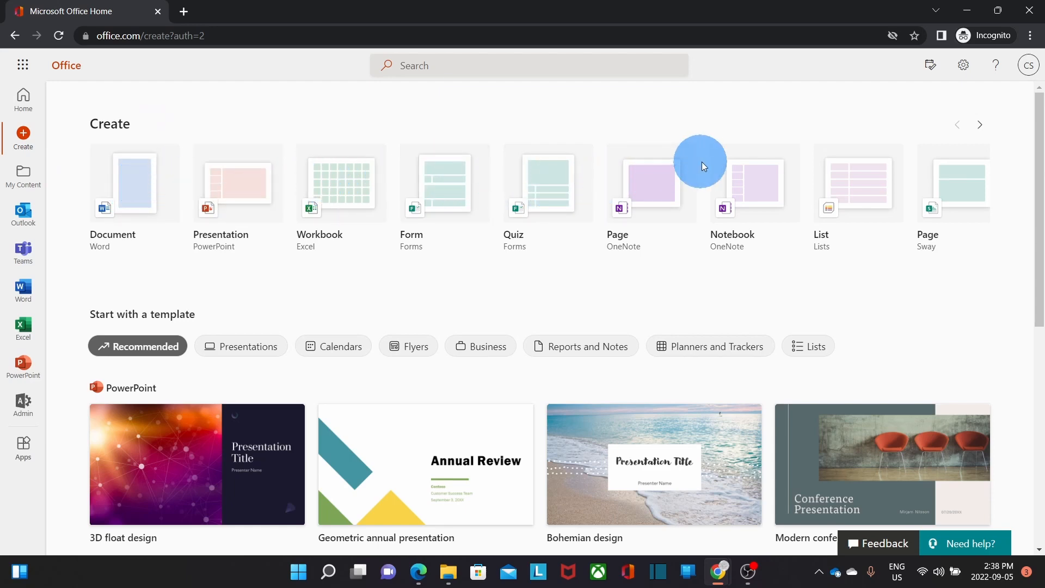
mouse_move(650, 117)
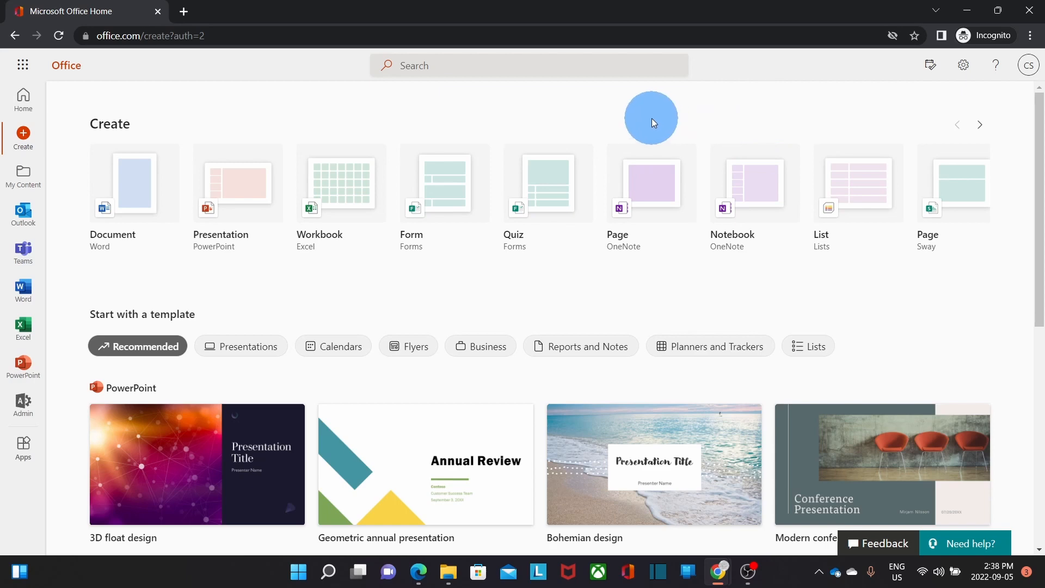
mouse_move(191, 121)
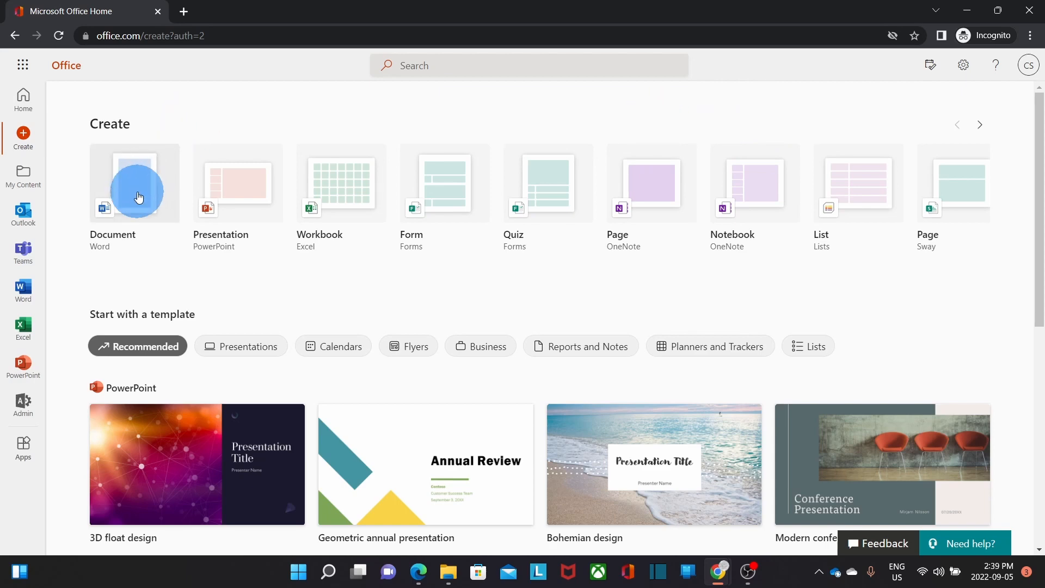
- Start a blank Word document and begin renaming it 'New document Test' from the file name dropdown
click(134, 182)
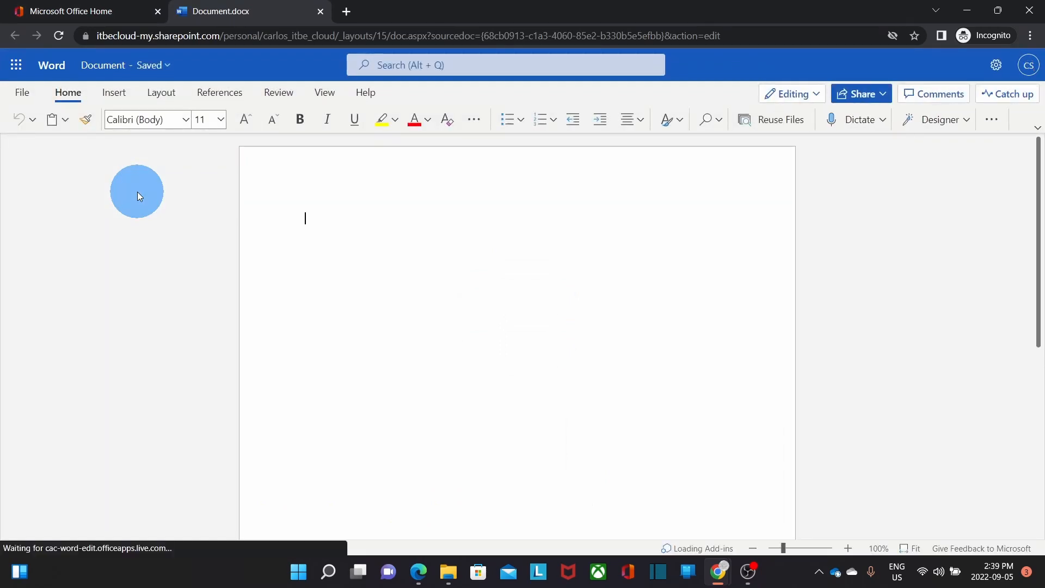
mouse_move(355, 269)
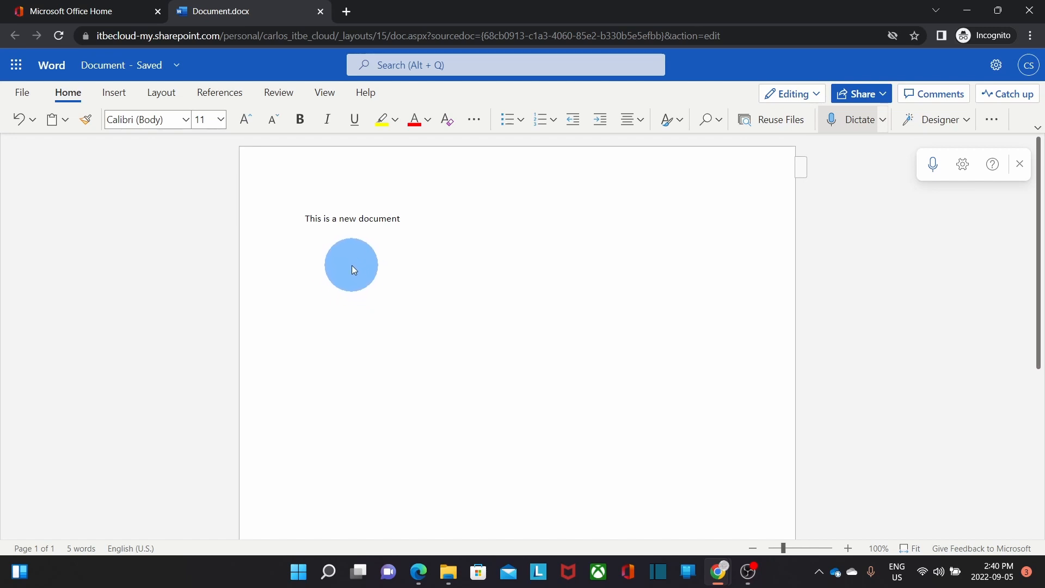
click(175, 65)
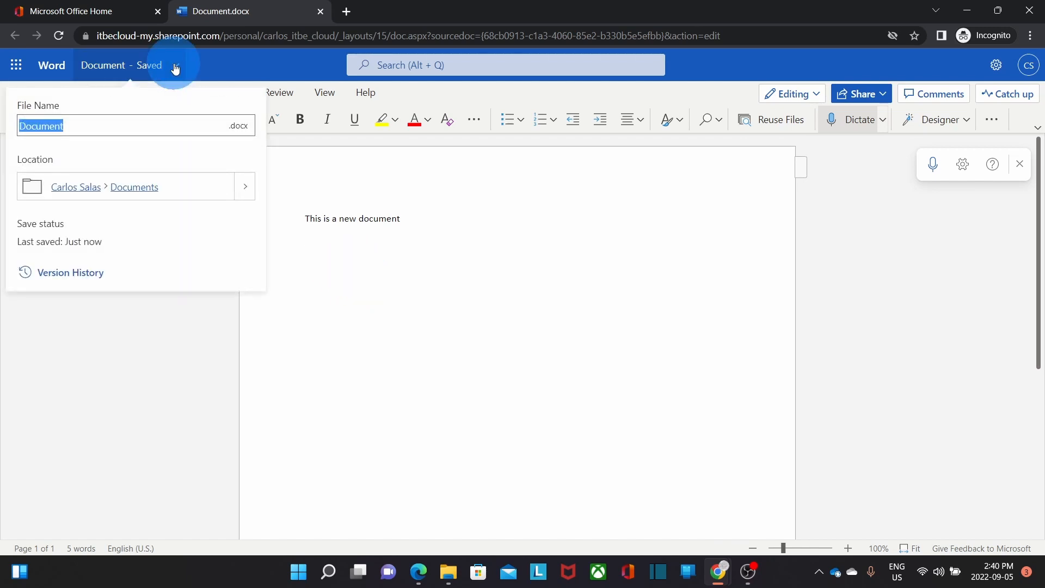
text(New d)
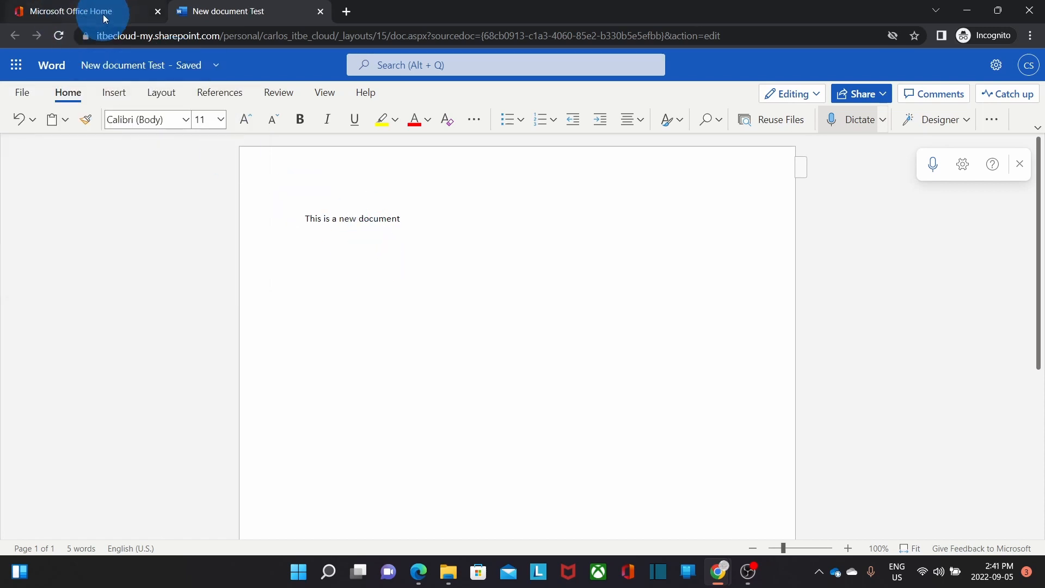
- Switch back to the Office Home browser tab where 'New document Test' is listed as recent
click(73, 11)
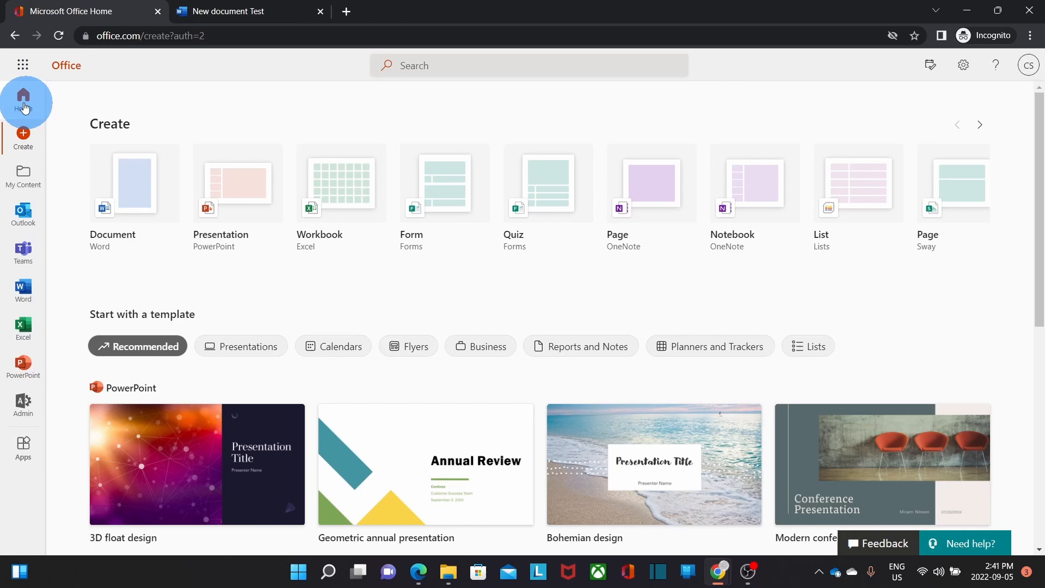
click(23, 99)
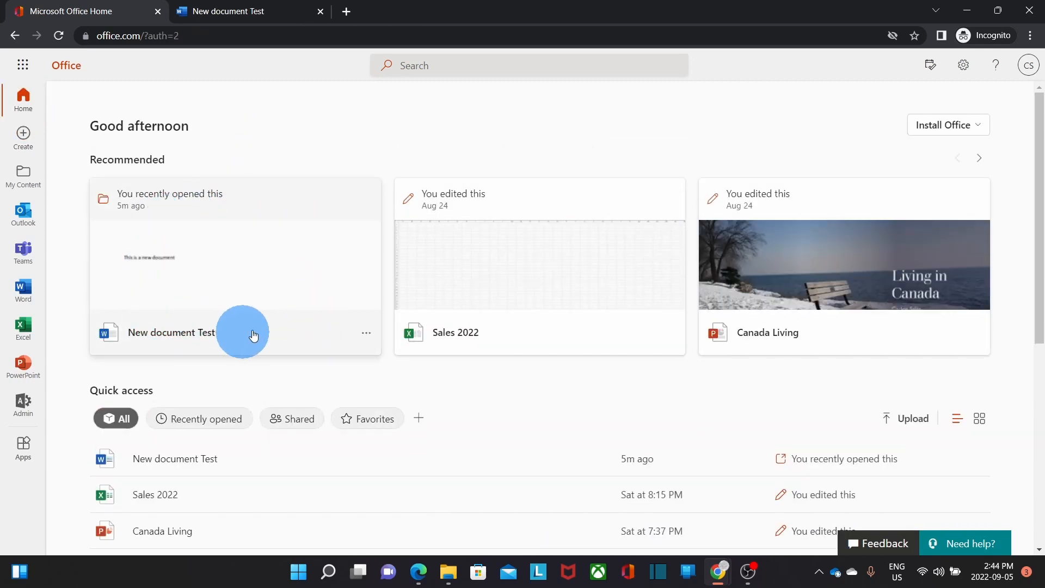
mouse_move(218, 262)
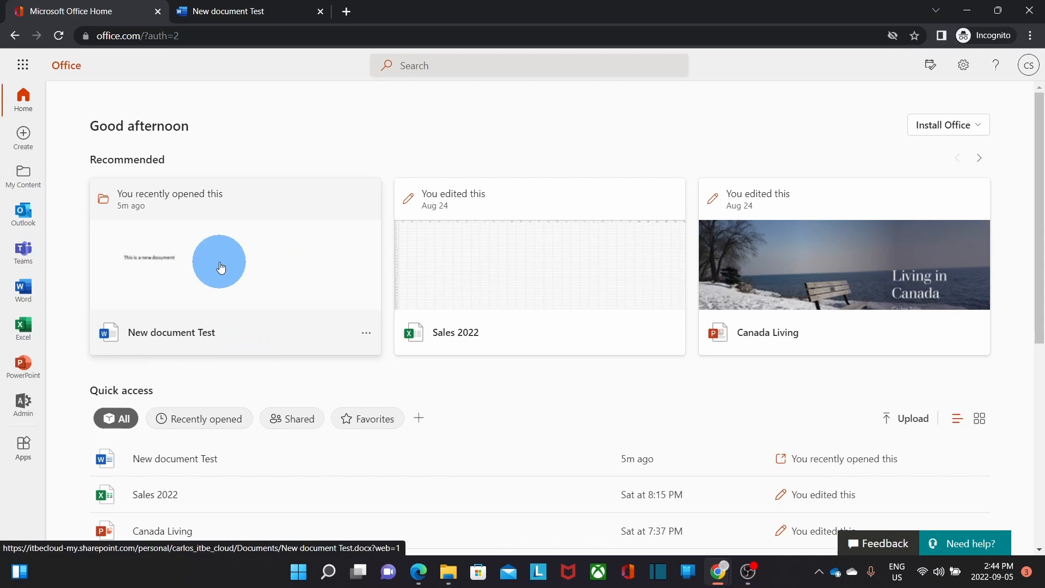
mouse_move(23, 177)
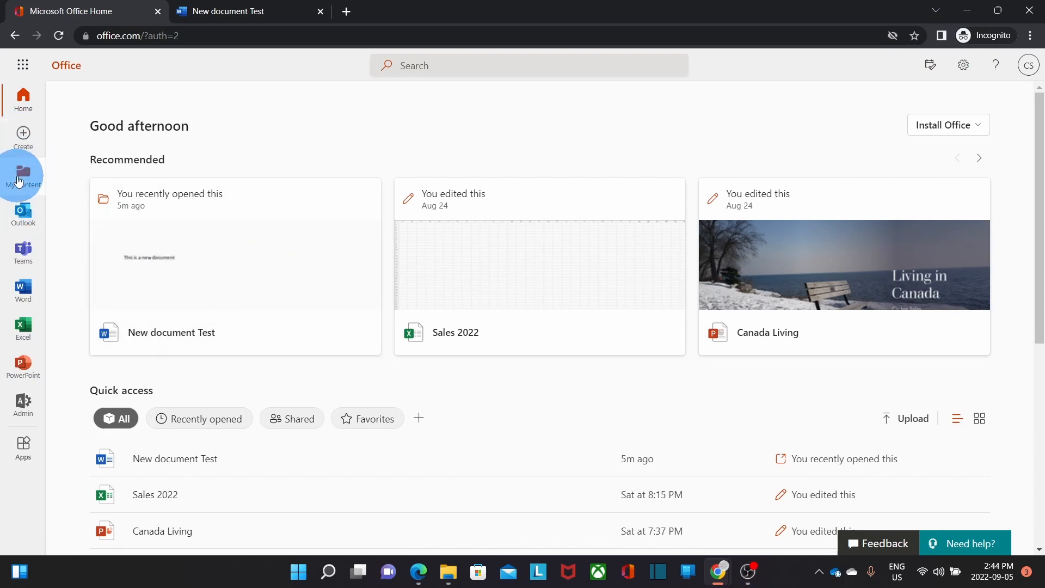
- Show the My content page listing all files with 'New document Test' at the top
click(22, 173)
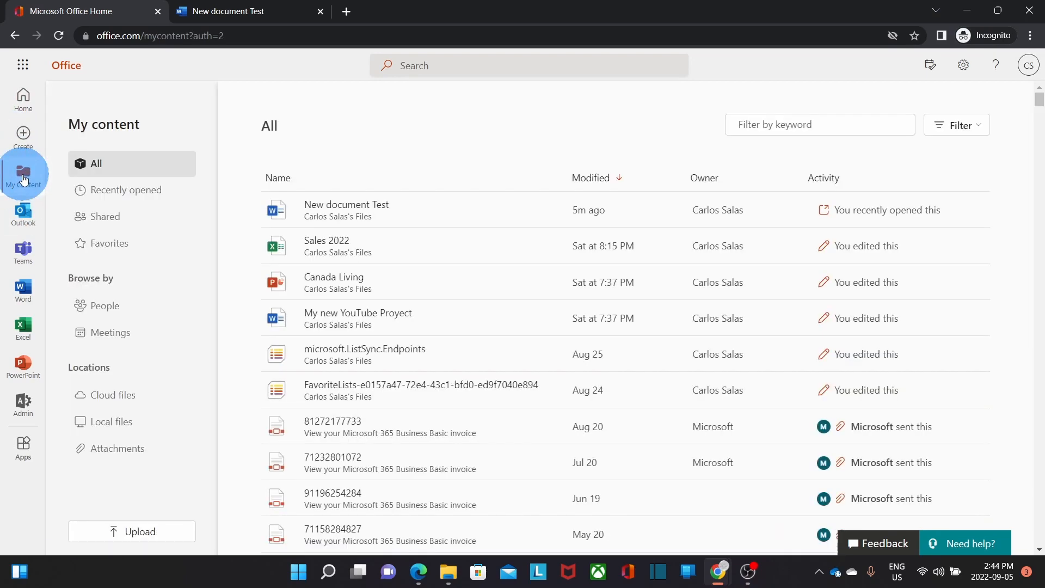
mouse_move(430, 384)
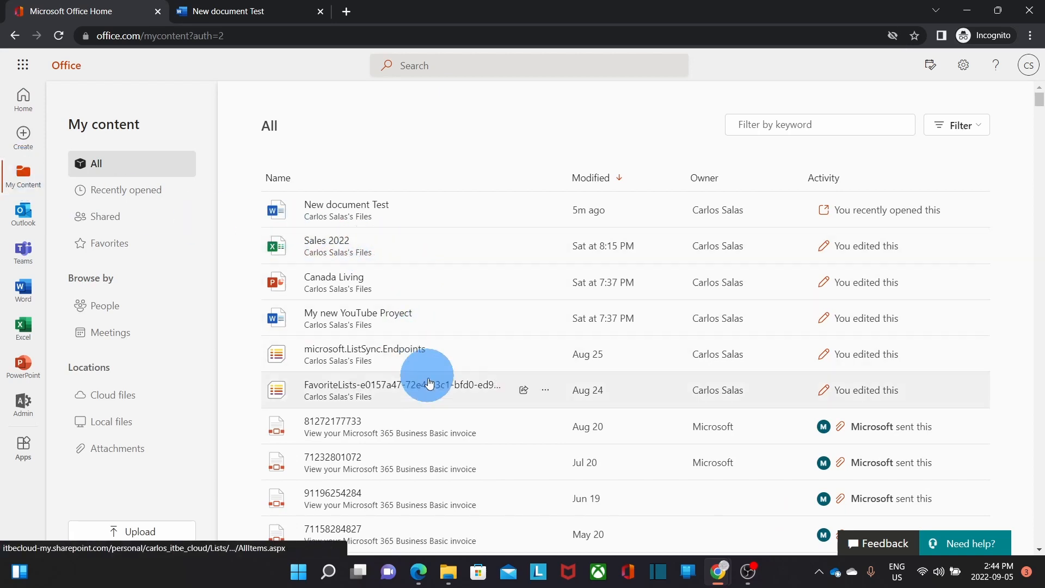
mouse_move(427, 396)
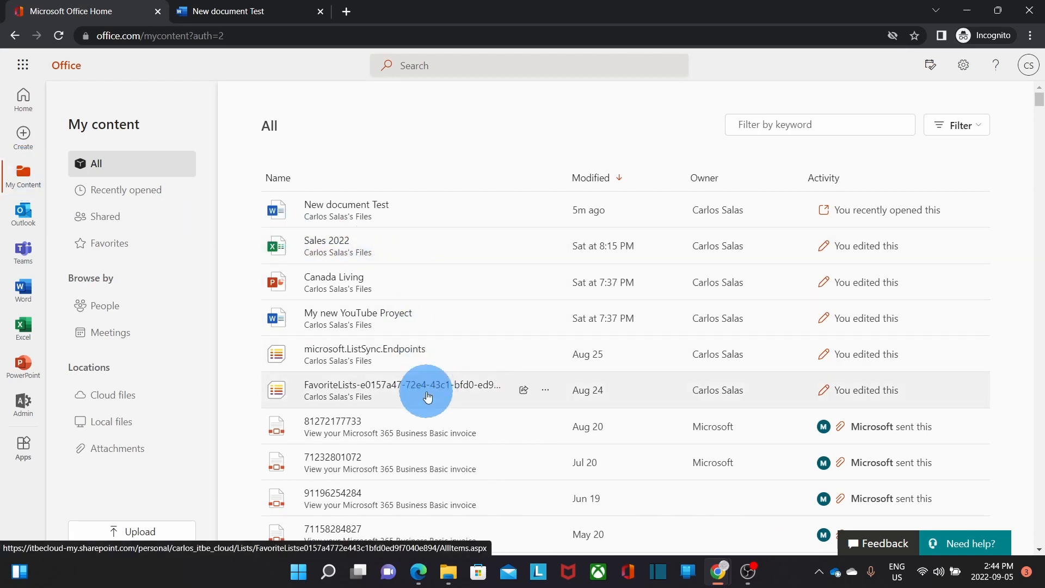
mouse_move(23, 213)
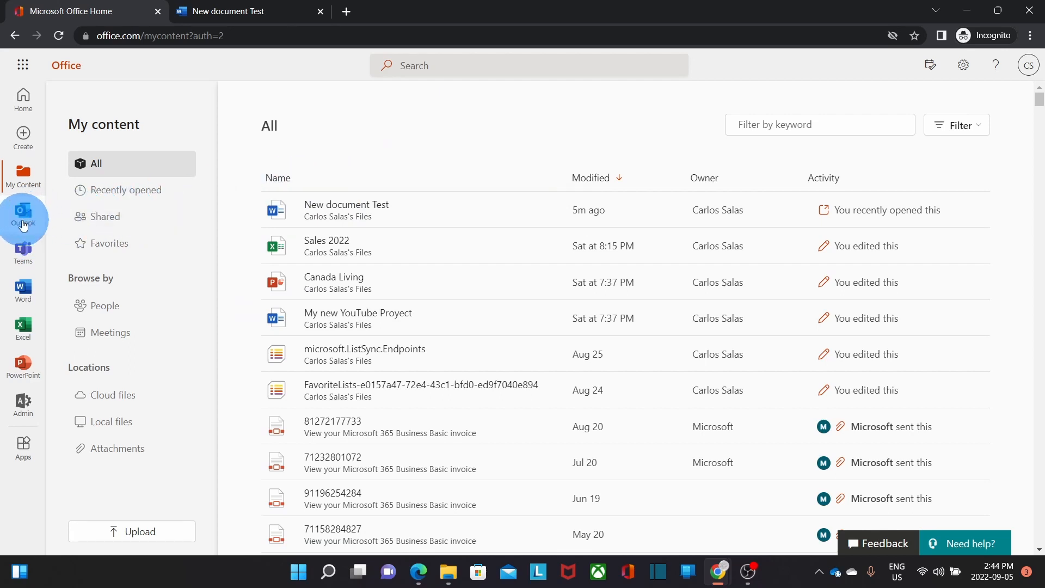
mouse_move(23, 217)
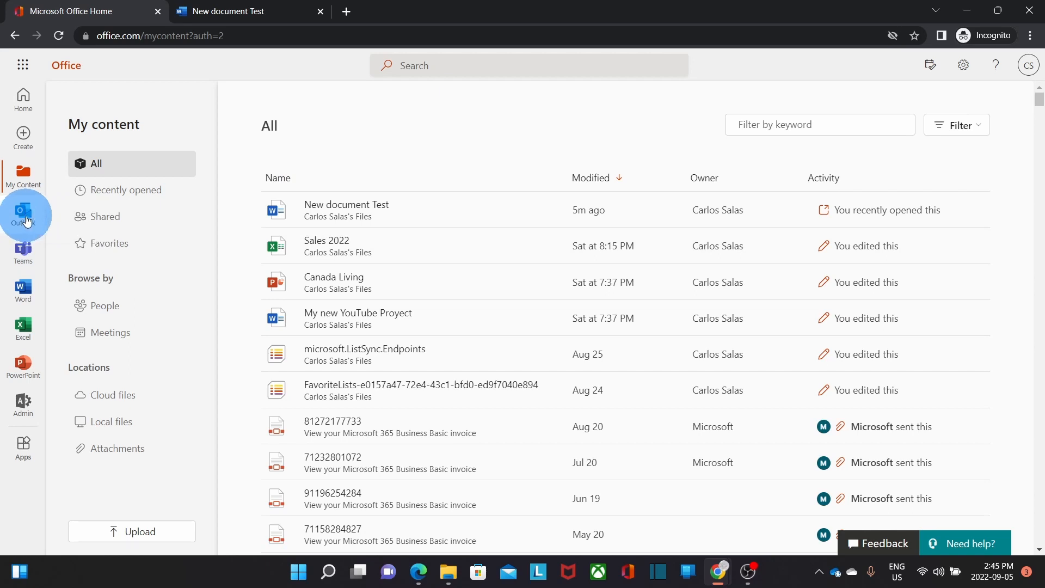
mouse_move(22, 326)
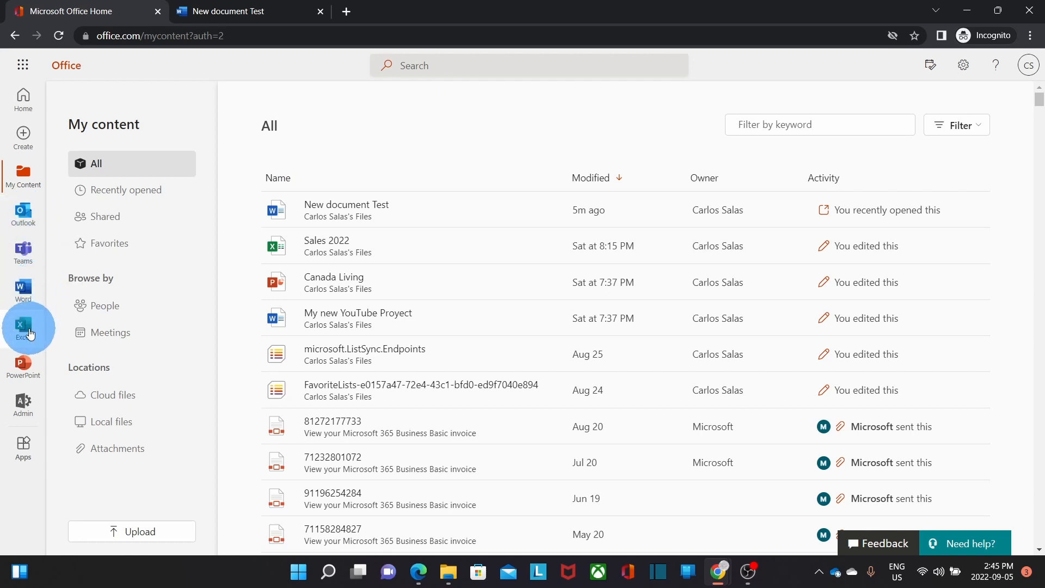
mouse_move(23, 367)
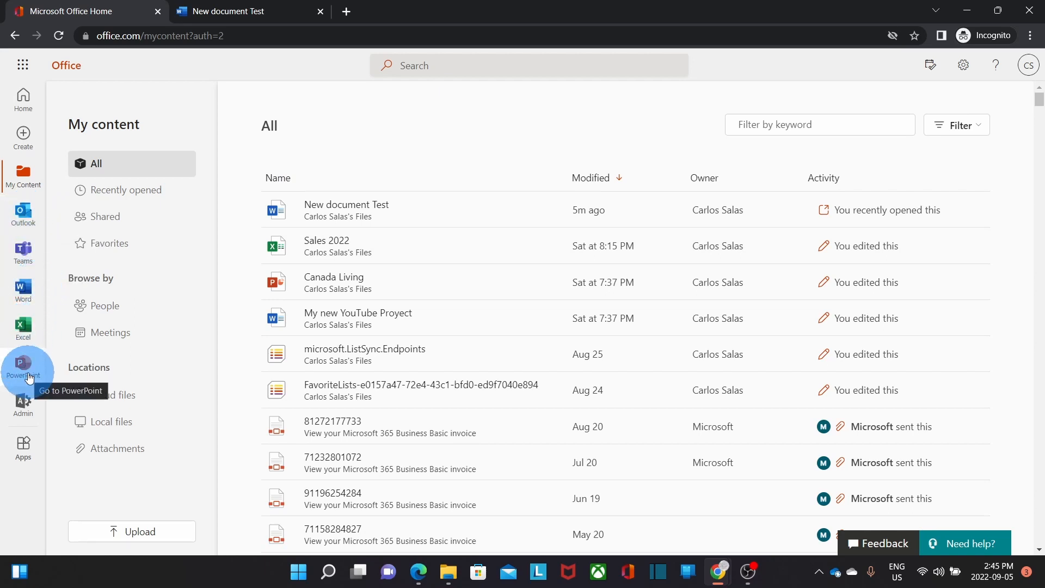
mouse_move(27, 370)
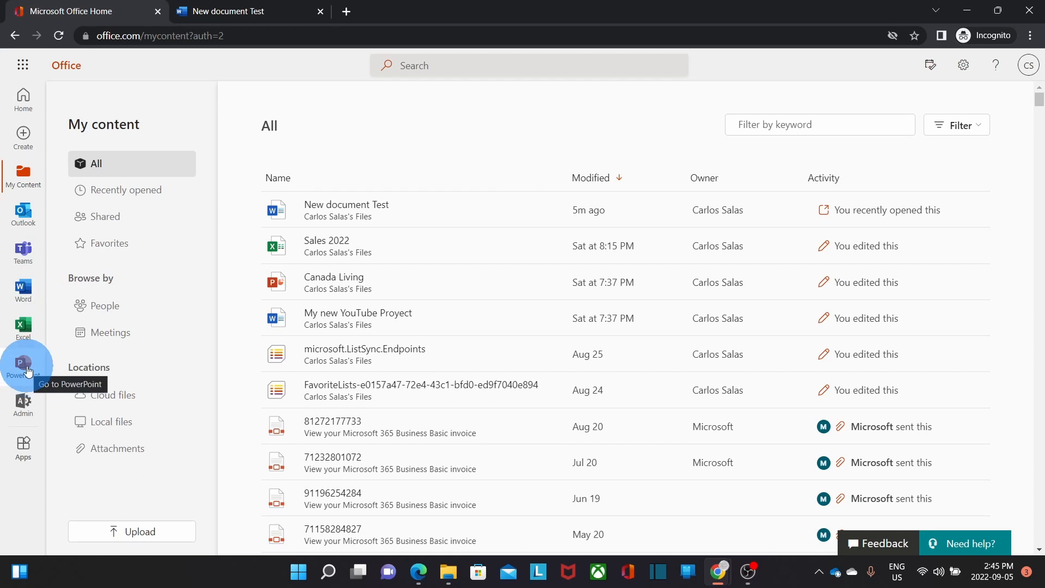
mouse_move(76, 243)
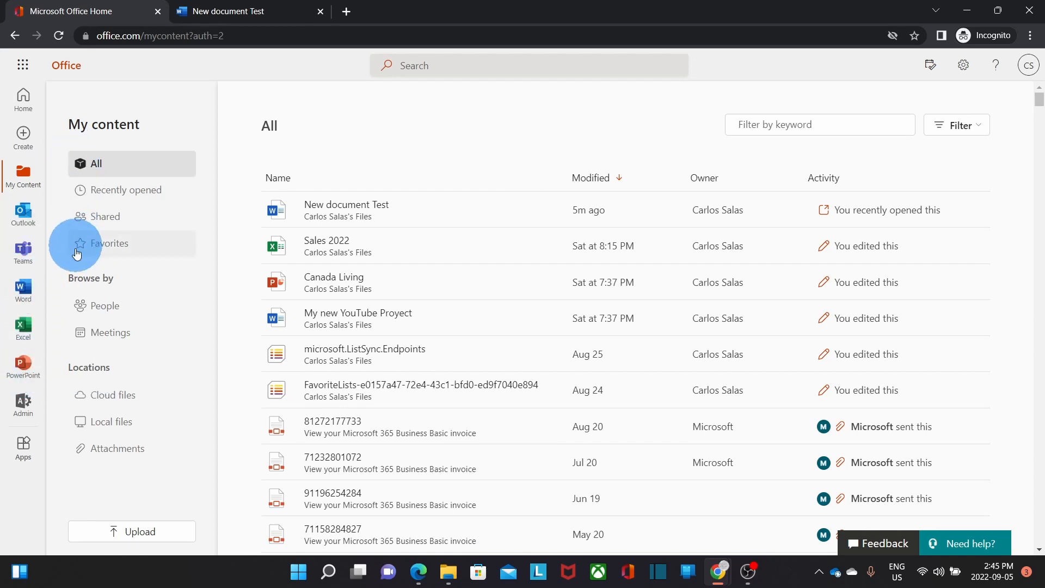
mouse_move(23, 65)
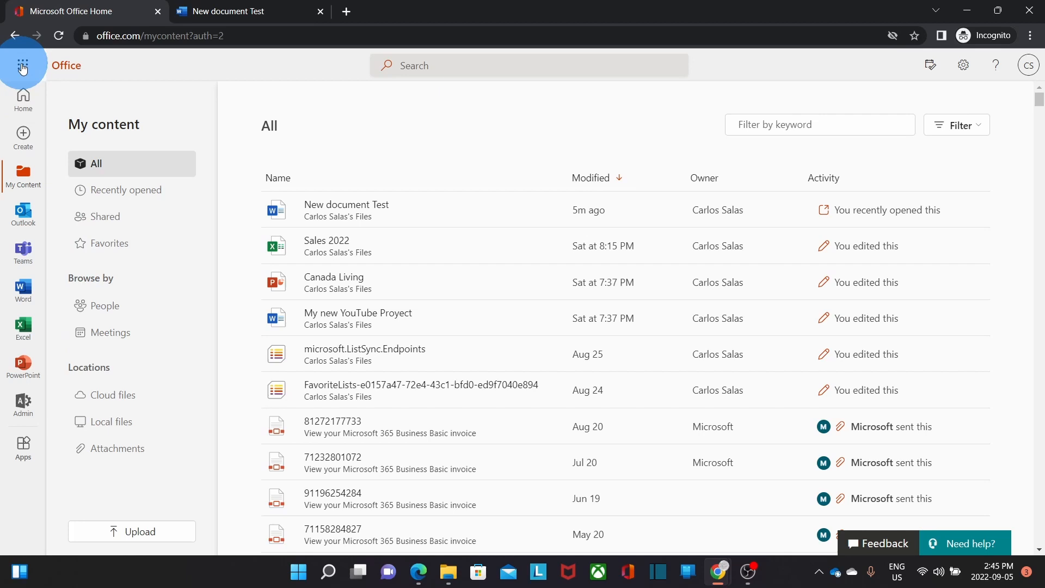
mouse_move(23, 64)
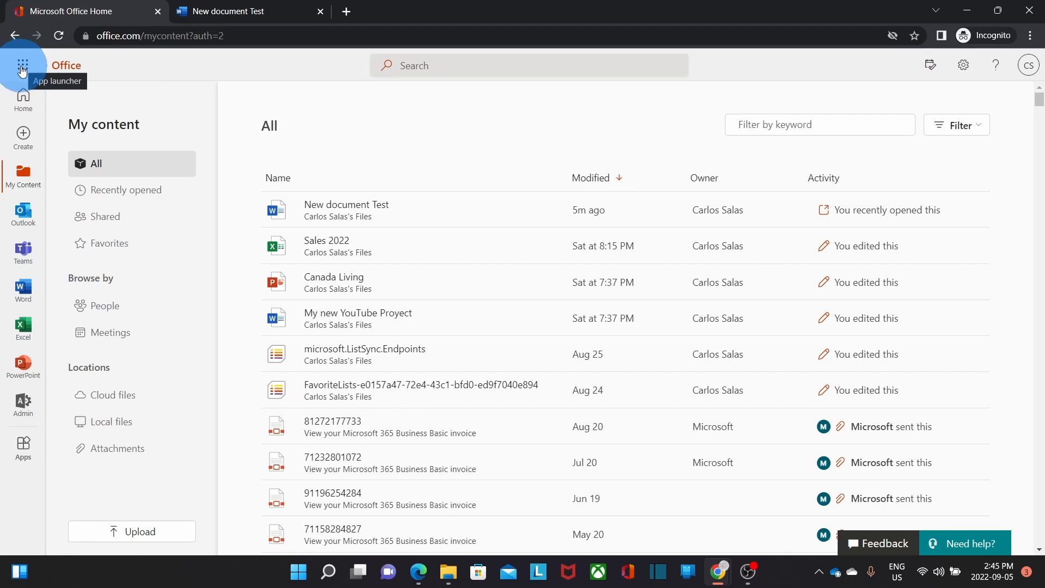
- Show the app launcher's full All apps list and browse down to Word, Yammer and Data Migration Service
click(23, 65)
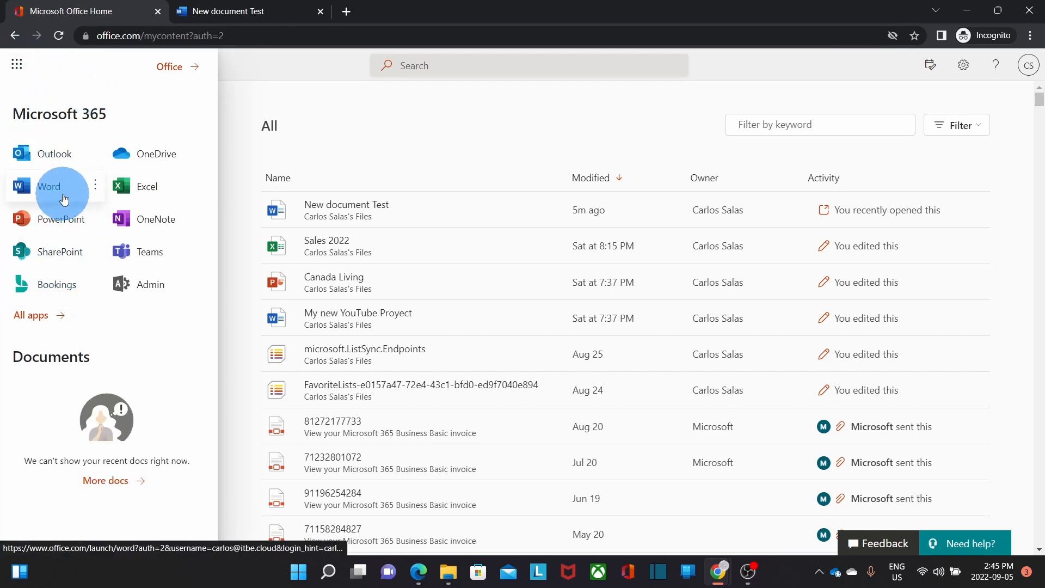
mouse_move(63, 157)
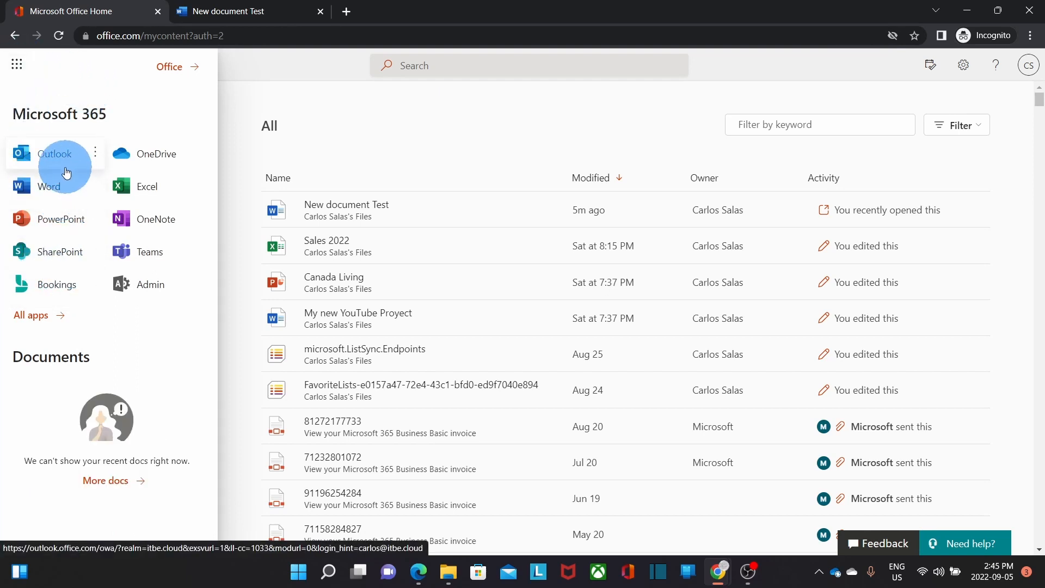
mouse_move(38, 315)
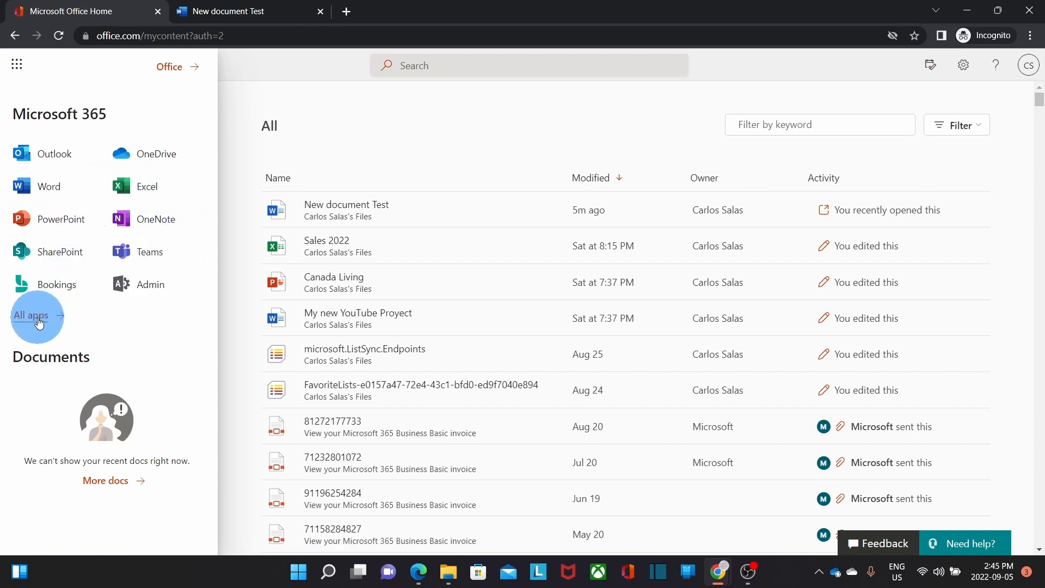
click(32, 315)
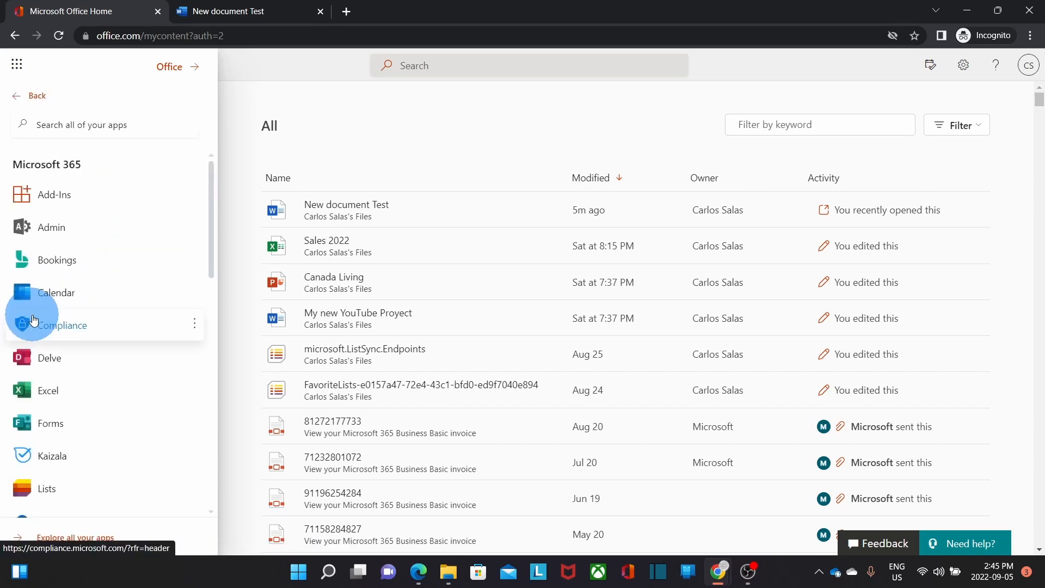
scroll(down, 3)
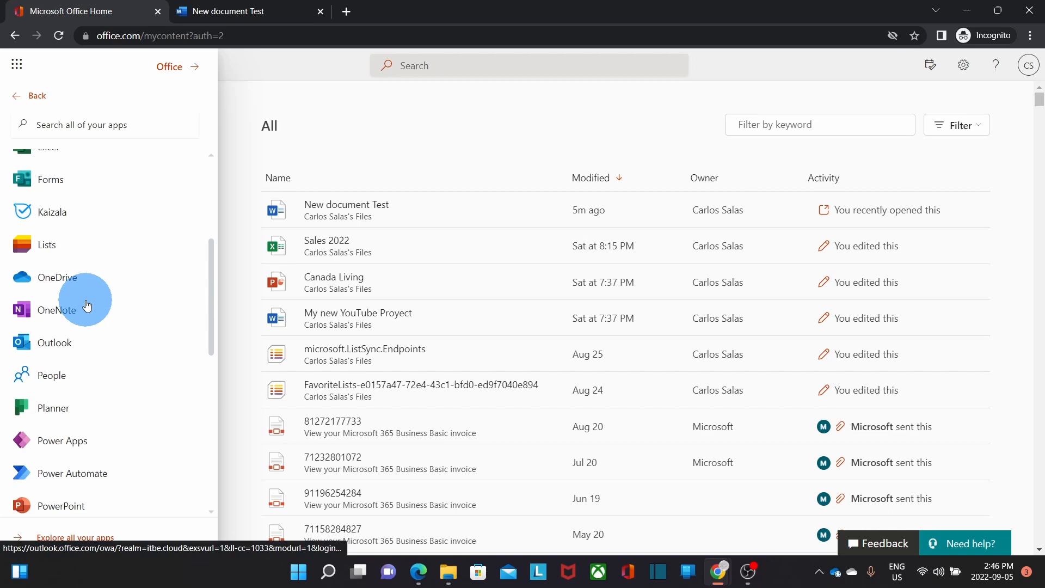
scroll(down, 3)
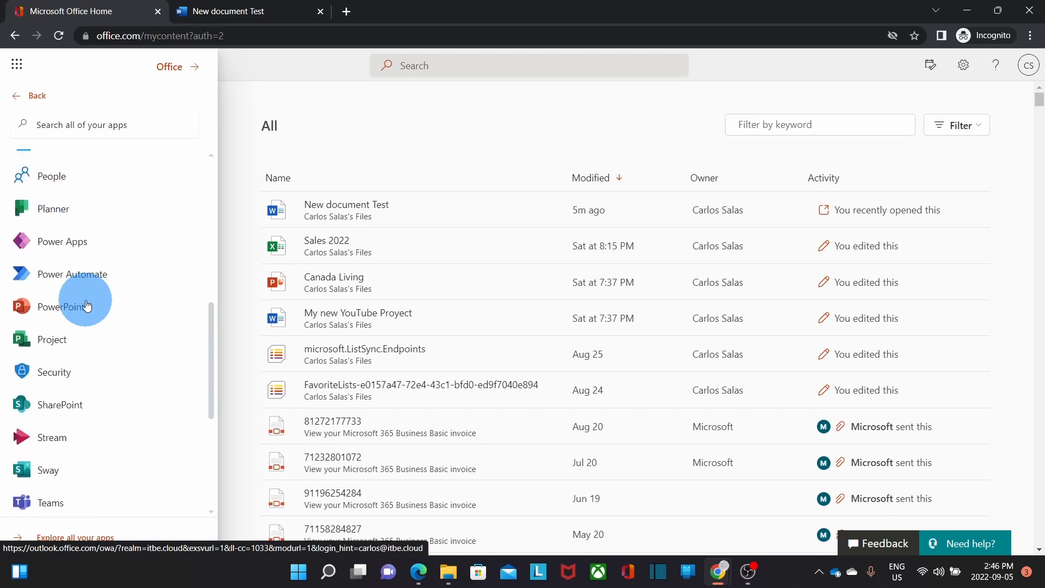
scroll(down, 3)
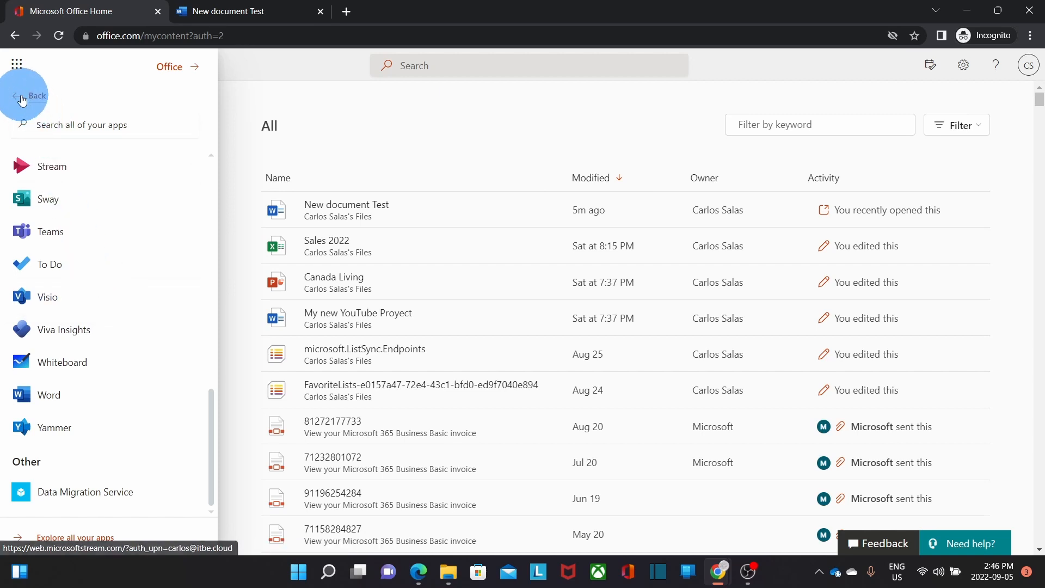
- Return from the app launcher and open the Office home page in a new tab
click(29, 96)
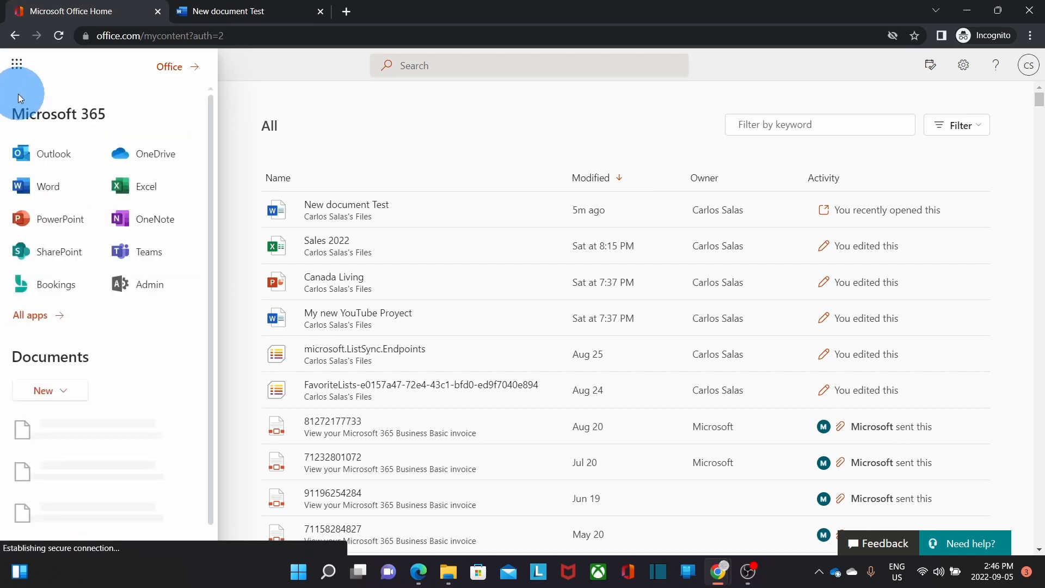
click(170, 66)
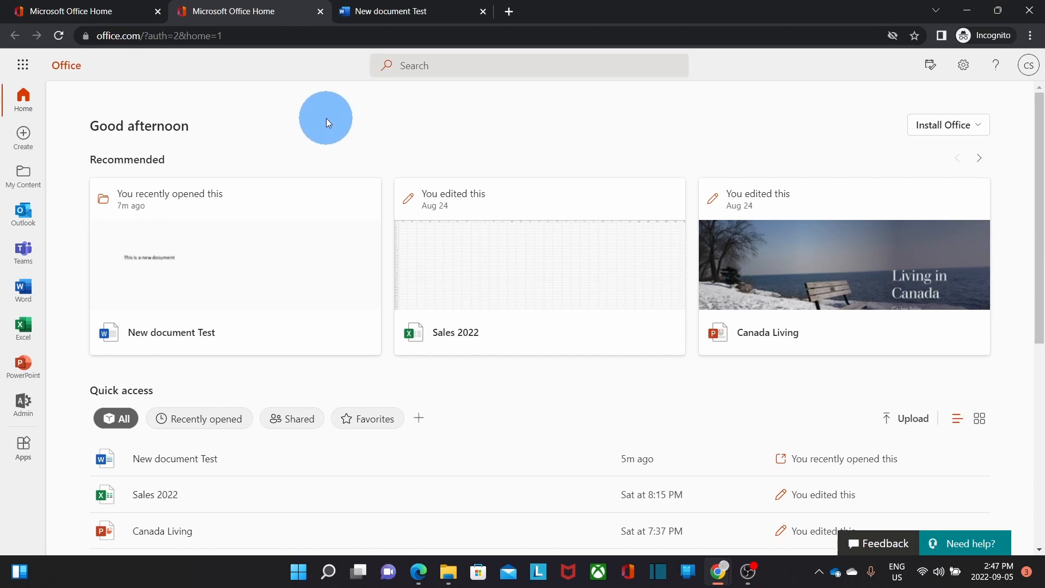
mouse_move(91, 259)
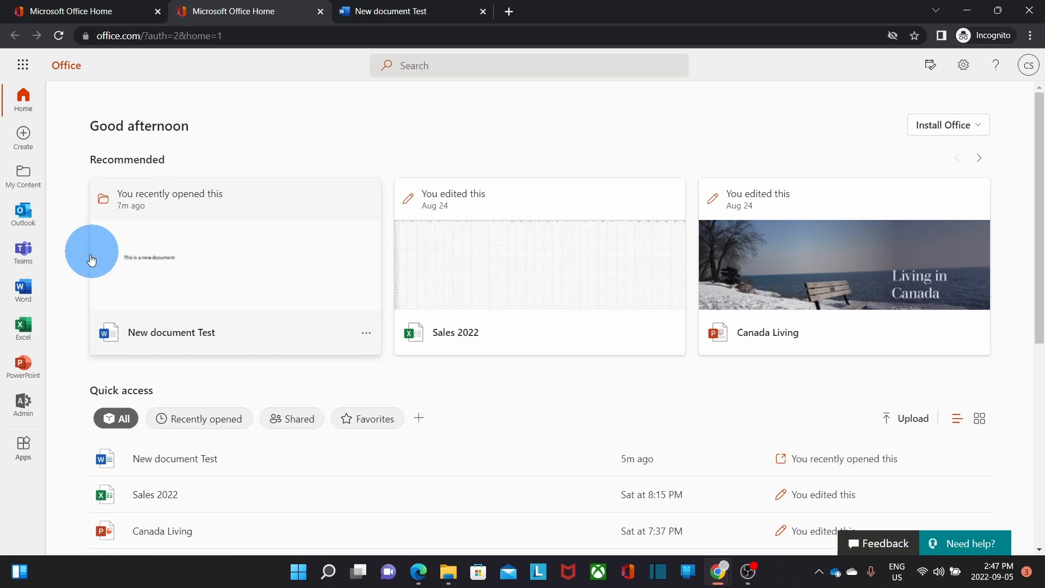
mouse_move(23, 405)
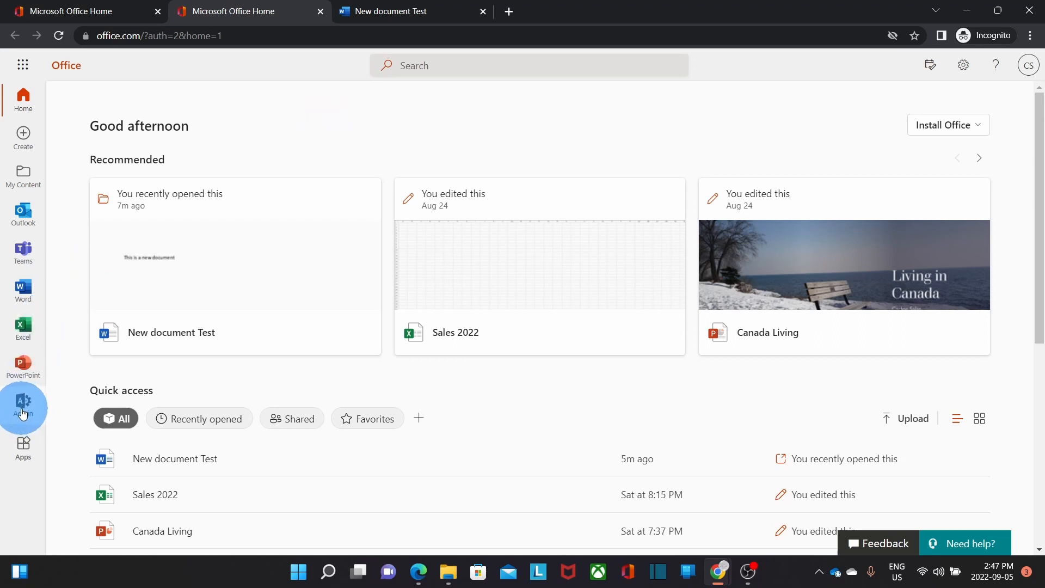
mouse_move(22, 406)
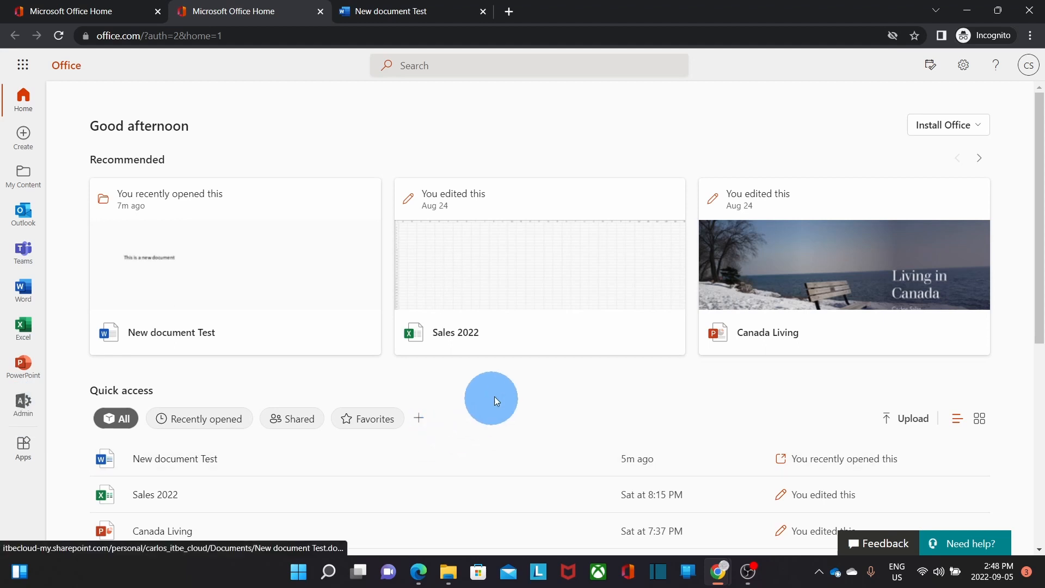
mouse_move(753, 138)
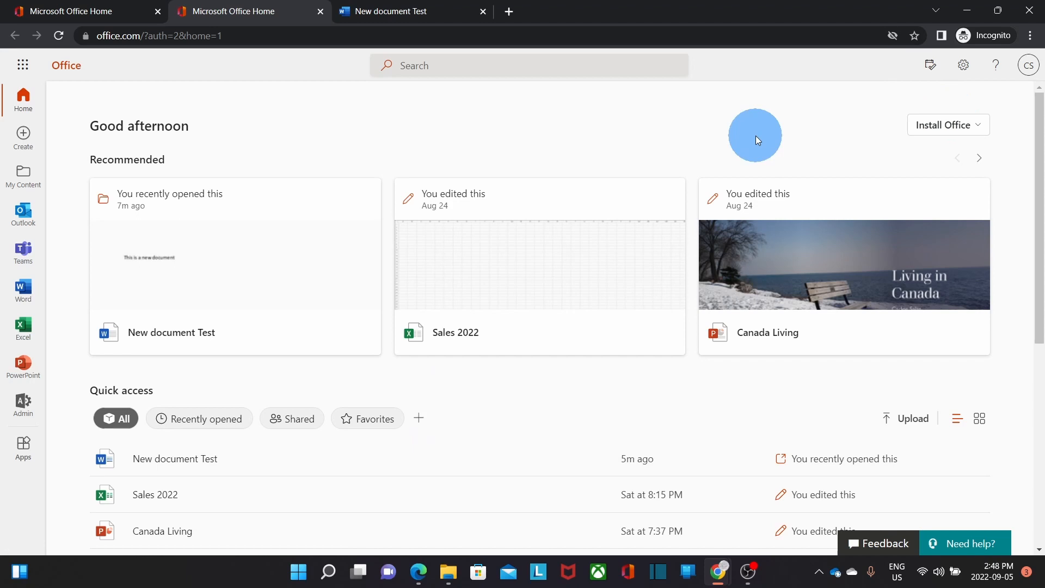
mouse_move(978, 145)
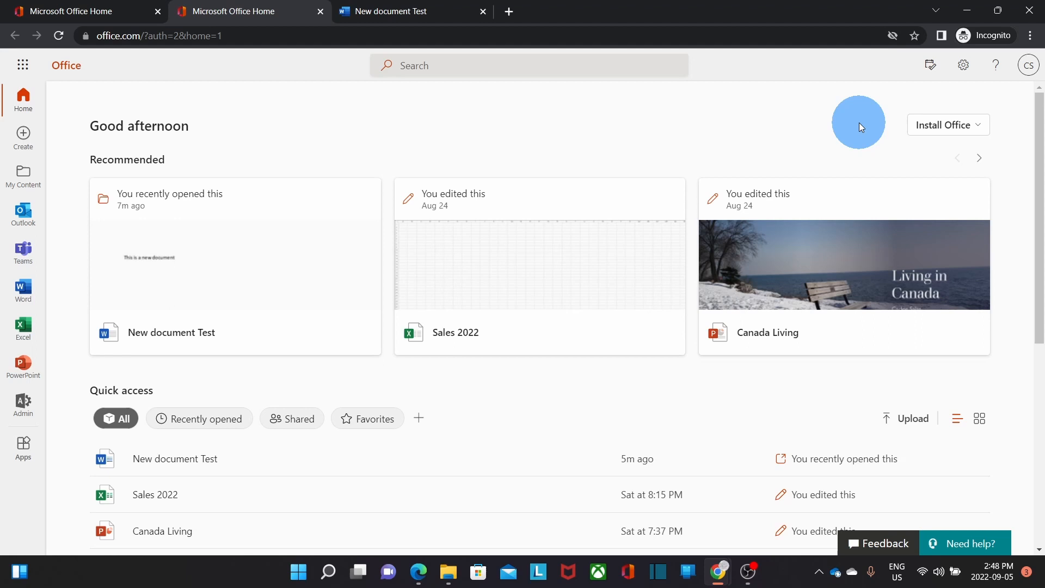
mouse_move(880, 126)
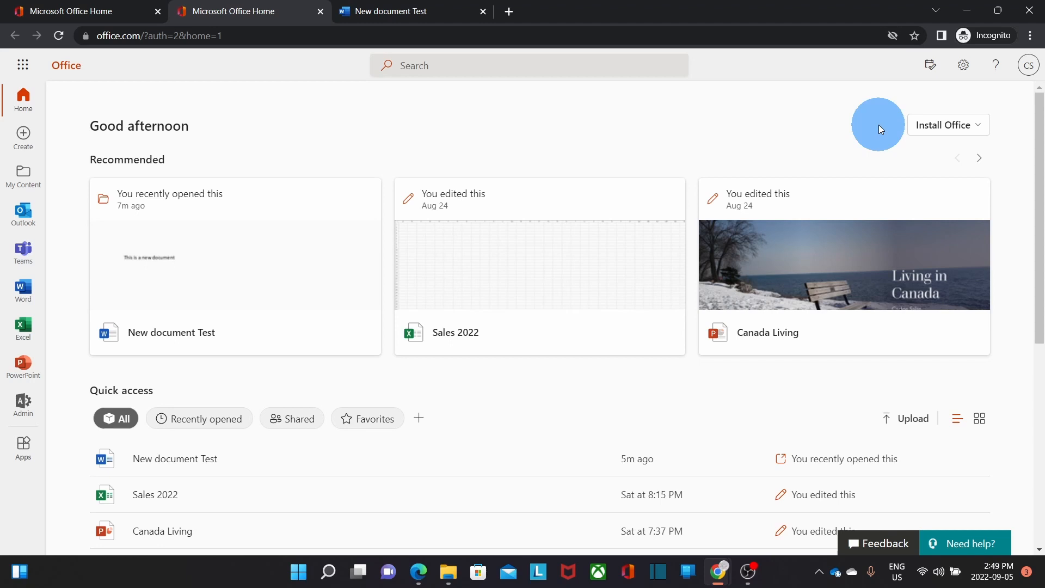
mouse_move(472, 120)
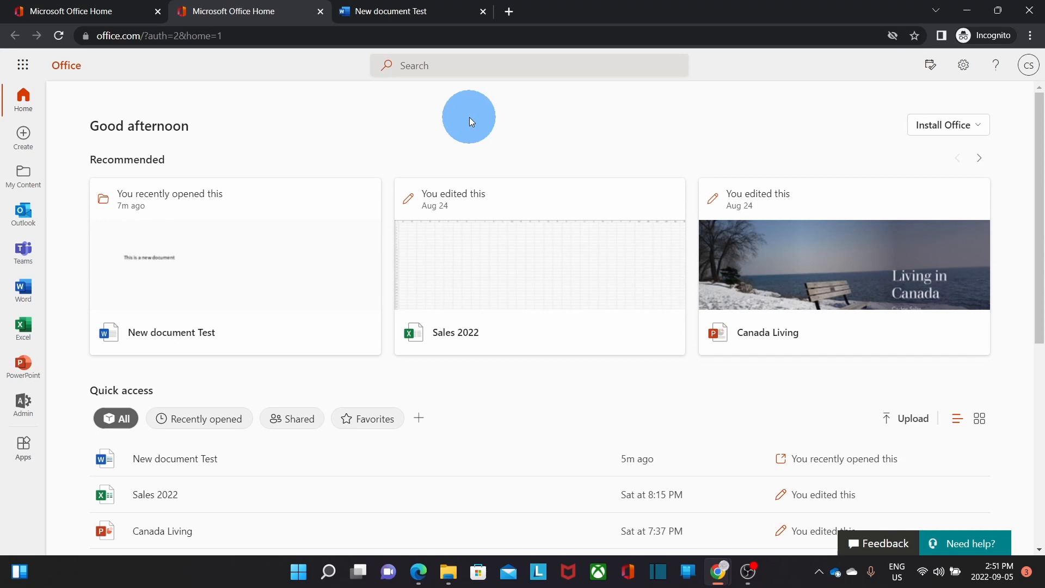
mouse_move(23, 212)
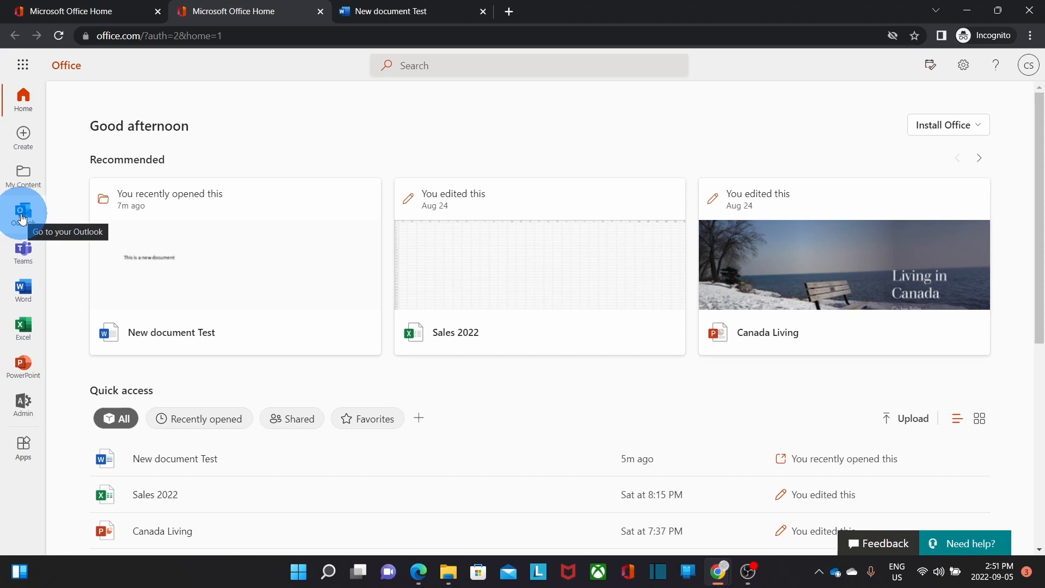
- Open Outlook mail in its own tab, then return to the Microsoft Office Home tab
click(23, 212)
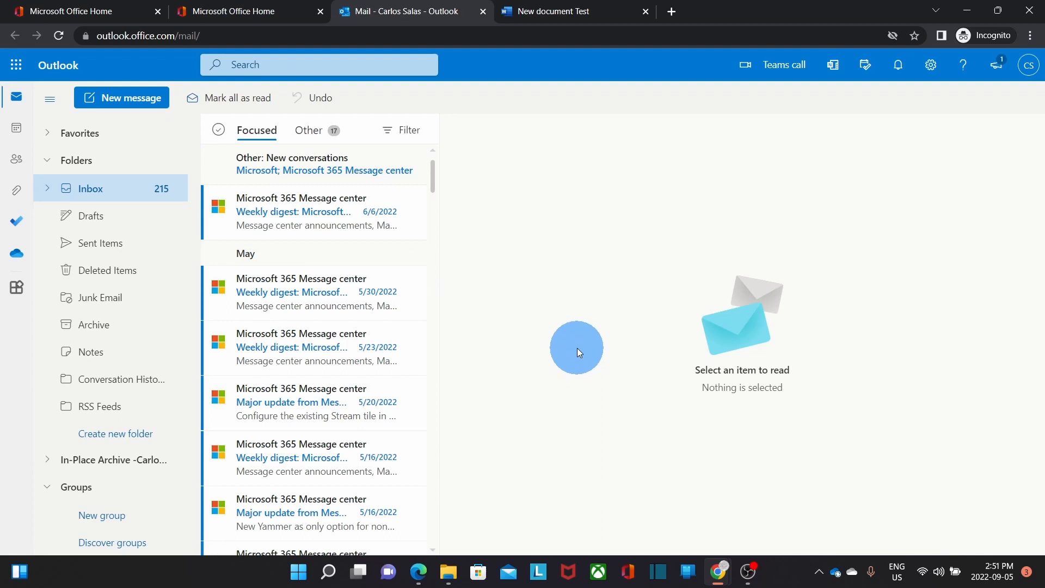
mouse_move(448, 117)
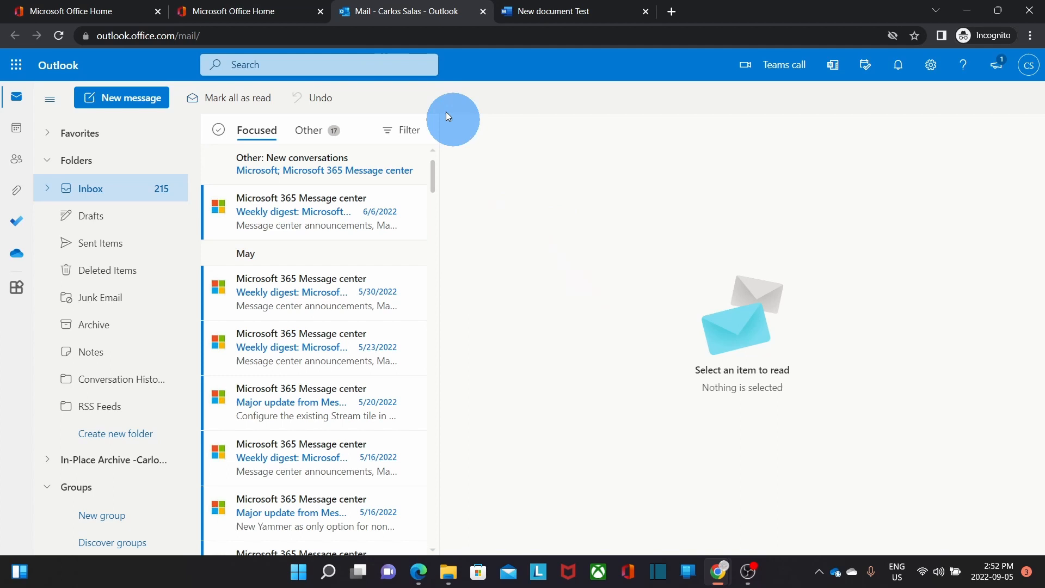
click(233, 11)
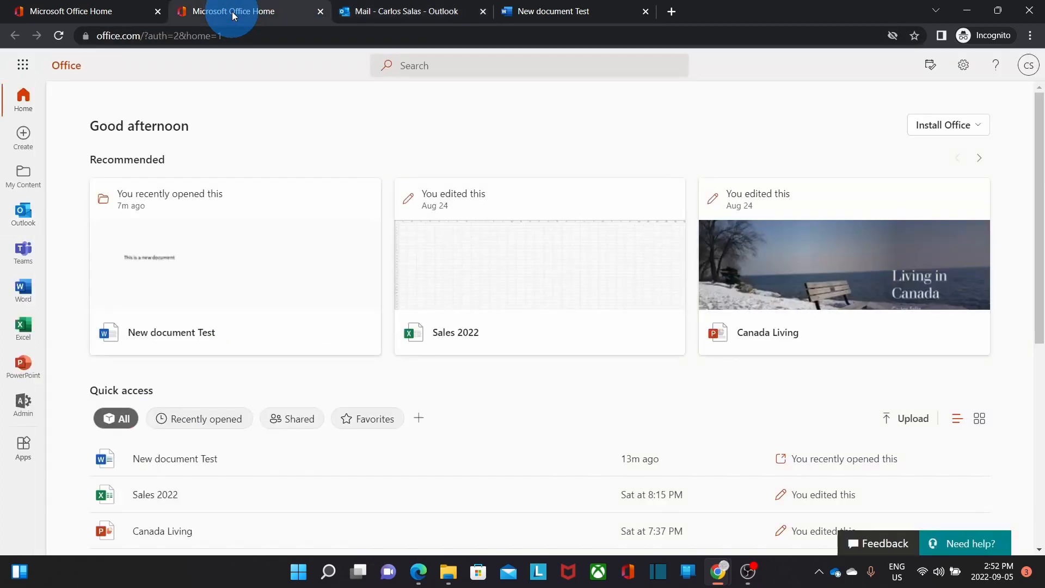
- Close the 'Mail - Outlook' tab, leaving the Office home and document tabs
click(482, 11)
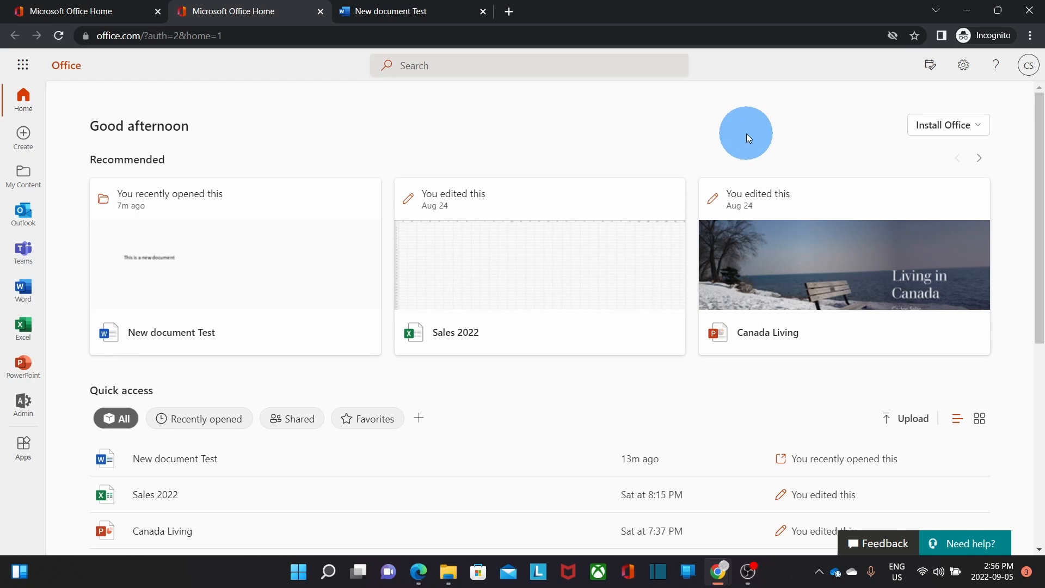
mouse_move(930, 64)
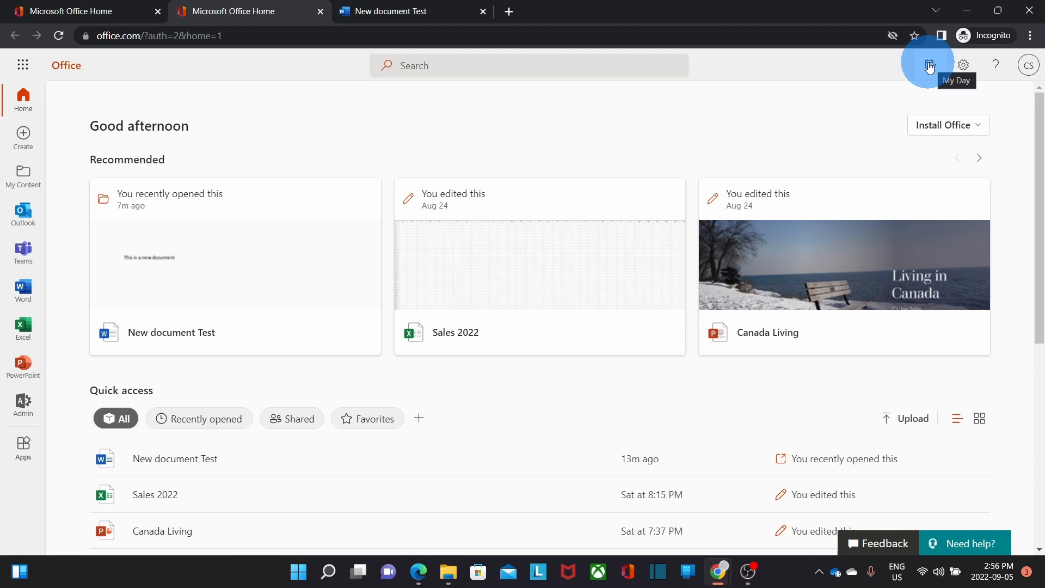
mouse_move(904, 91)
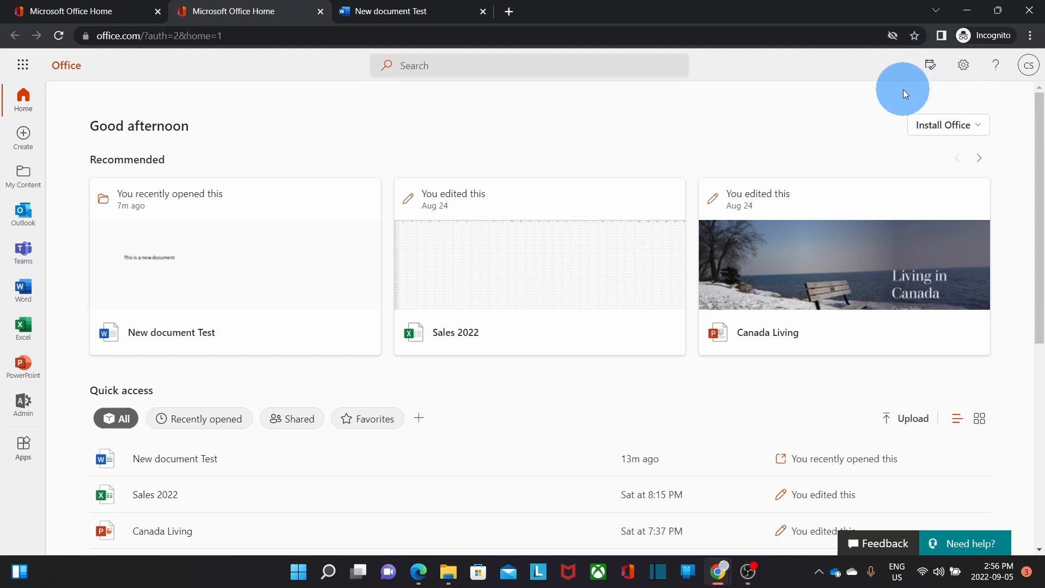
mouse_move(759, 120)
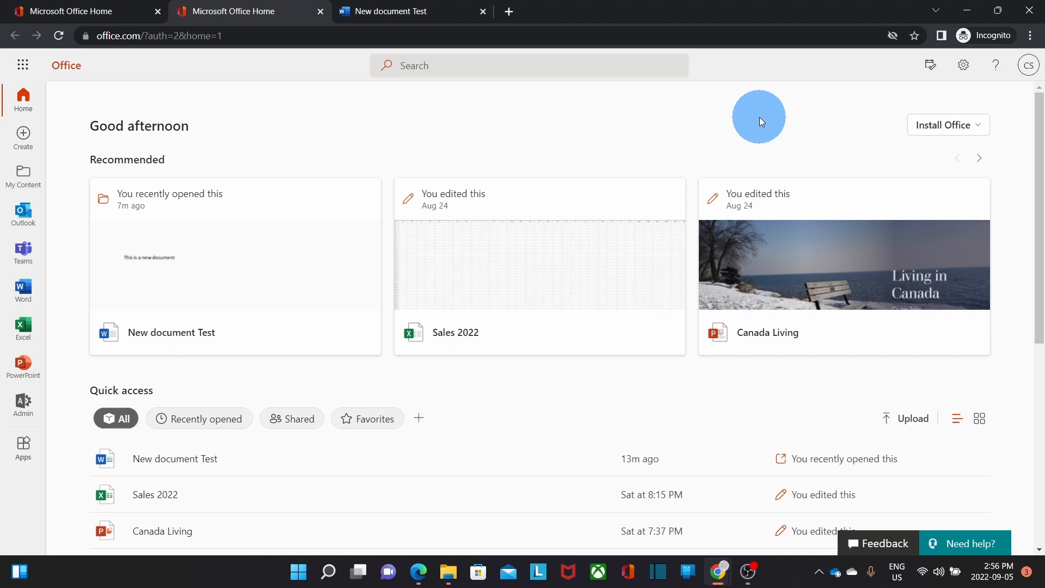
mouse_move(914, 103)
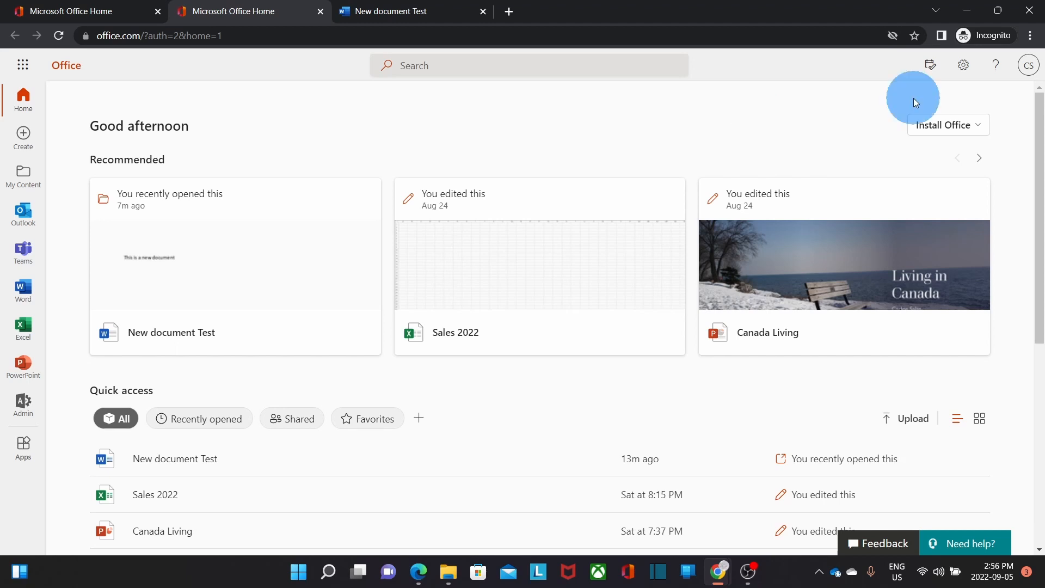
mouse_move(962, 65)
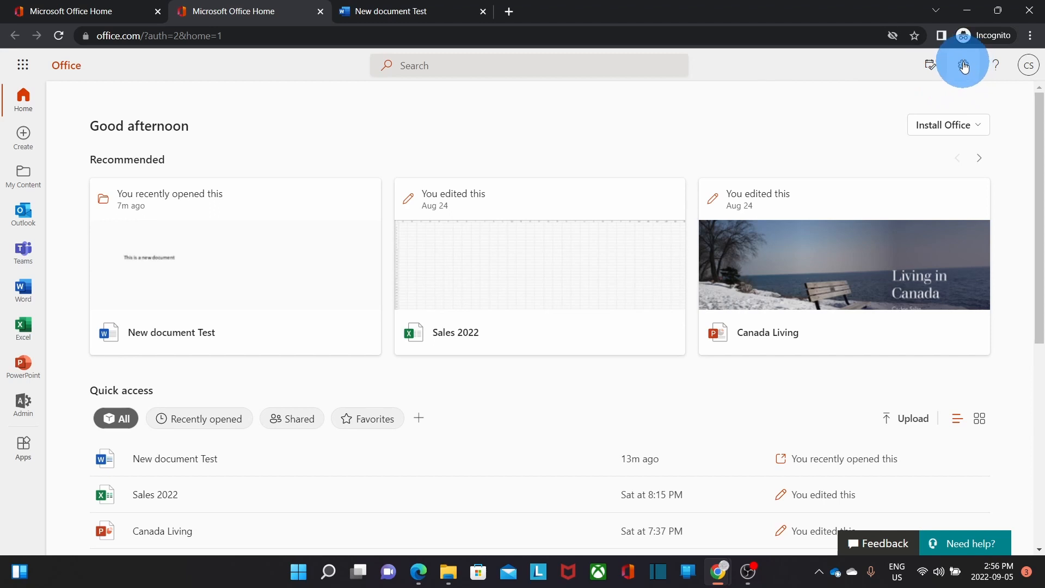
mouse_move(963, 64)
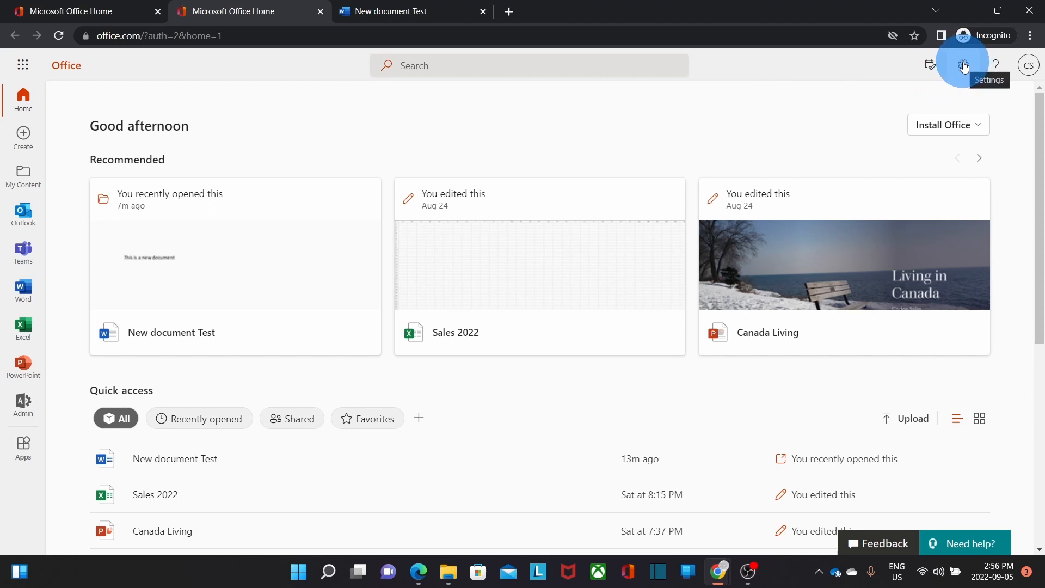
- In Settings, try the circuit-board theme and Dark Mode, then revert to the Office theme with Dark Mode off
click(963, 64)
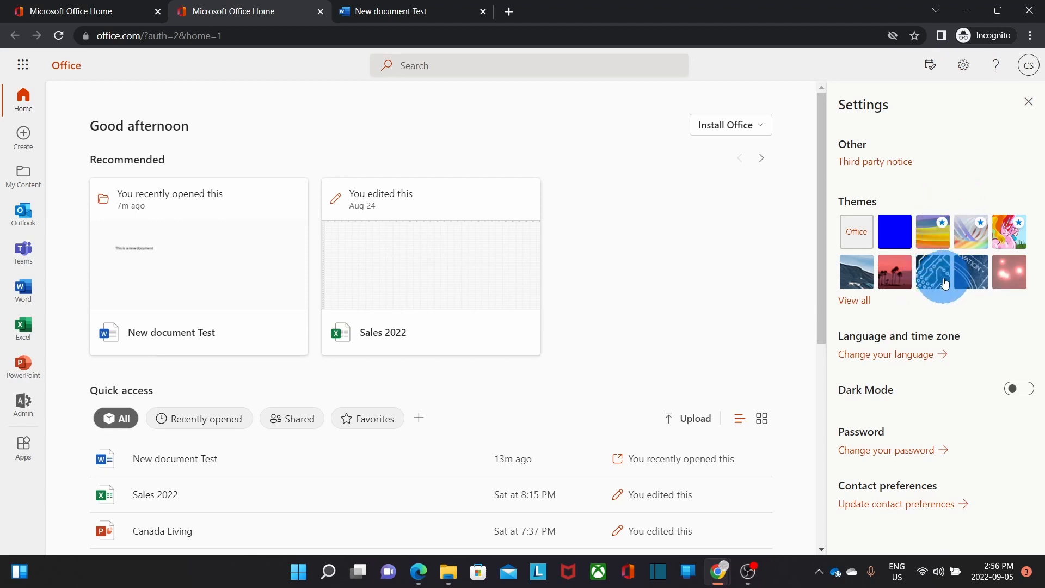
click(933, 273)
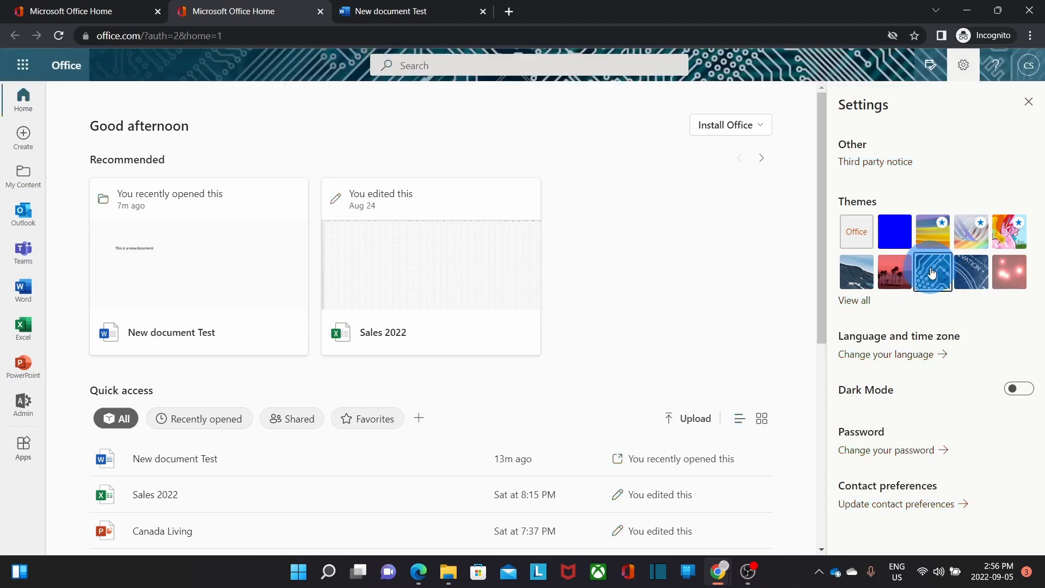
mouse_move(922, 353)
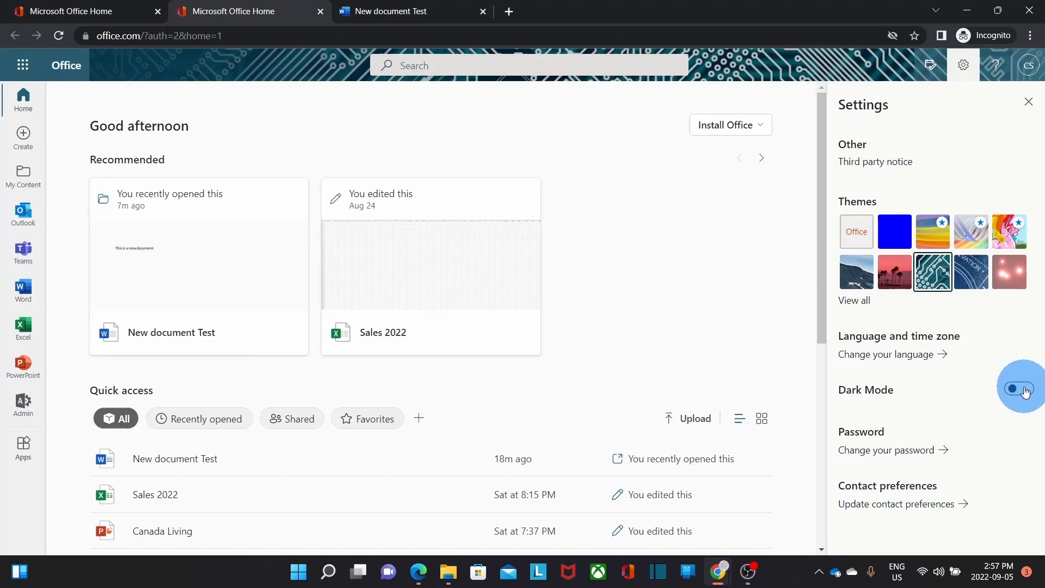
click(1013, 390)
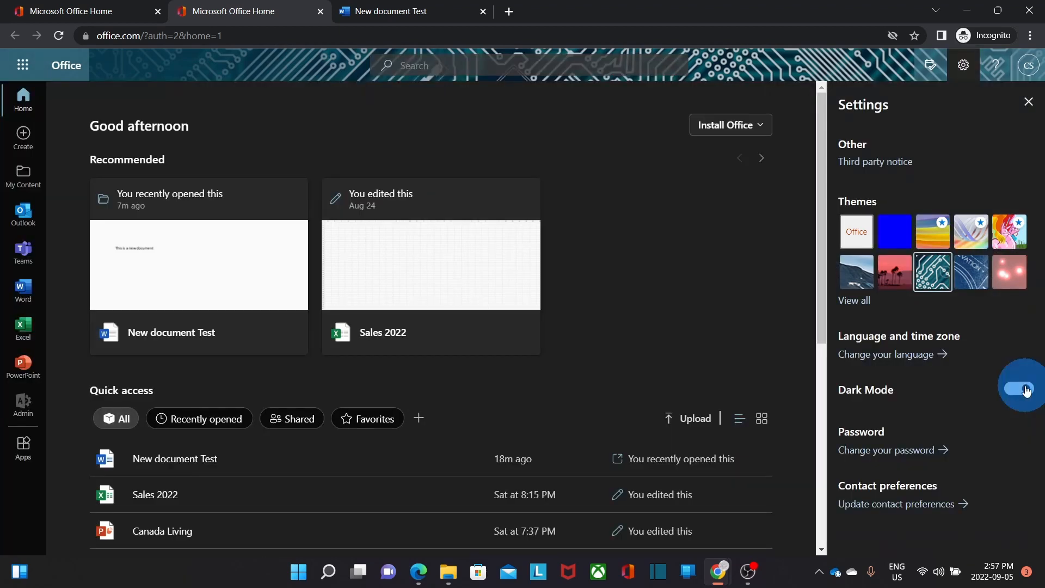
click(1020, 389)
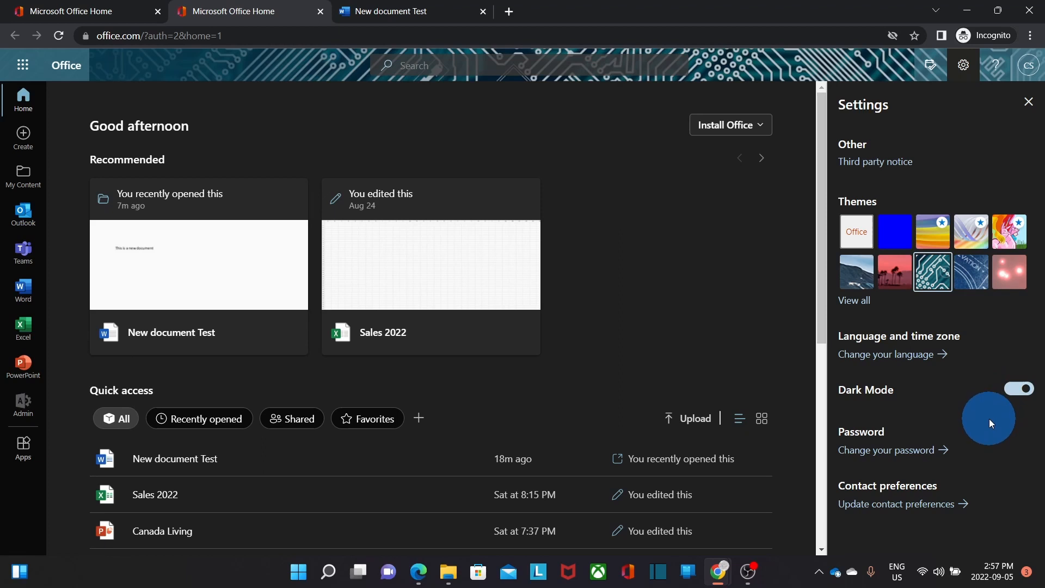
mouse_move(897, 443)
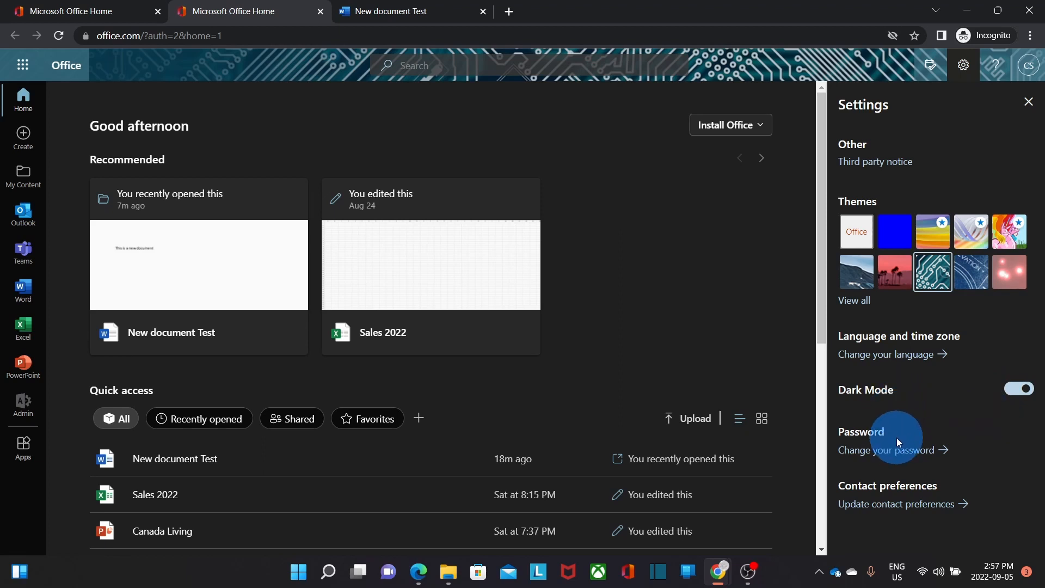
mouse_move(886, 450)
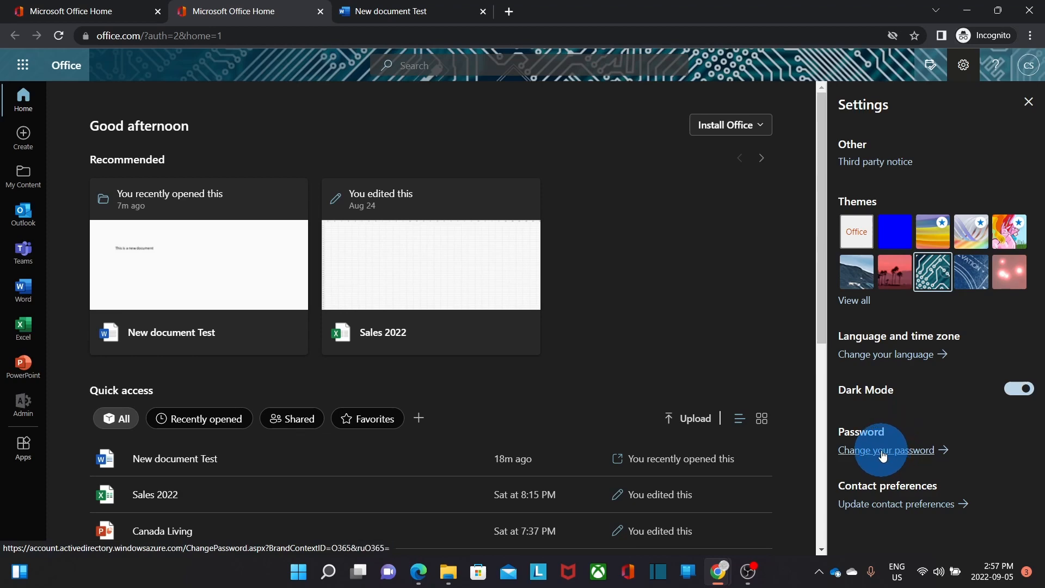
mouse_move(896, 509)
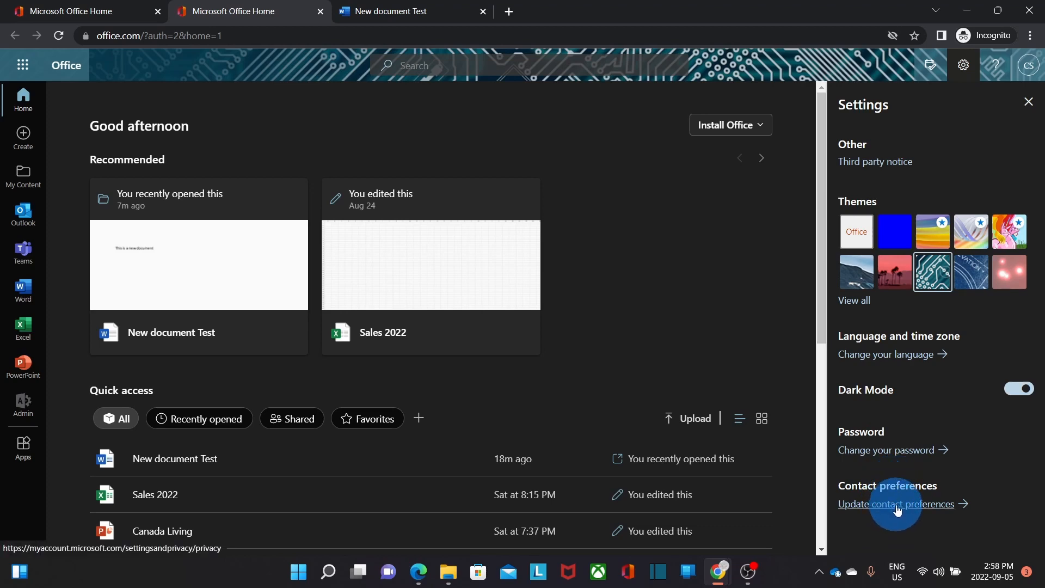
click(1018, 390)
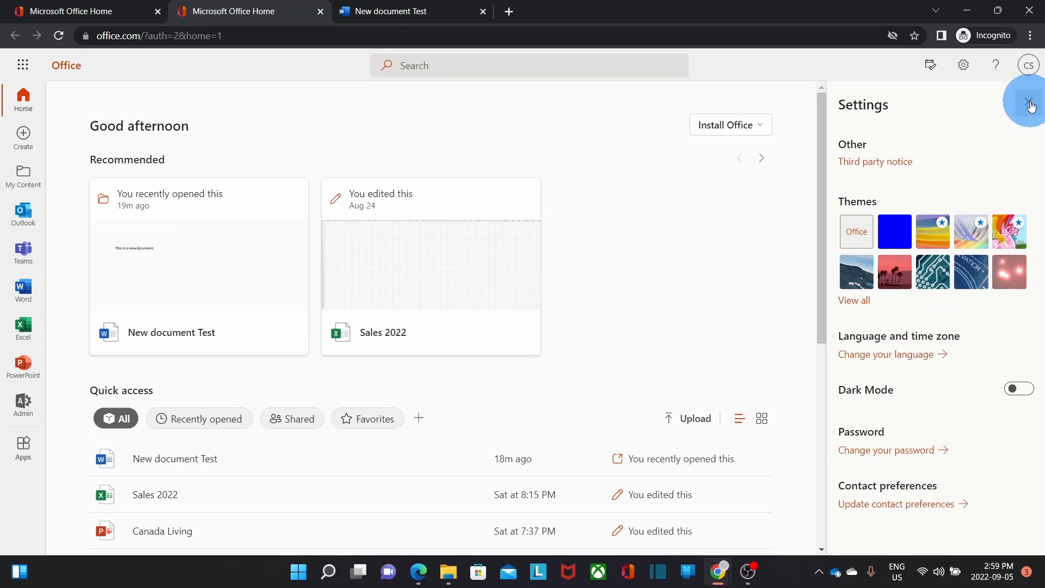
- Close the Settings pane and show the Microsoft 365 app launcher
click(1030, 105)
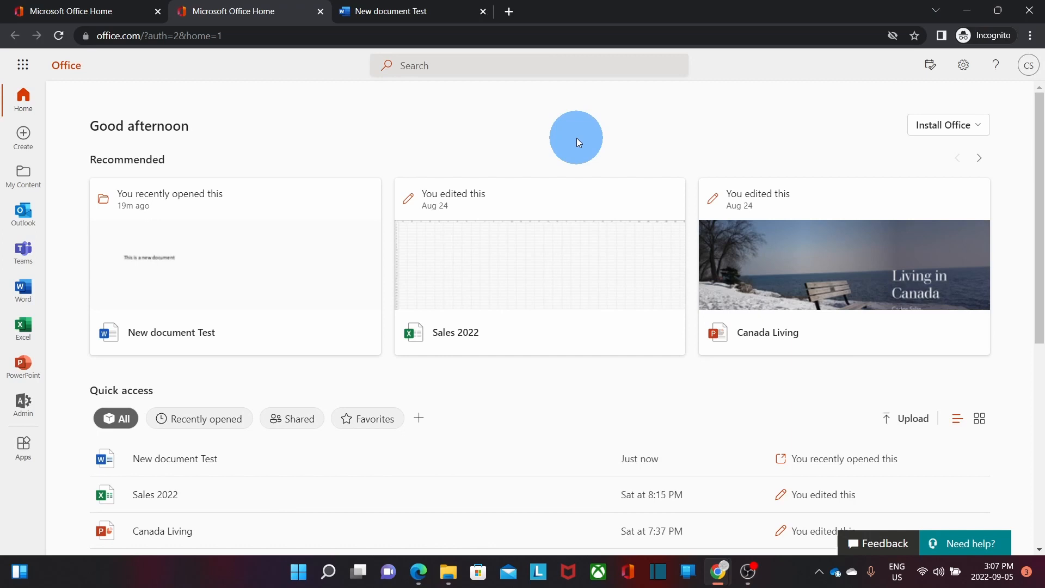
mouse_move(345, 334)
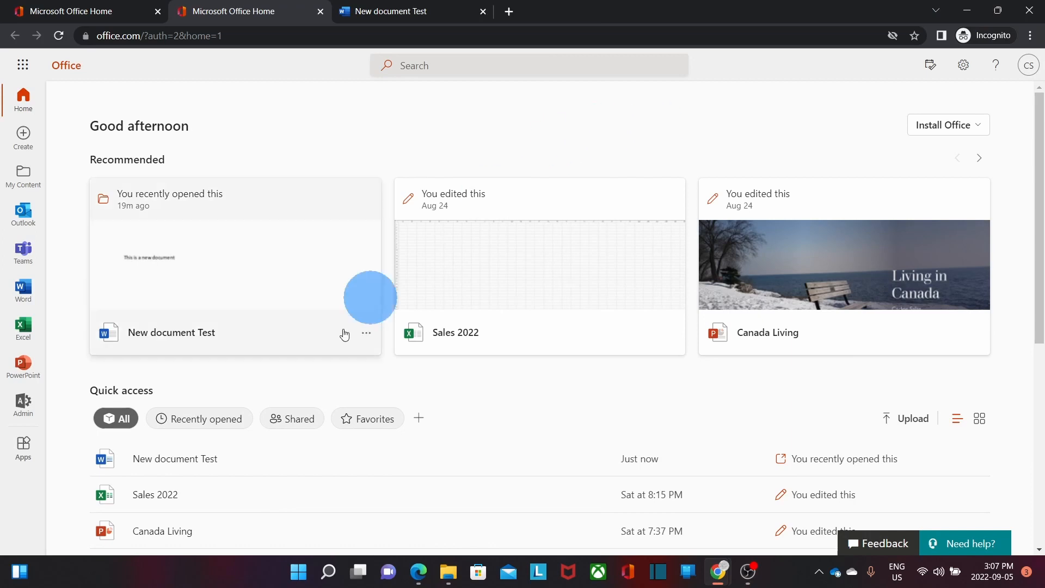
mouse_move(447, 128)
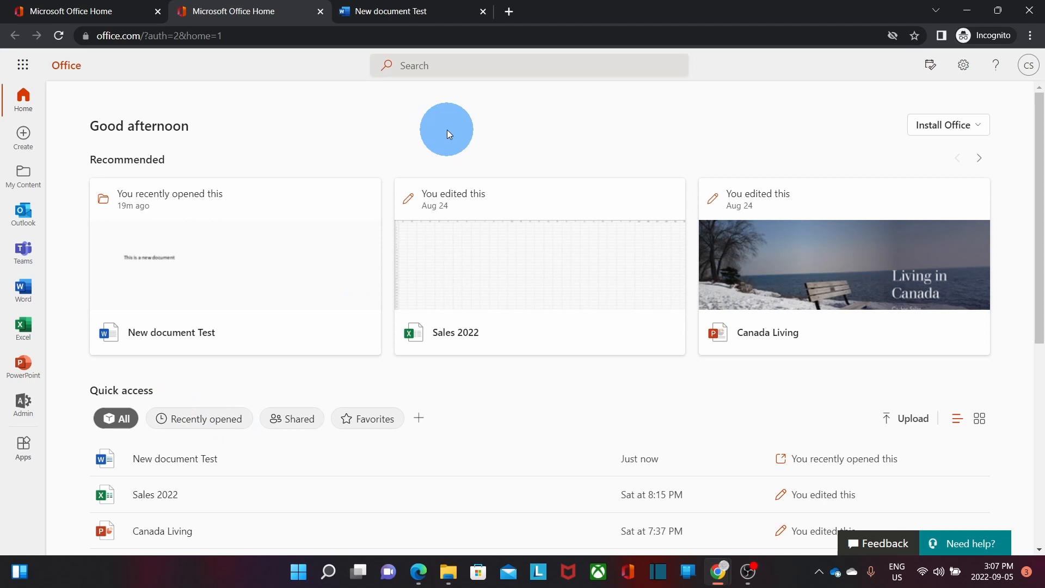
mouse_move(23, 100)
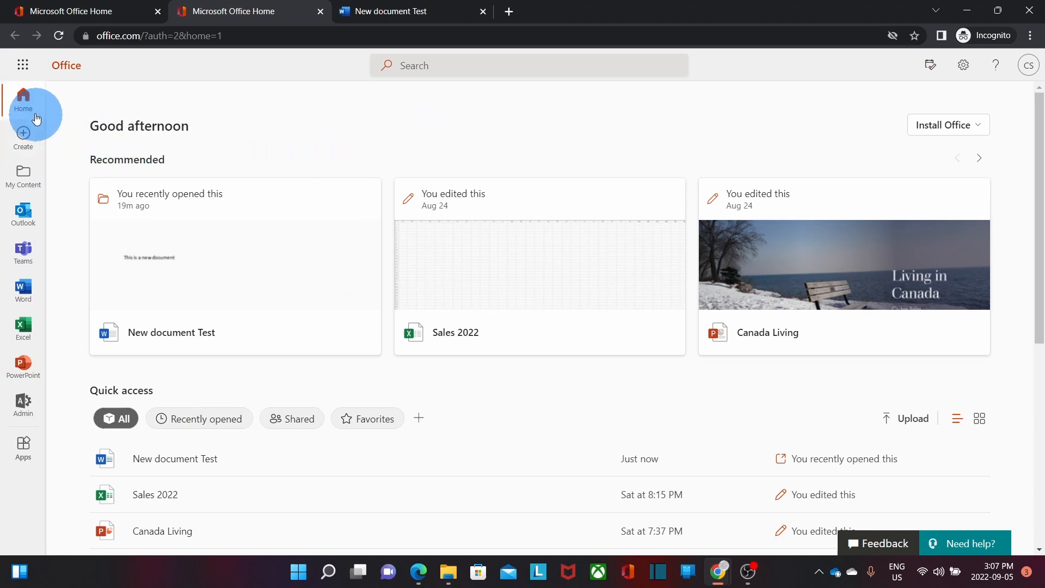
click(22, 64)
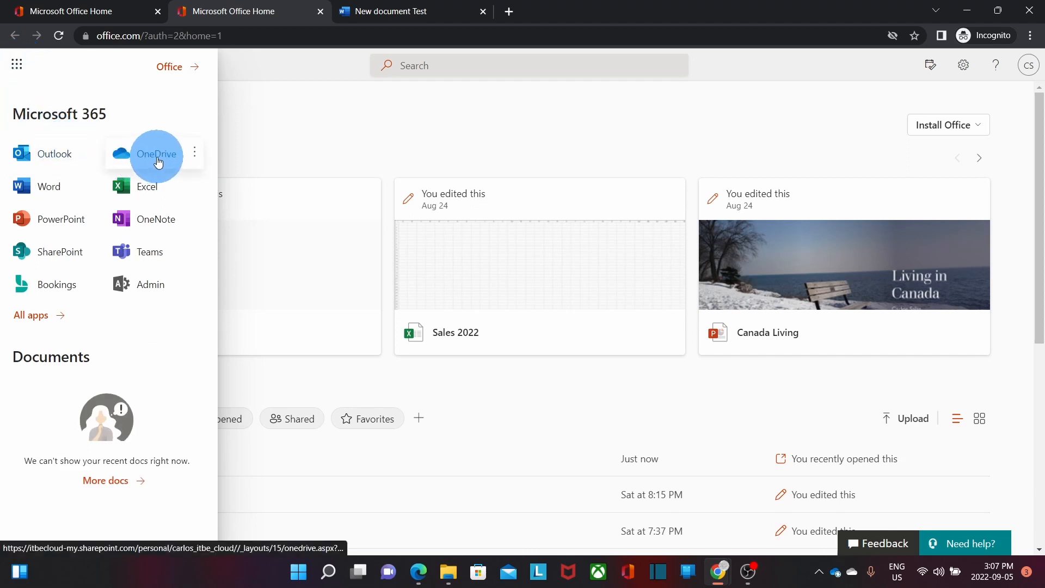
- Open OneDrive My files and show the Upload choices for files or a folder
click(155, 154)
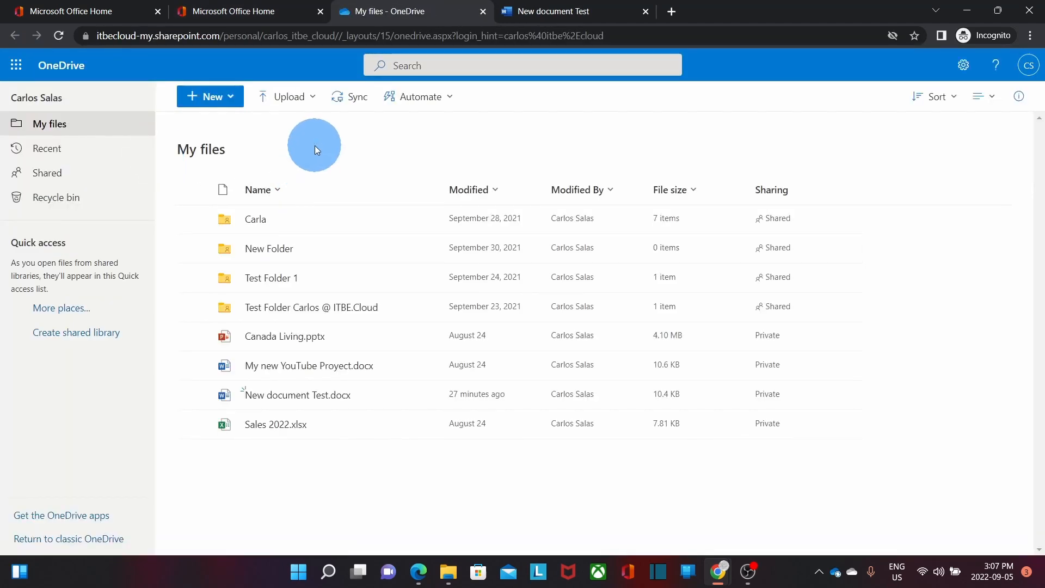
mouse_move(396, 451)
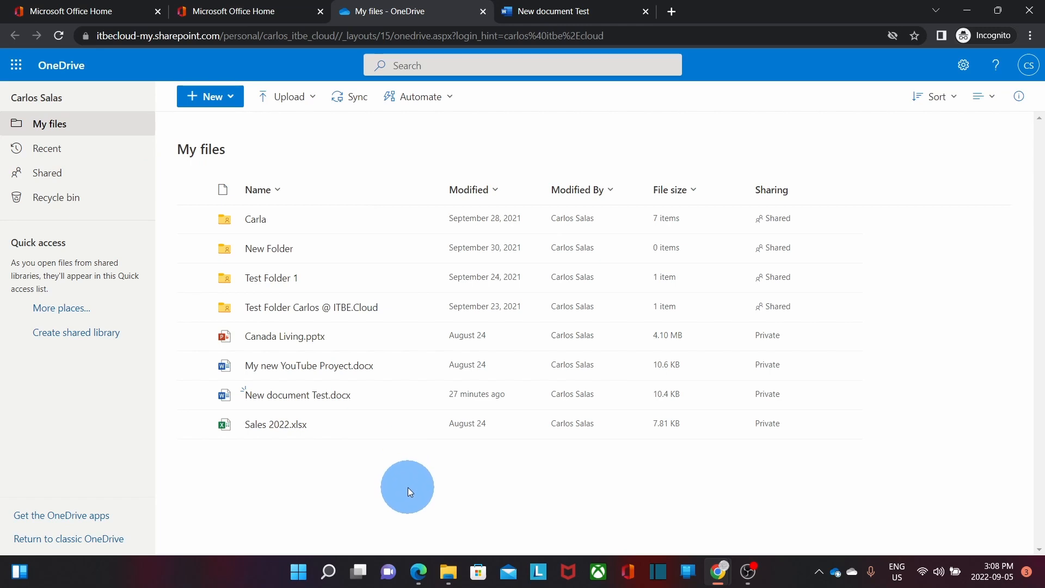
mouse_move(373, 174)
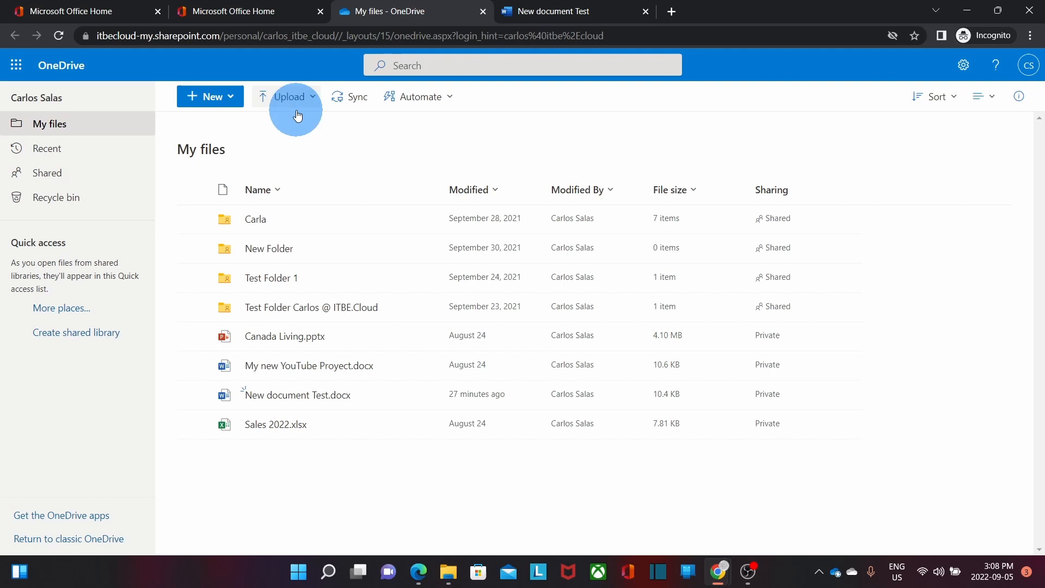
mouse_move(292, 100)
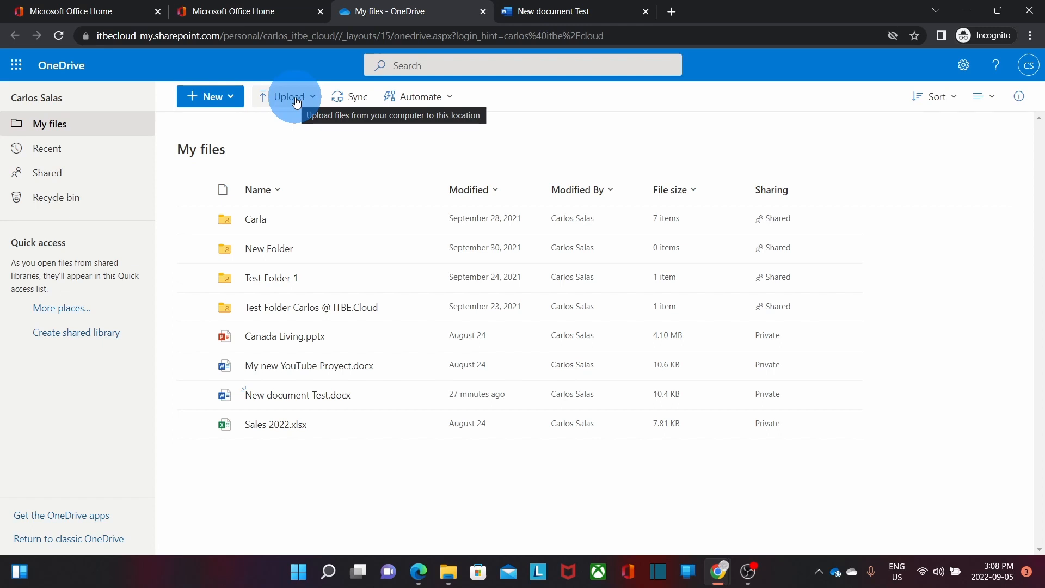
click(291, 95)
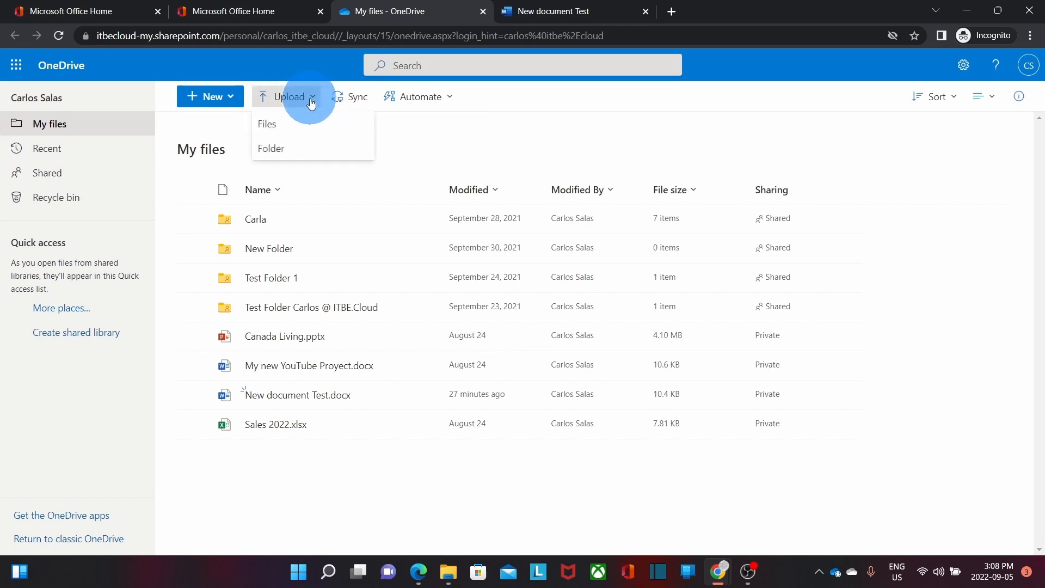
mouse_move(271, 148)
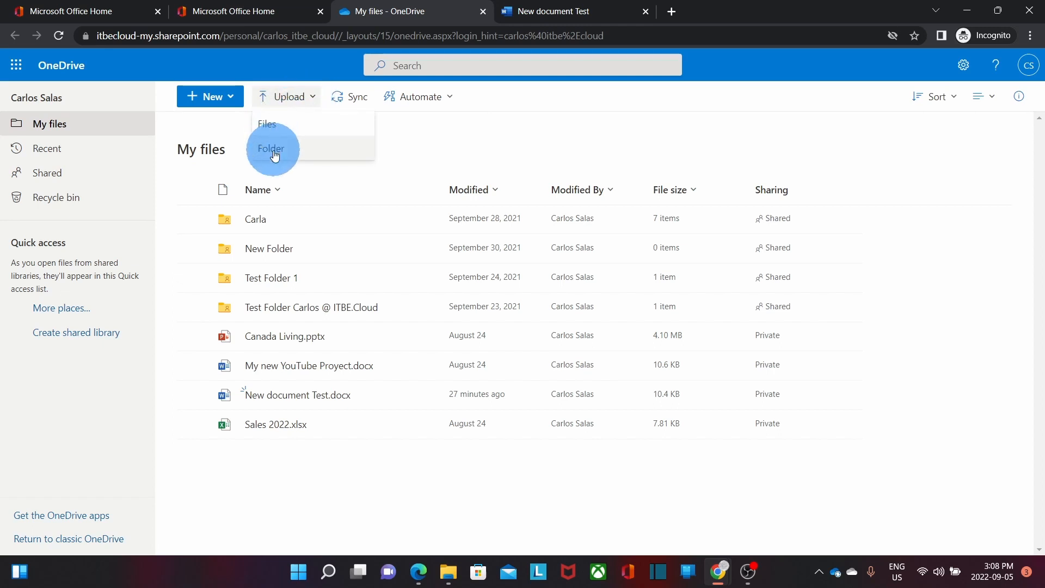